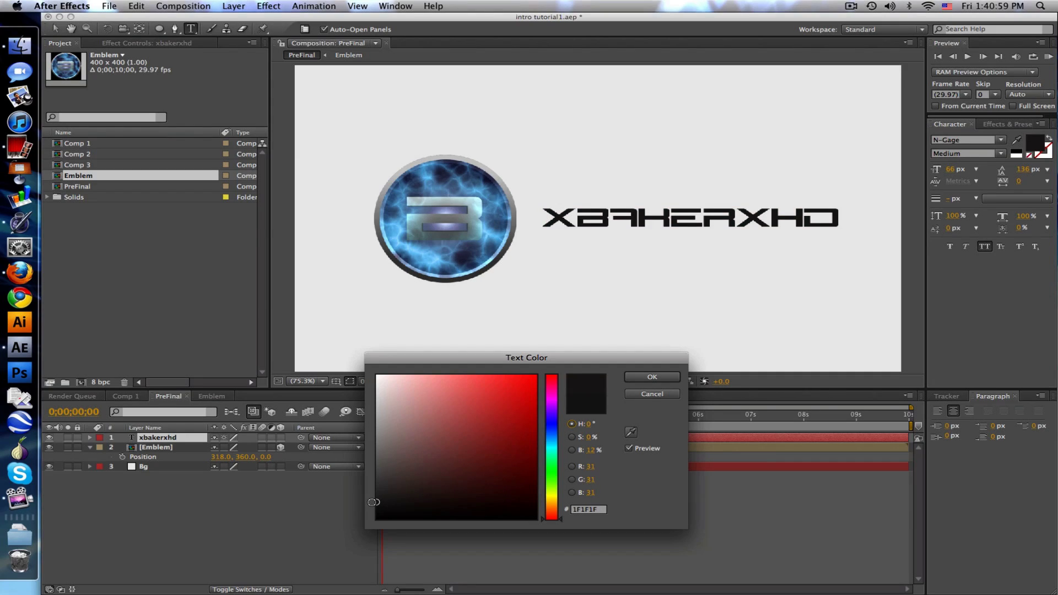
# - Create a solid named Line, 5 by 500 px, and choose its dark colour
pyautogui.click(650, 376)
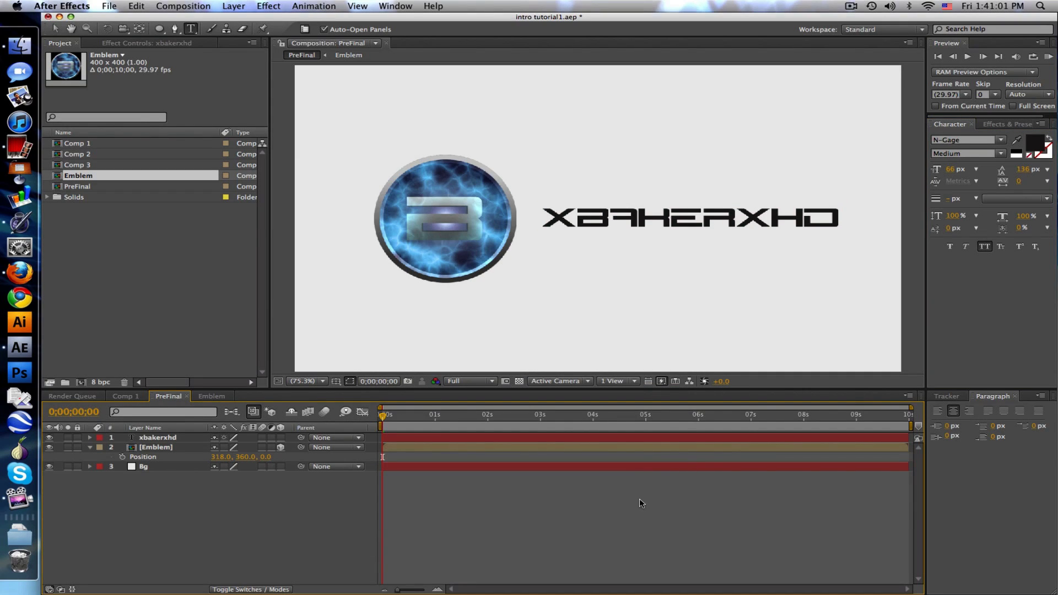
pyautogui.moveTo(415, 405)
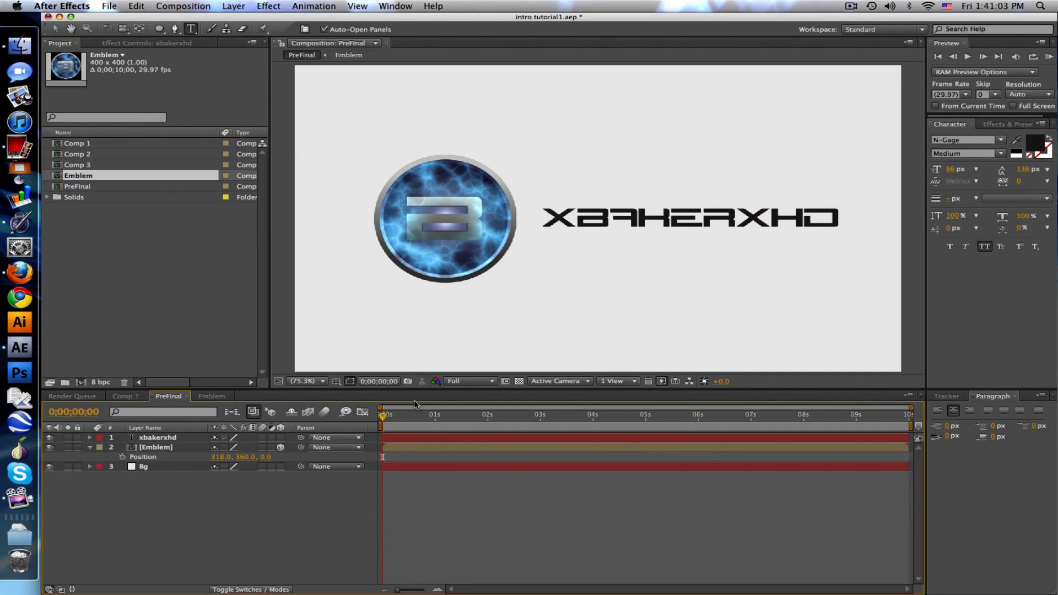
pyautogui.click(233, 6)
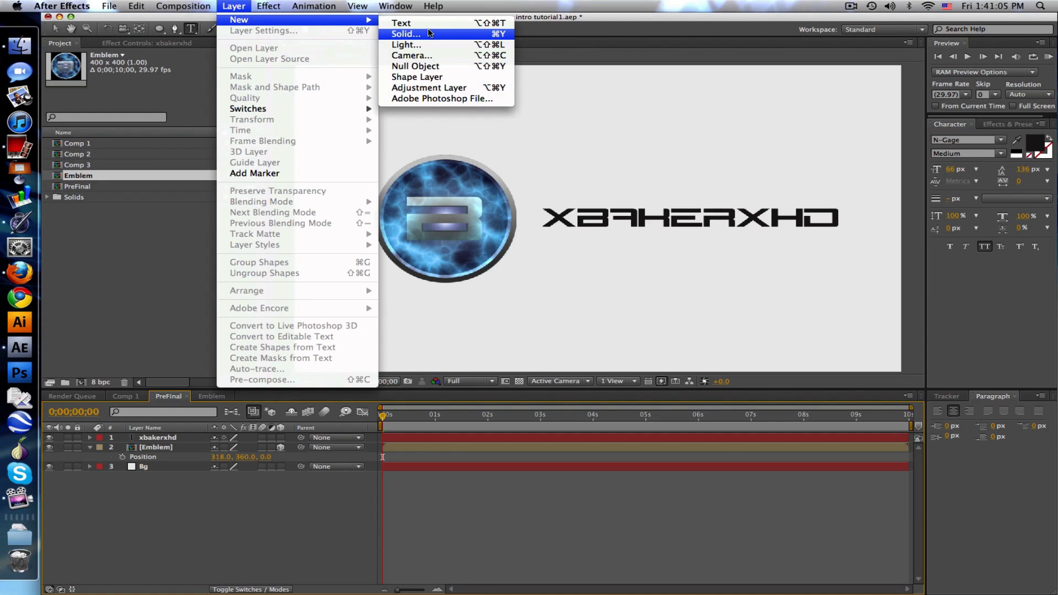
pyautogui.click(405, 34)
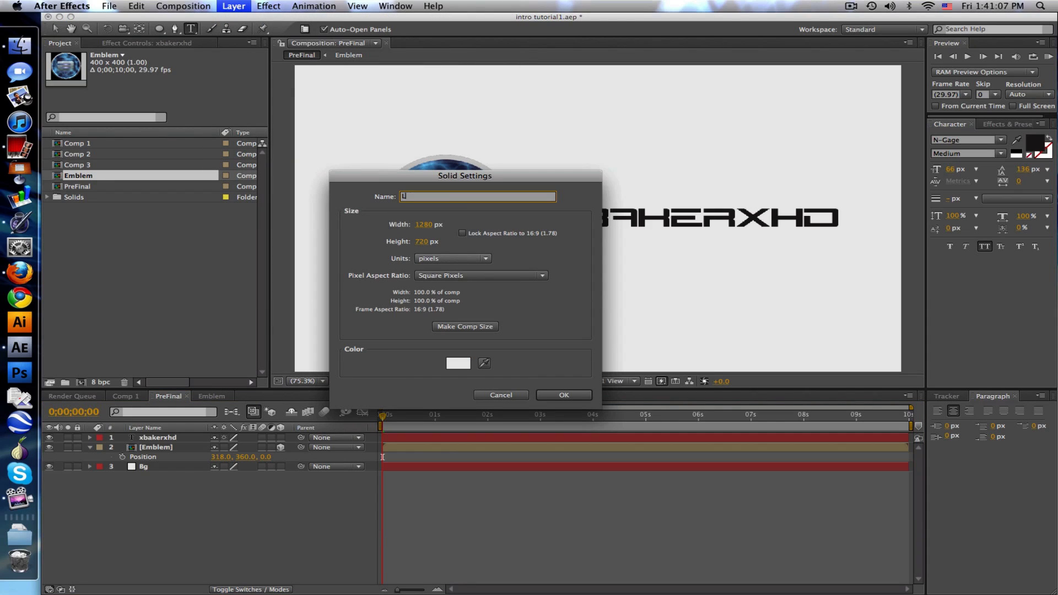
pyautogui.write('Line')
pyautogui.click(431, 224)
pyautogui.write('5')
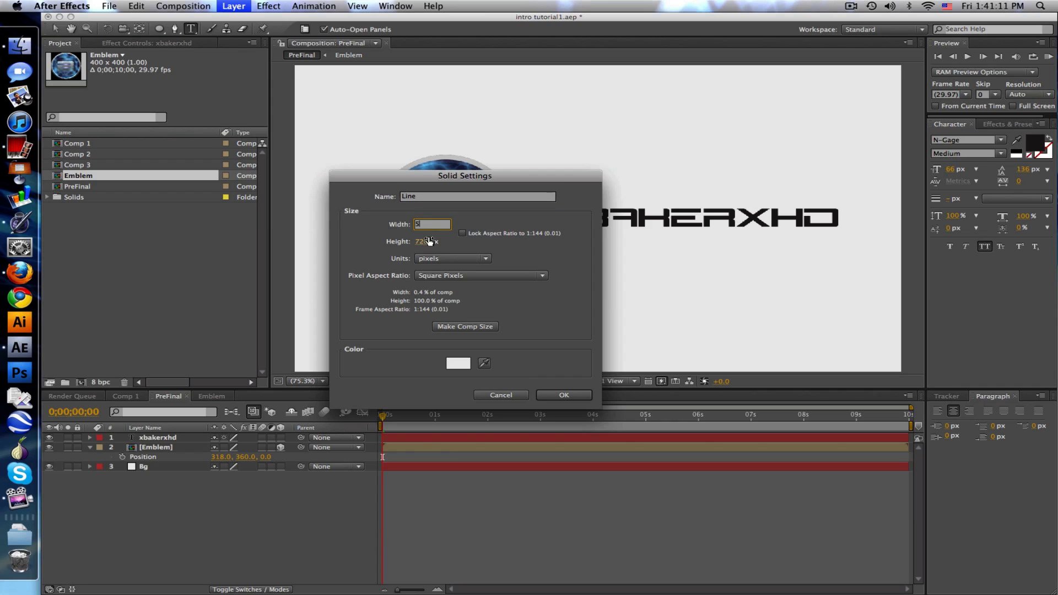
pyautogui.click(425, 241)
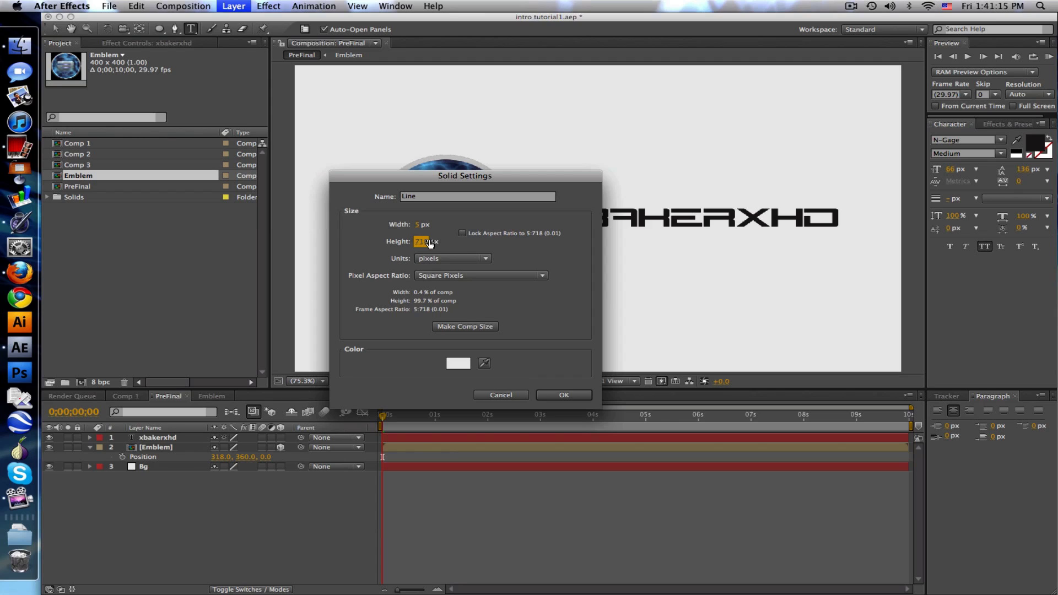
pyautogui.write('50')
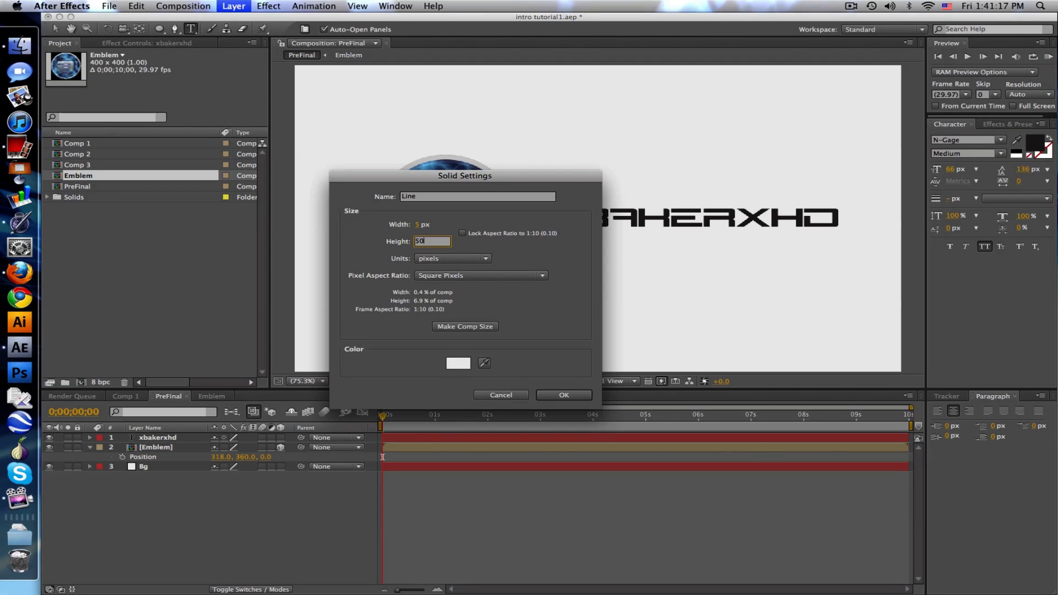
pyautogui.click(457, 363)
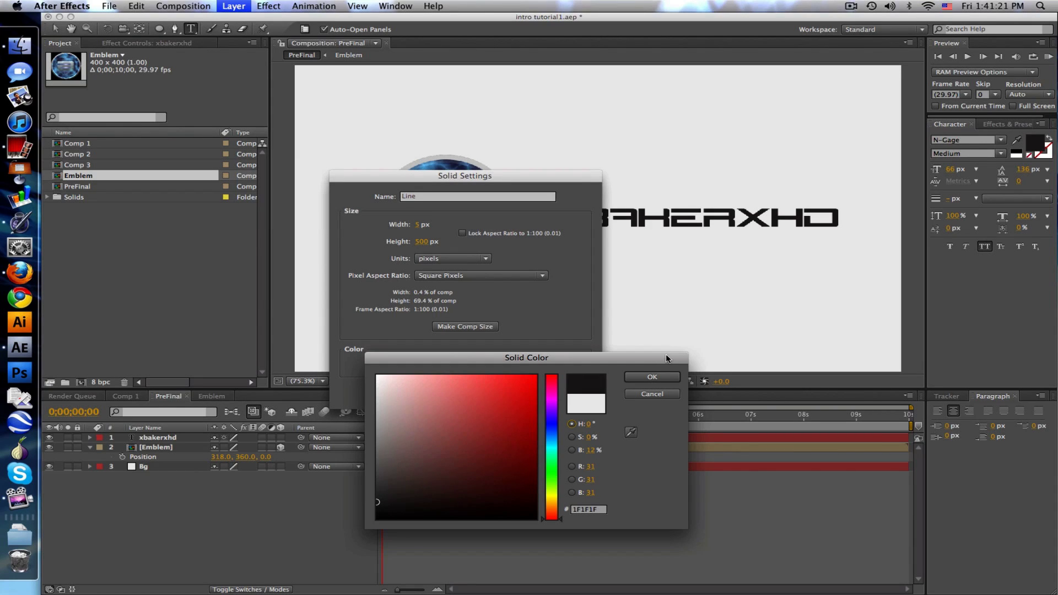
# - Confirm the dark colour and place the 3D Line layer at position 500, 360
pyautogui.click(650, 376)
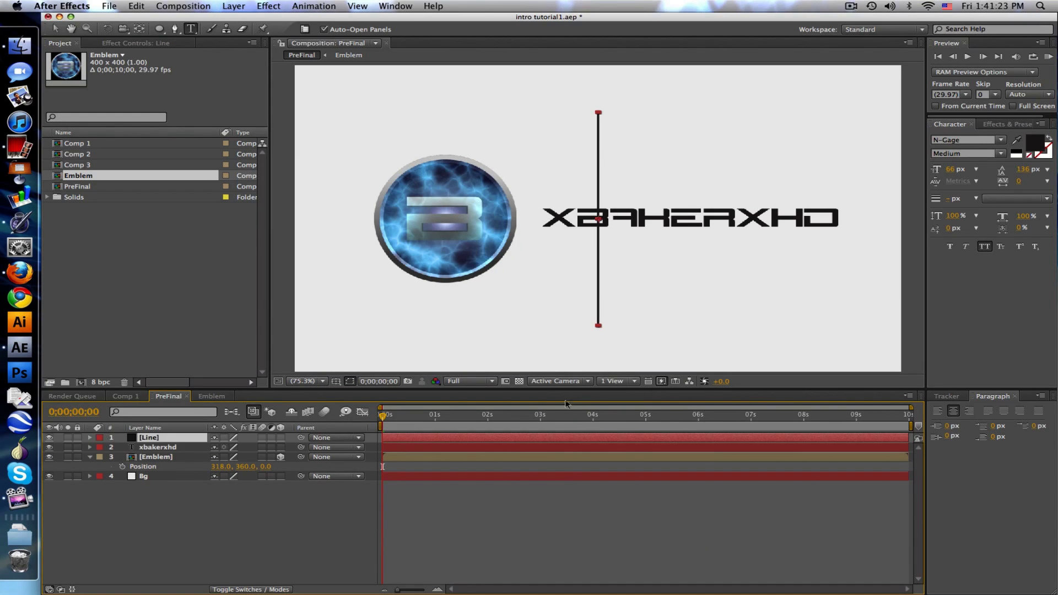
pyautogui.moveTo(411, 390)
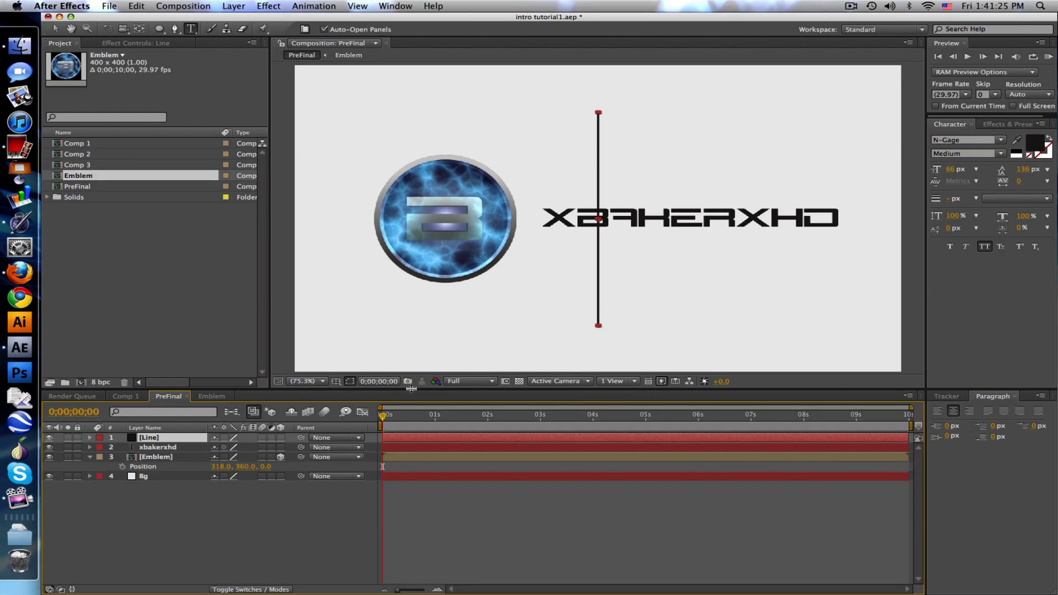
pyautogui.click(233, 6)
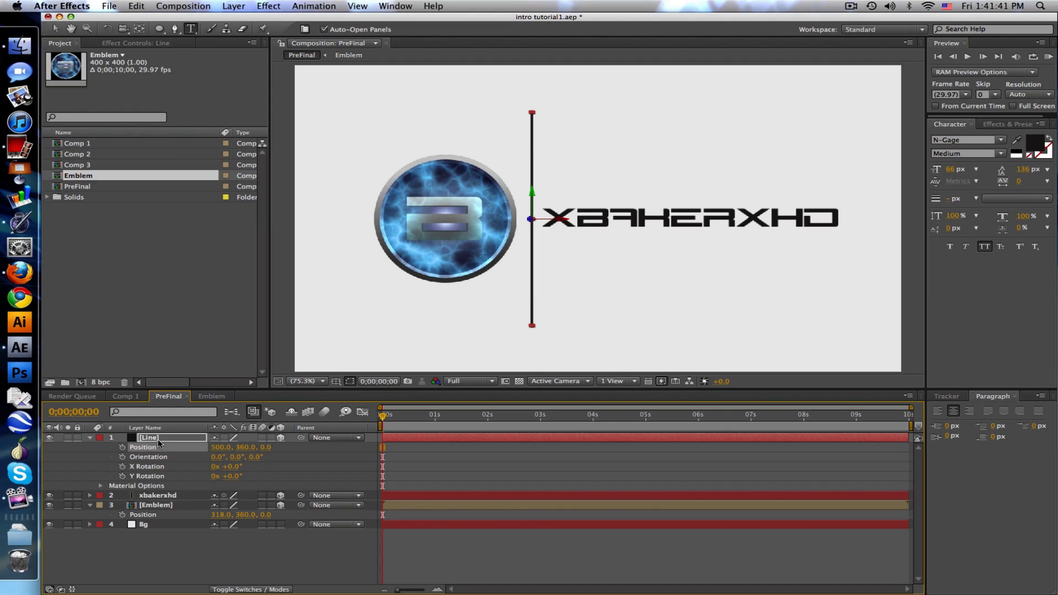
pyautogui.moveTo(364, 420)
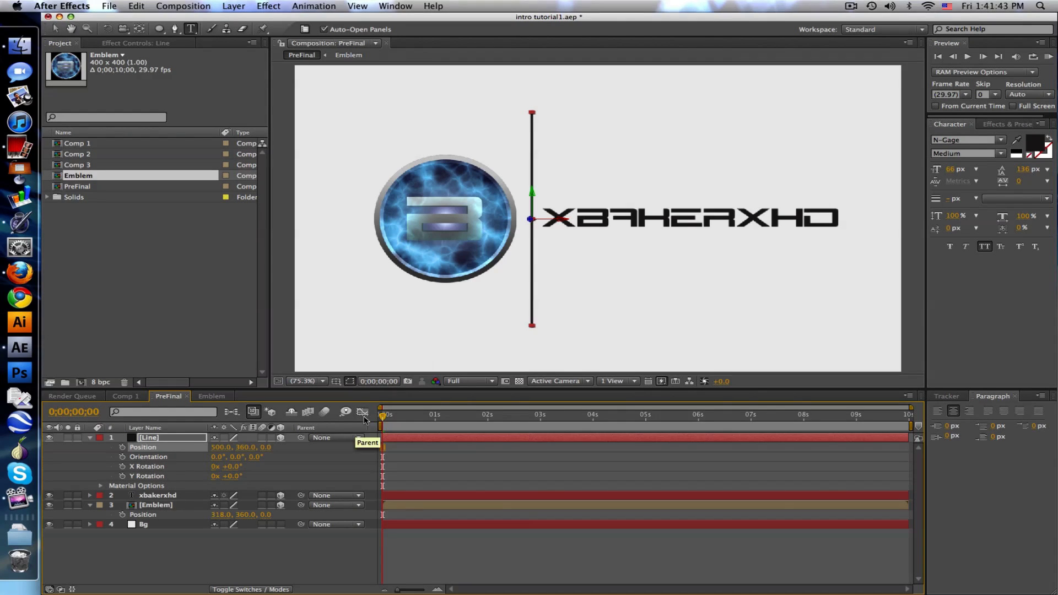
pyautogui.moveTo(217, 121)
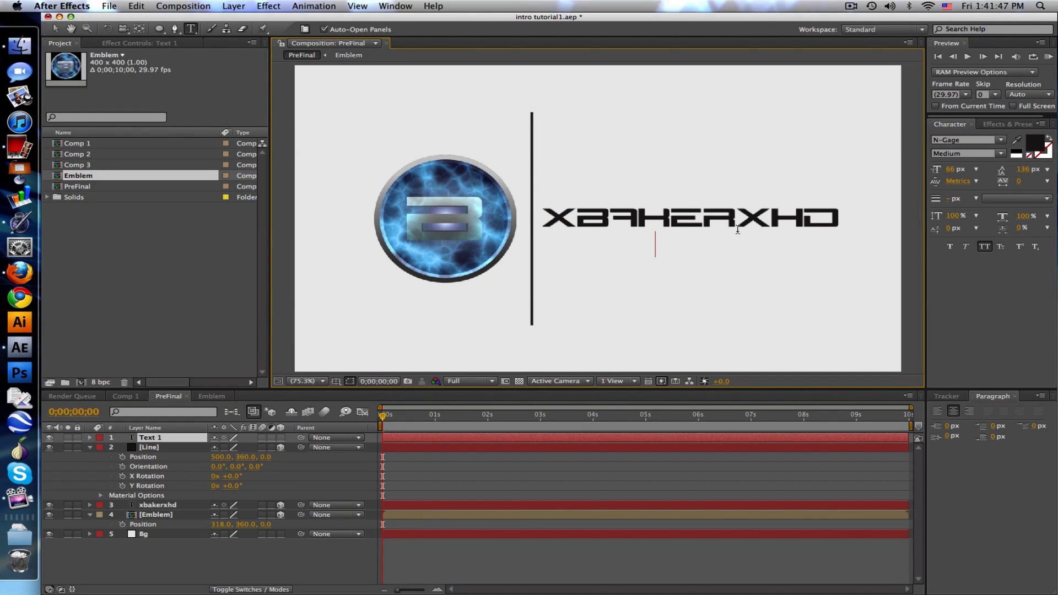
# - Add small YOUTUBE.COM/XBAKERXHD text and drag it beneath the title's right end
pyautogui.click(965, 139)
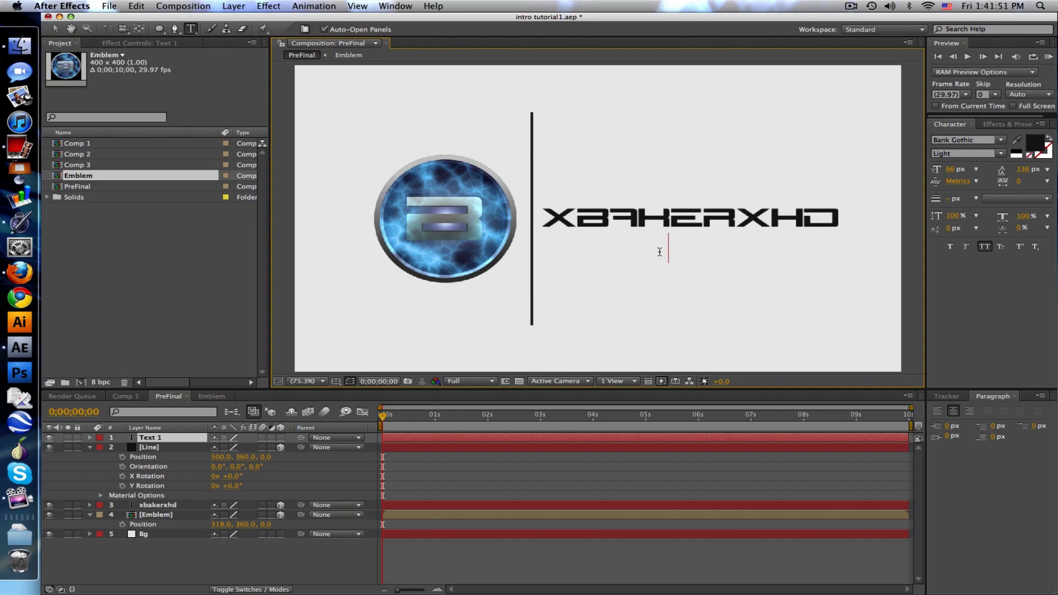
pyautogui.write('YOUTUBE.COM/XB')
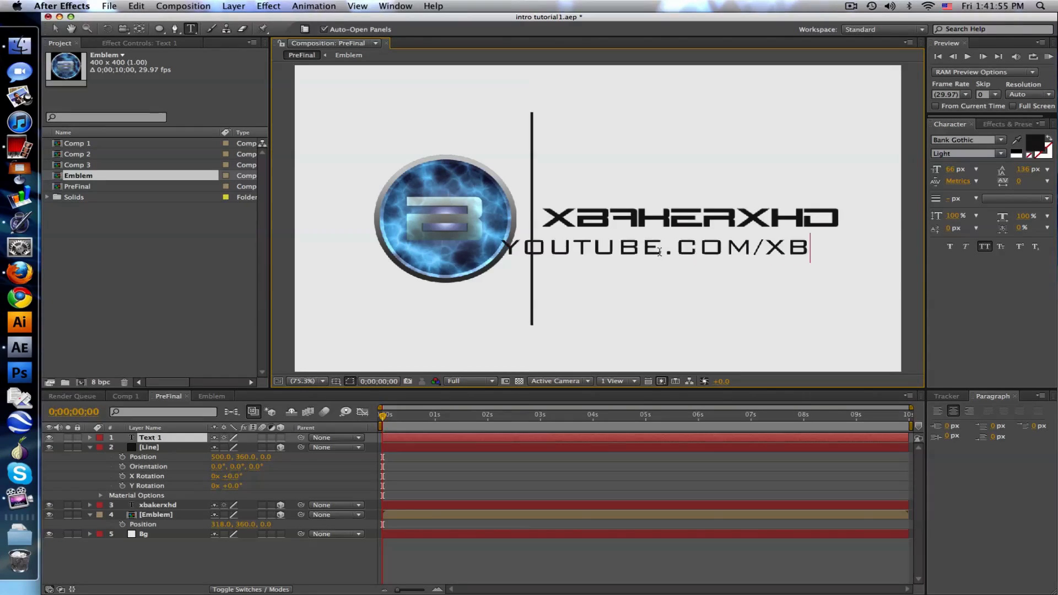
pyautogui.write('AKERXHD')
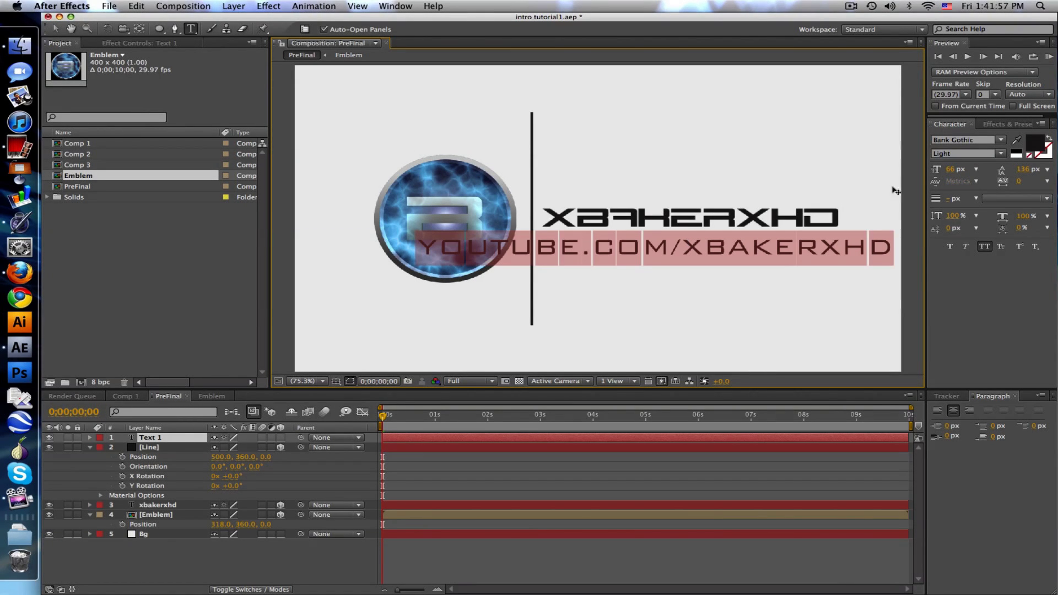
pyautogui.write('17')
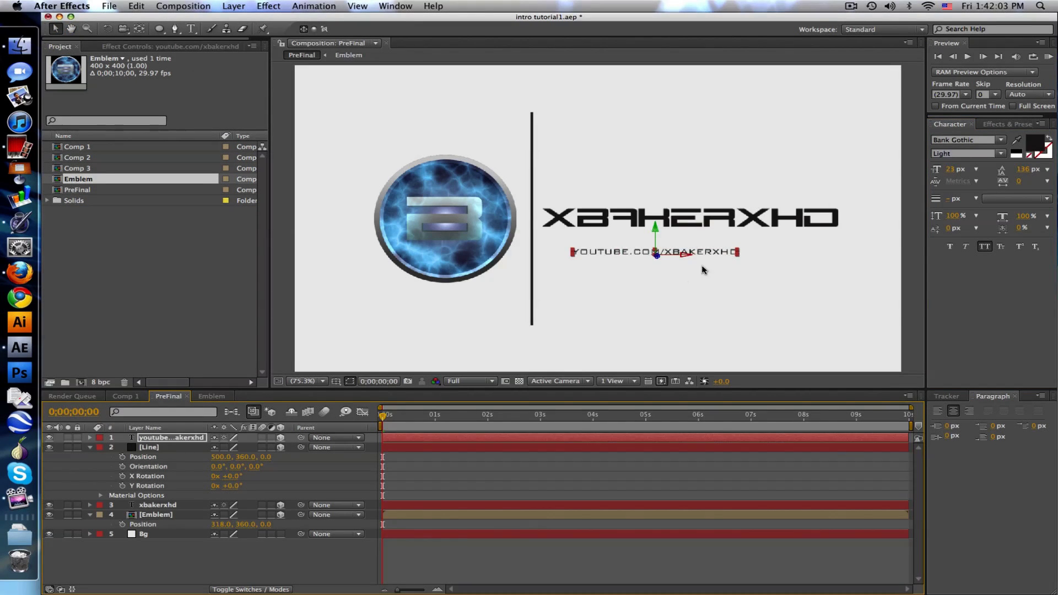
pyautogui.moveTo(655, 252); pyautogui.dragTo(756, 233)
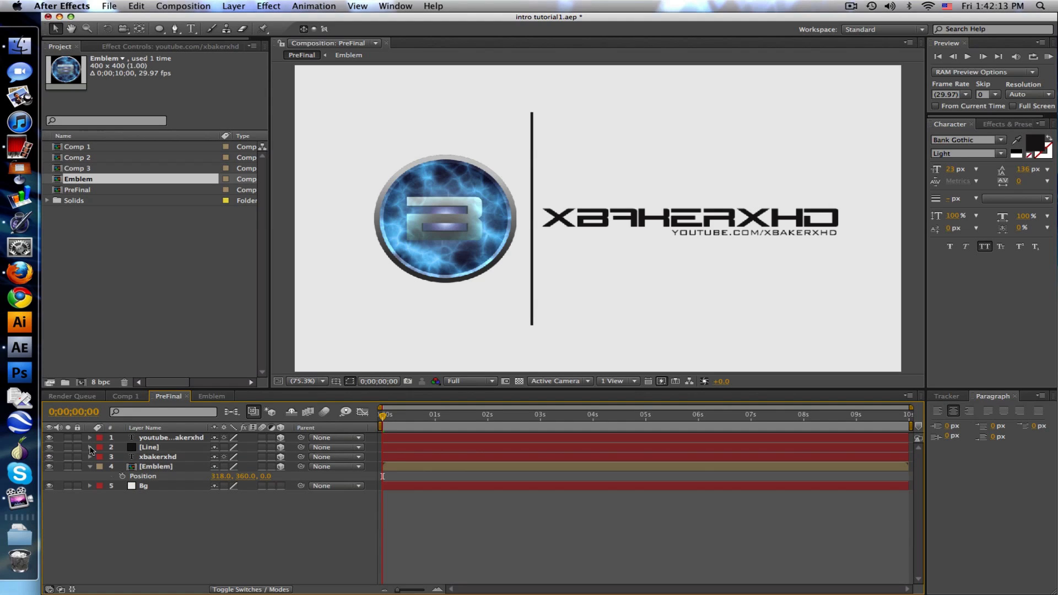
pyautogui.moveTo(407, 417)
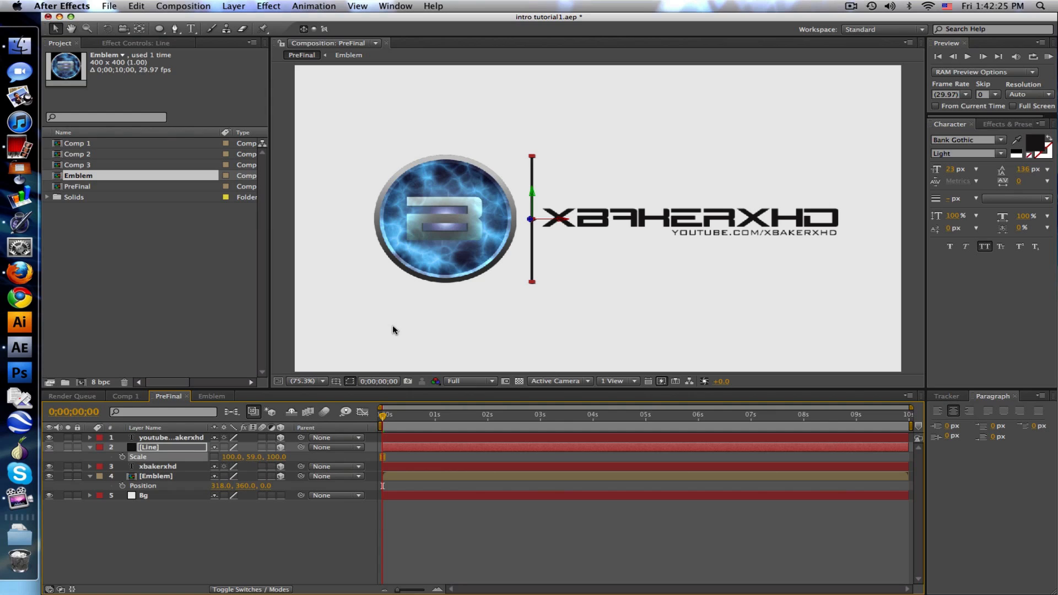
pyautogui.moveTo(494, 541)
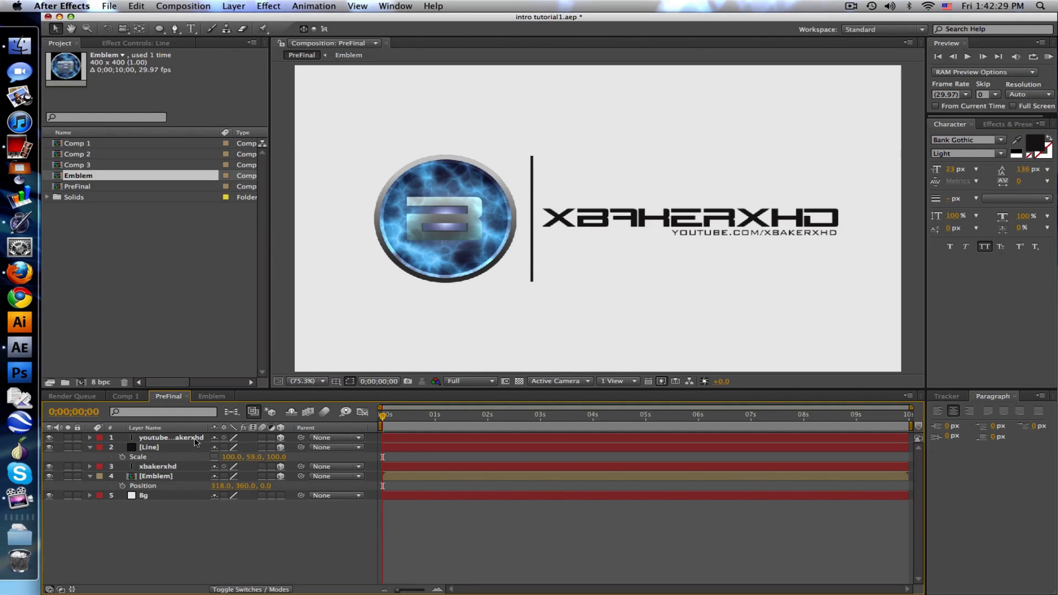
# - Pick the Rectangle tool to mask the ends of the 59%-tall line
pyautogui.click(160, 29)
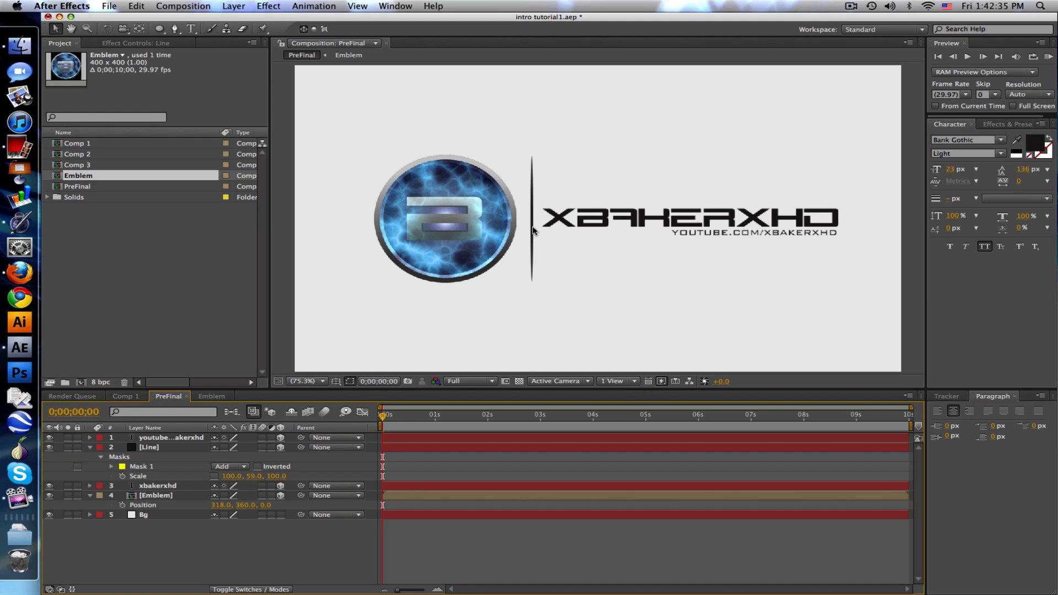
pyautogui.moveTo(534, 273)
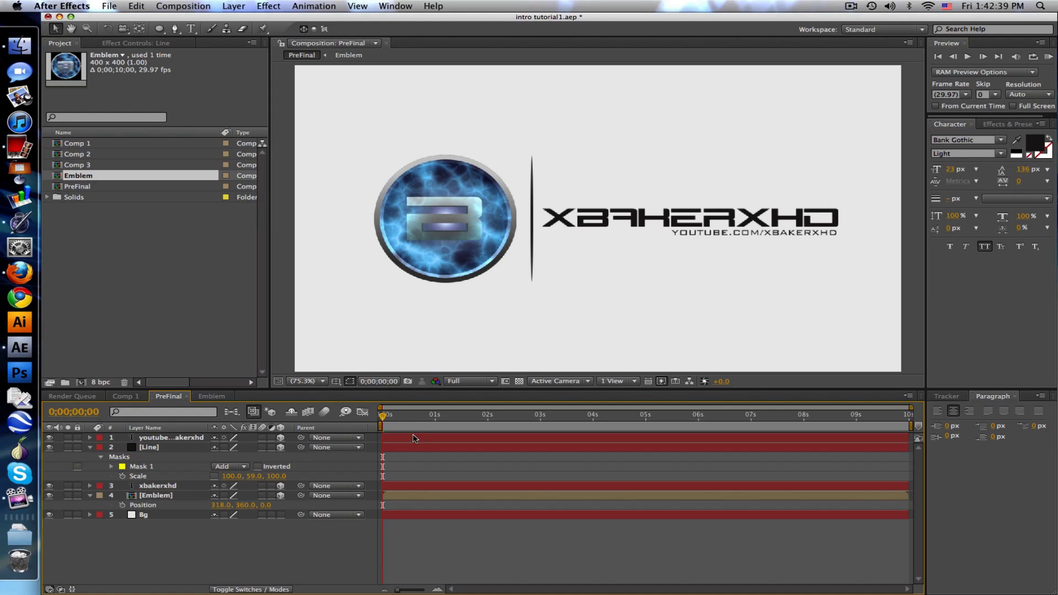
pyautogui.moveTo(385, 414)
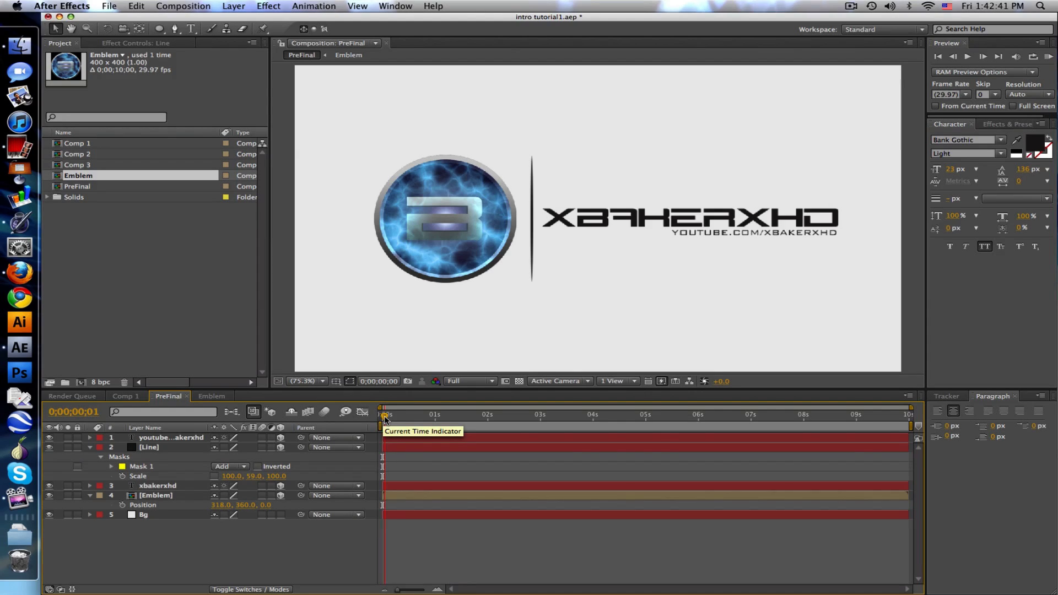
pyautogui.moveTo(385, 414); pyautogui.dragTo(426, 414)
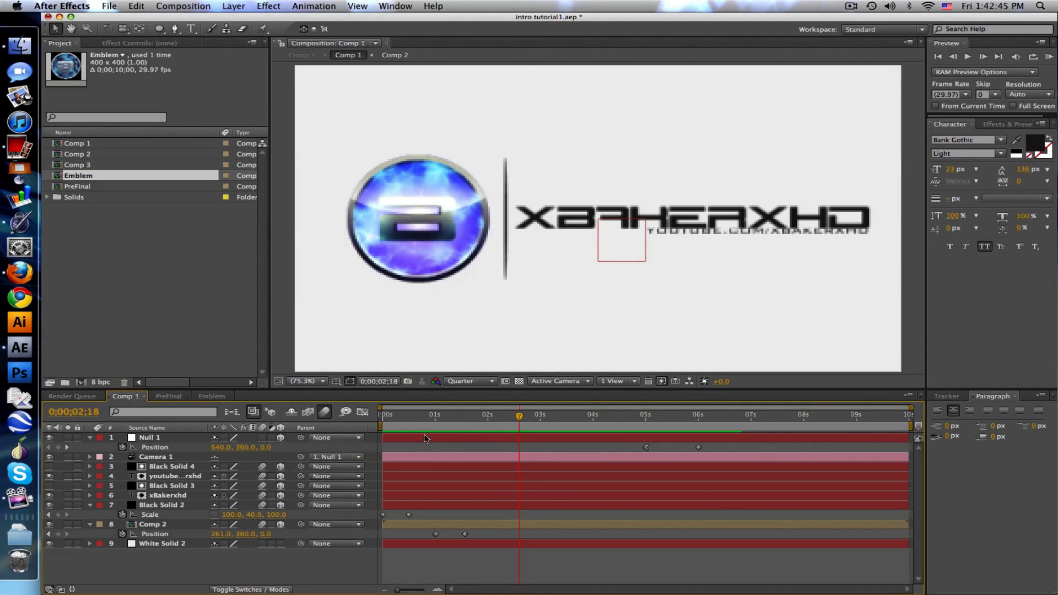
pyautogui.click(165, 504)
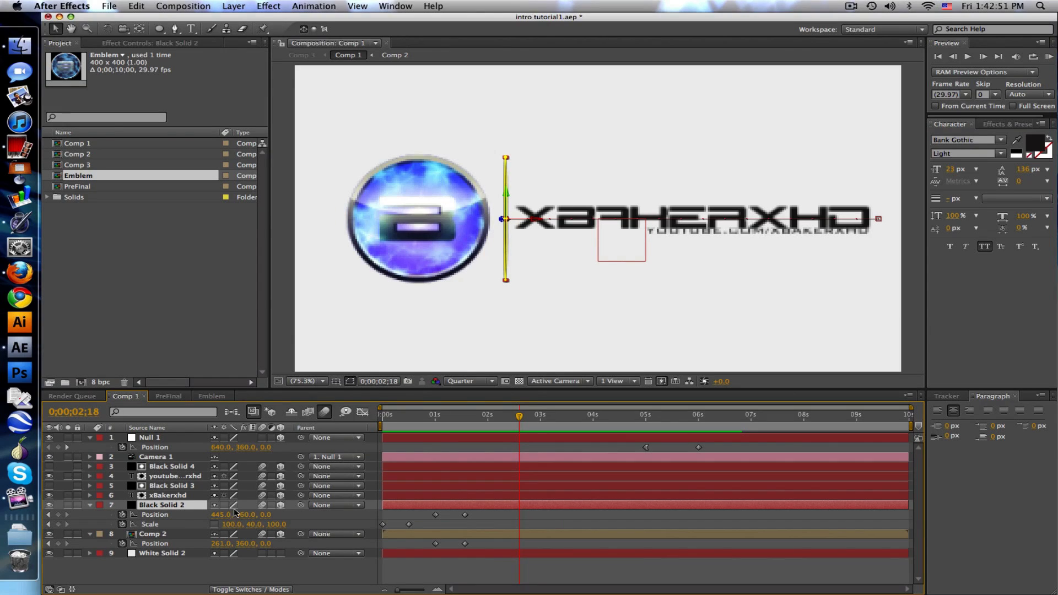
pyautogui.moveTo(214, 403)
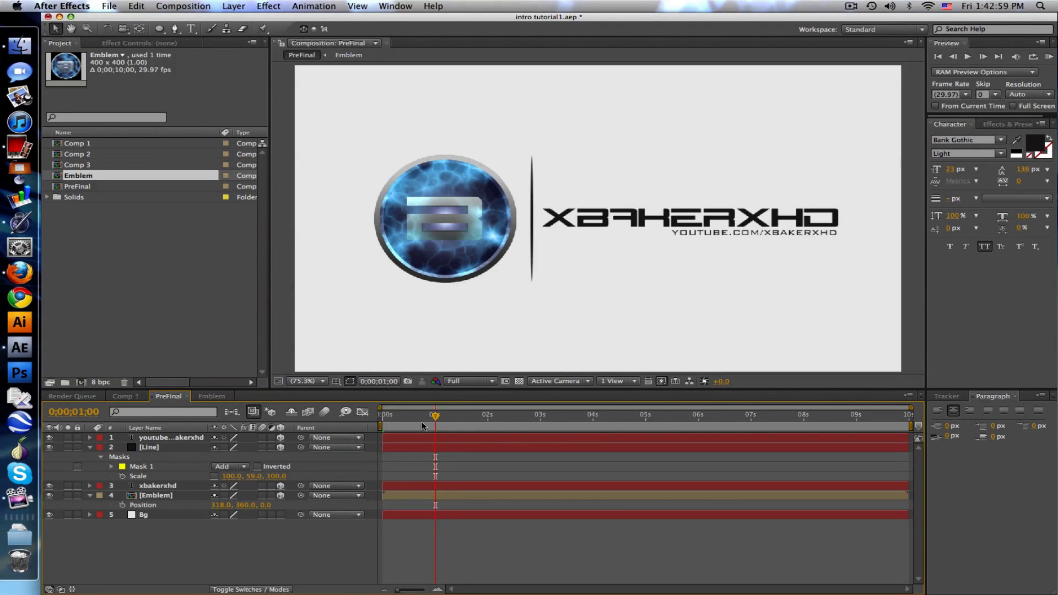
# - Keyframe the Line's Position at 1:00 and 1:15 so it slides horizontally
pyautogui.click(150, 447)
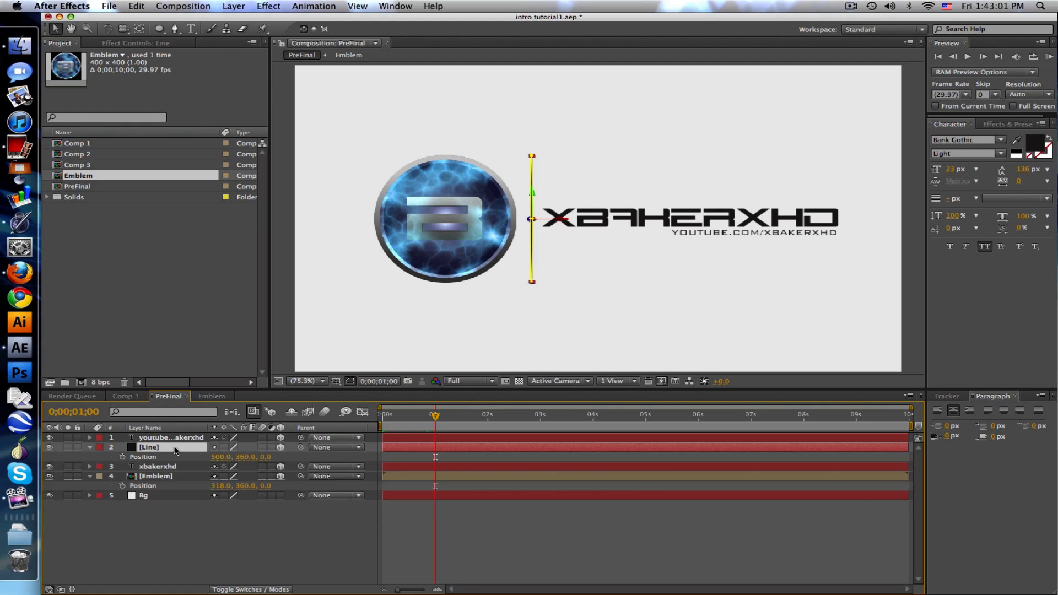
pyautogui.click(122, 456)
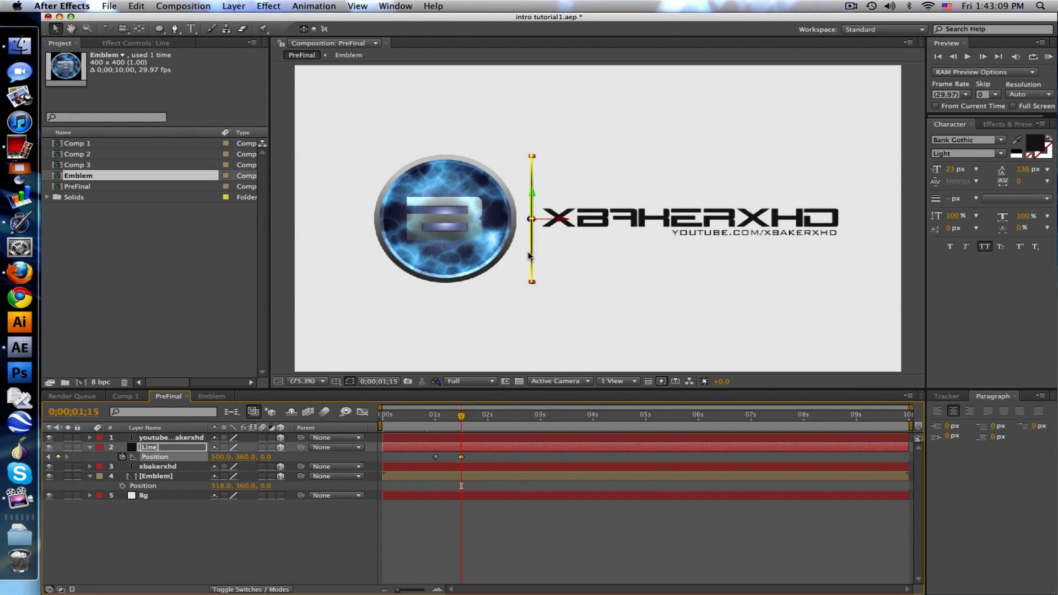
pyautogui.click(433, 414)
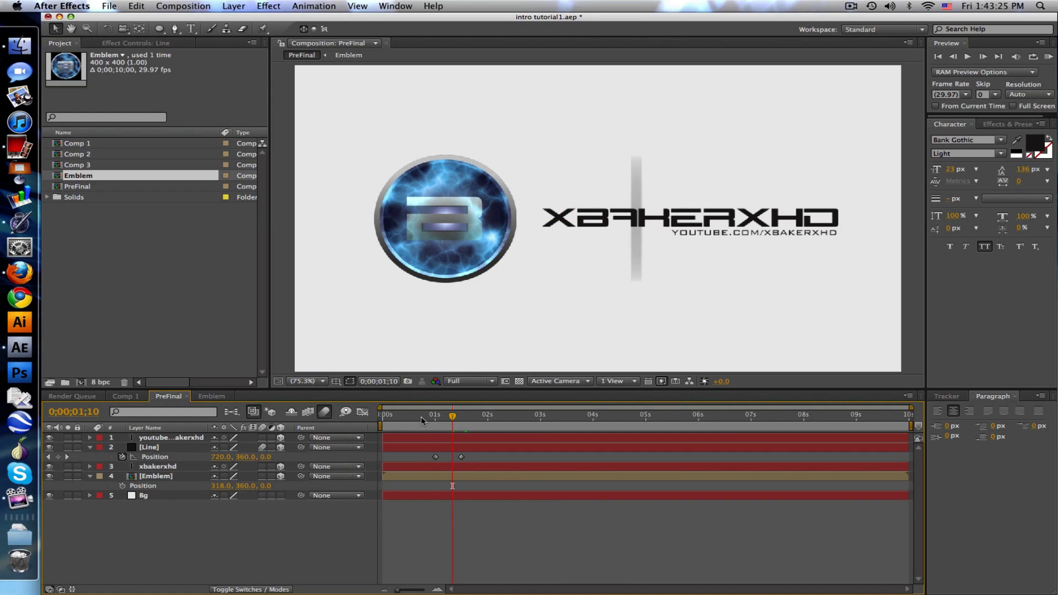
pyautogui.click(461, 414)
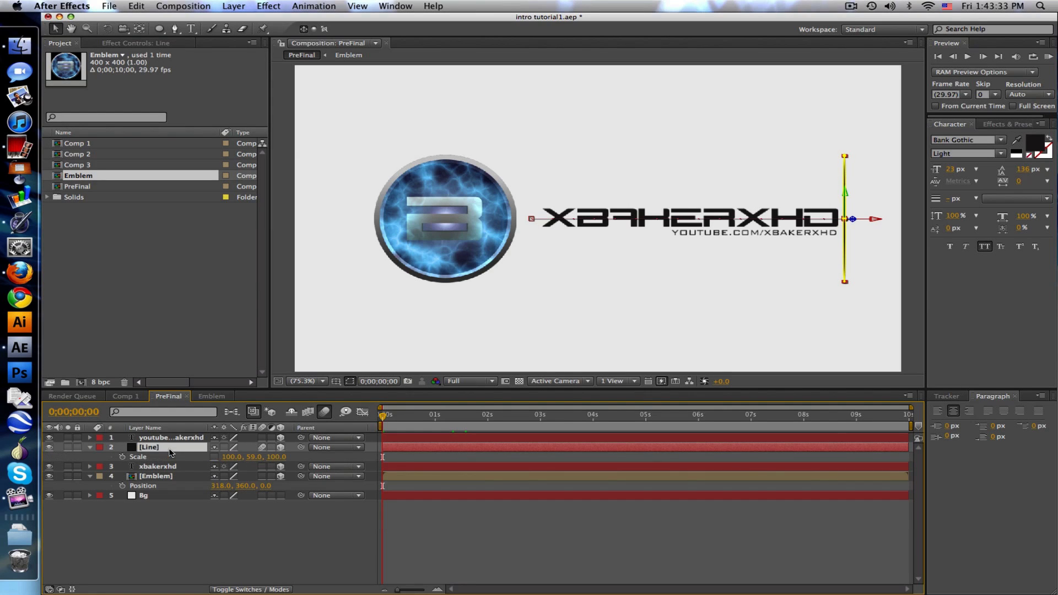
pyautogui.moveTo(124, 462)
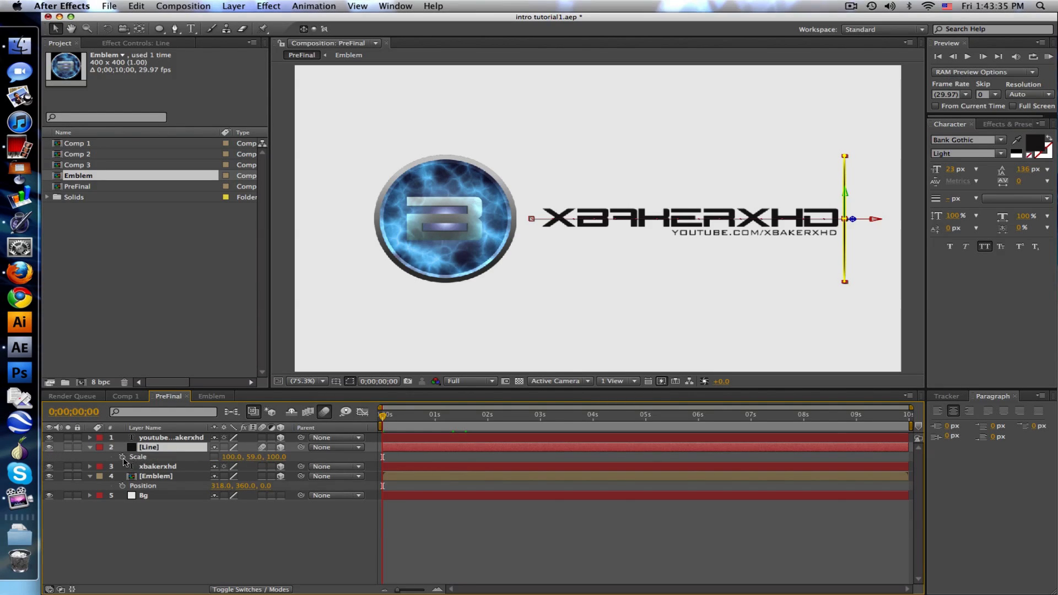
# - Keyframe Line scale from 100,0 at 0:00 to 100,59 at 0:15, then scrub
pyautogui.moveTo(382, 413); pyautogui.dragTo(408, 414)
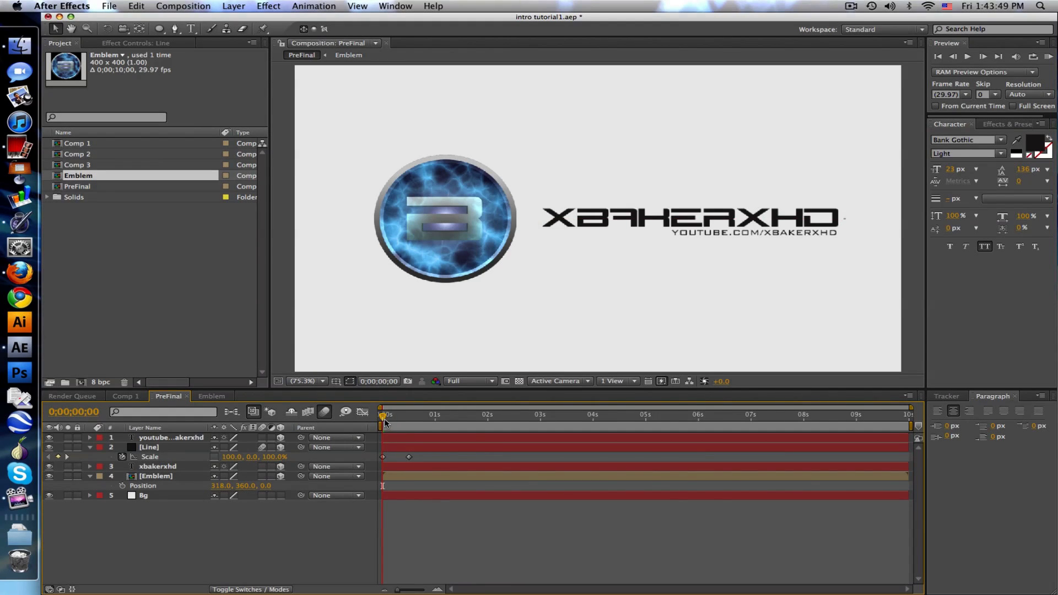
pyautogui.moveTo(383, 414); pyautogui.dragTo(424, 414)
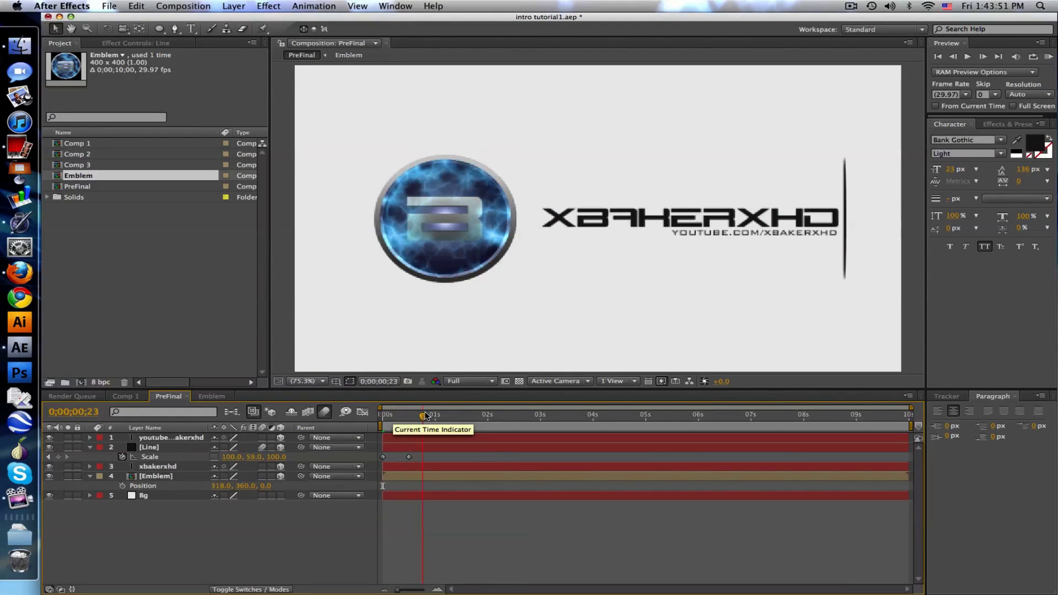
pyautogui.moveTo(423, 414); pyautogui.dragTo(474, 414)
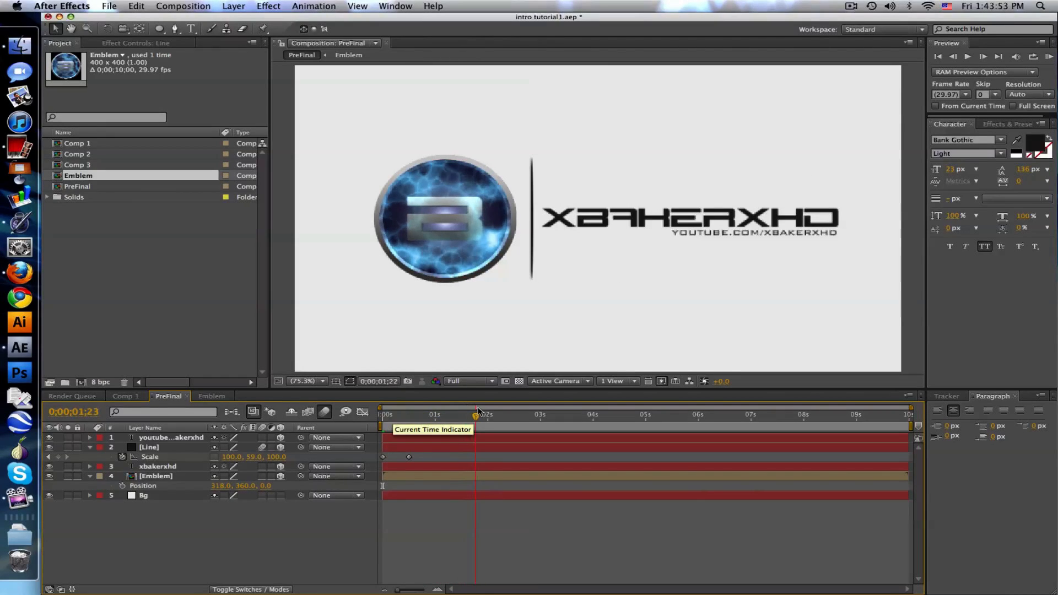
pyautogui.moveTo(476, 414); pyautogui.dragTo(485, 414)
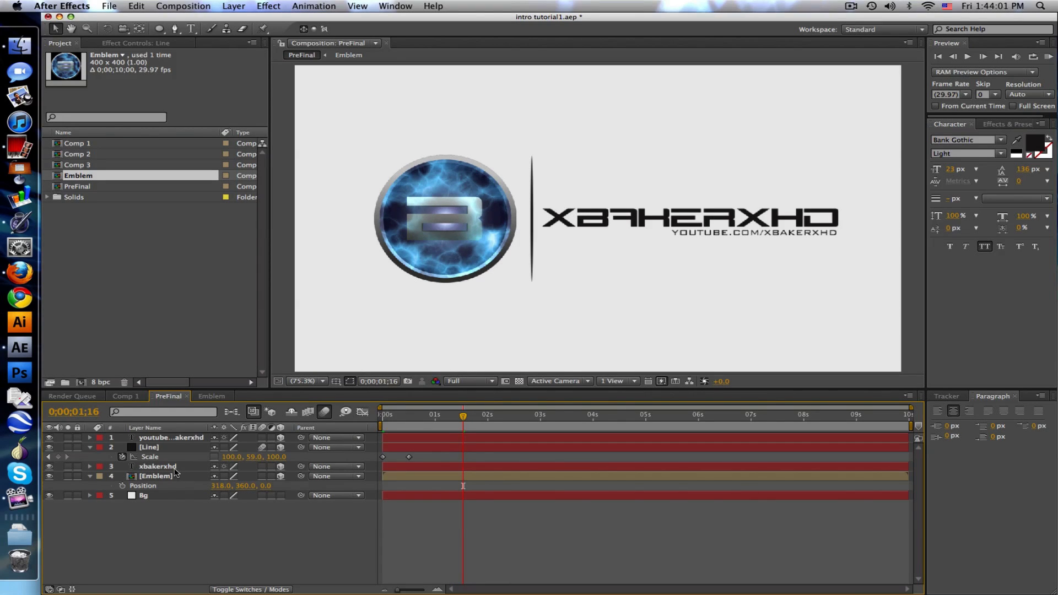
pyautogui.moveTo(463, 415)
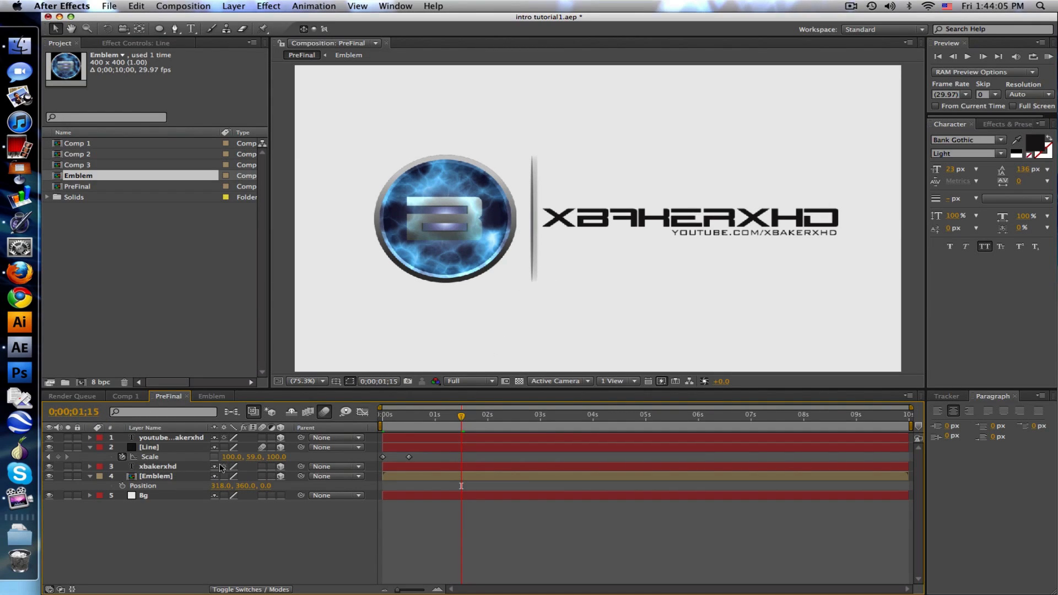
# - Fly the motion-blurred emblem from z -1409 at 1:00 to 0 at 1:15, and preview
pyautogui.click(157, 475)
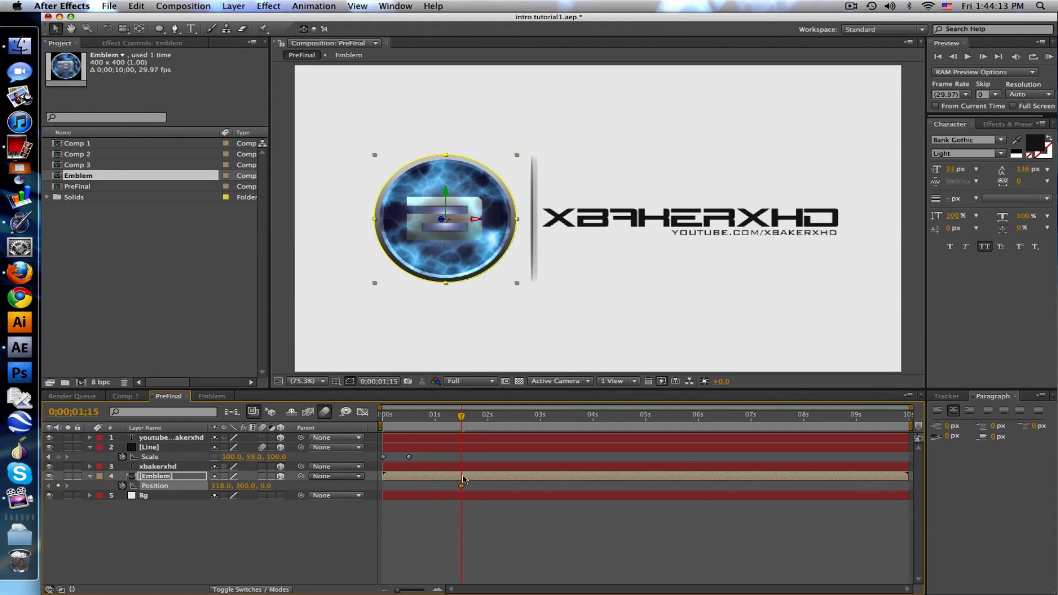
pyautogui.moveTo(462, 418); pyautogui.dragTo(436, 418)
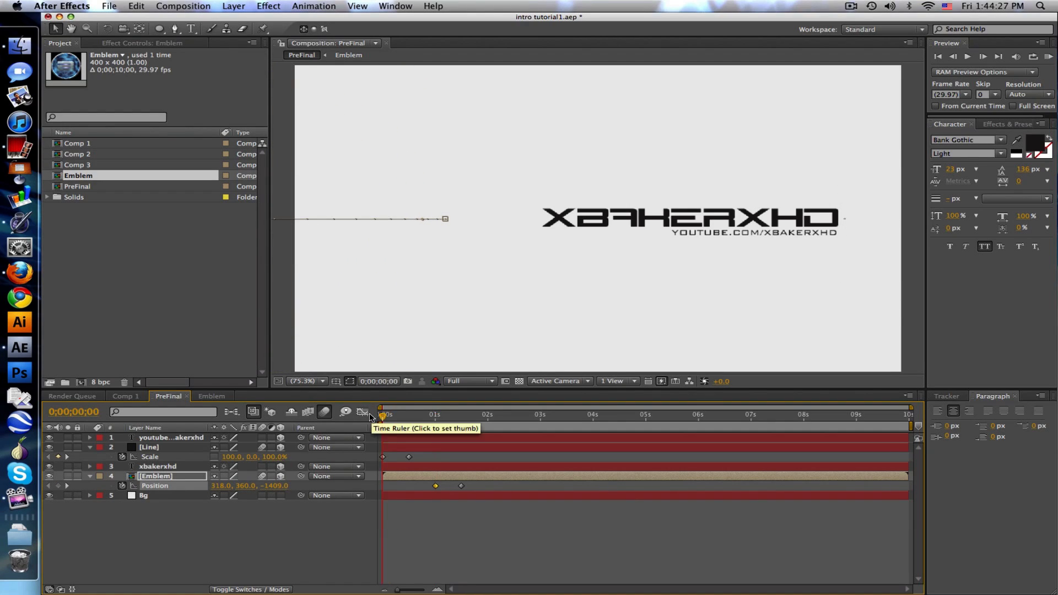
pyautogui.click(430, 414)
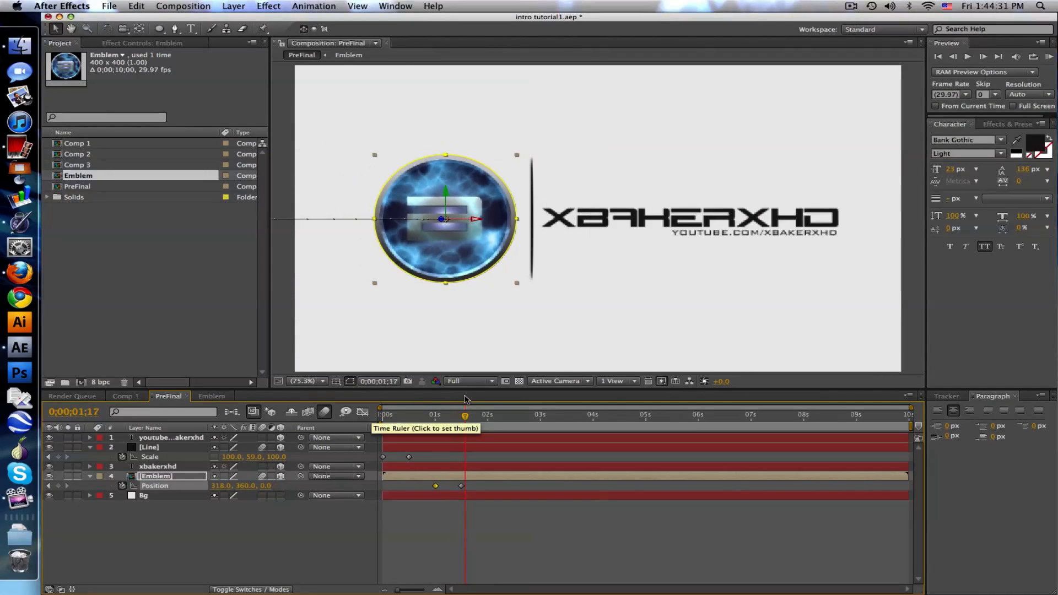
pyautogui.click(581, 414)
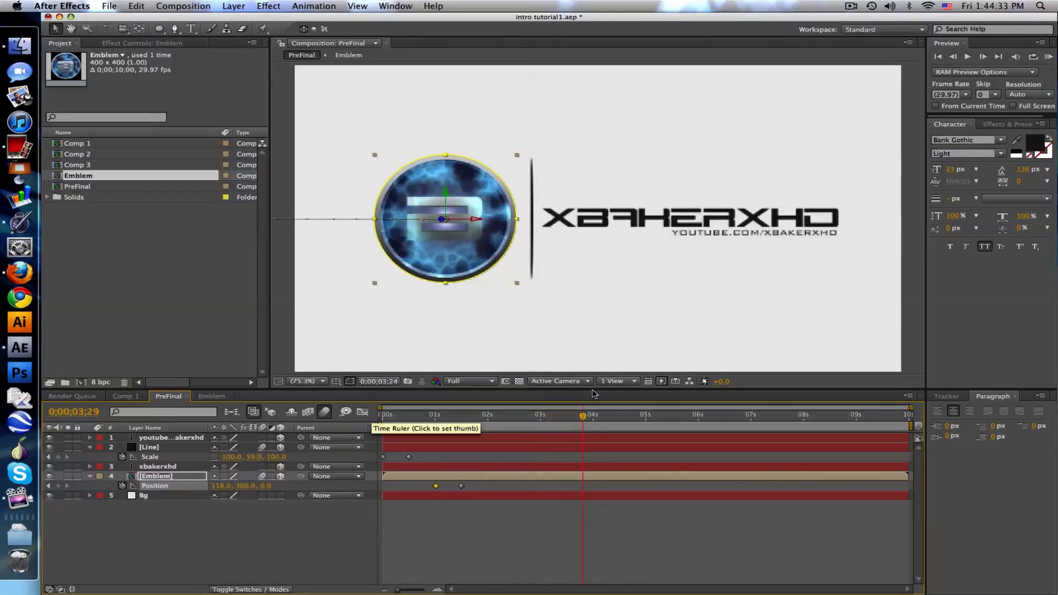
pyautogui.click(507, 414)
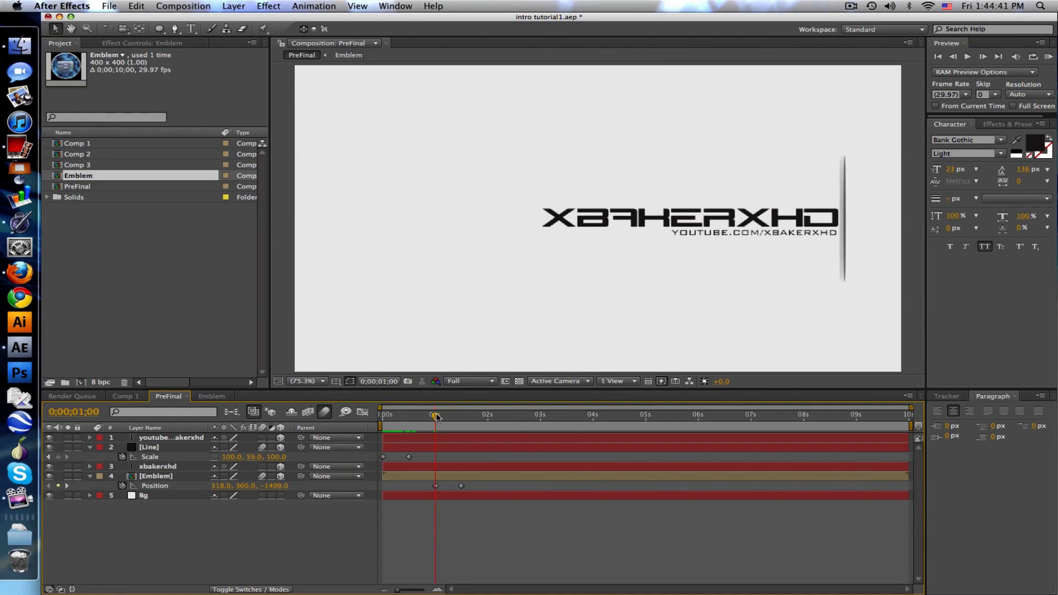
pyautogui.moveTo(435, 414); pyautogui.dragTo(448, 414)
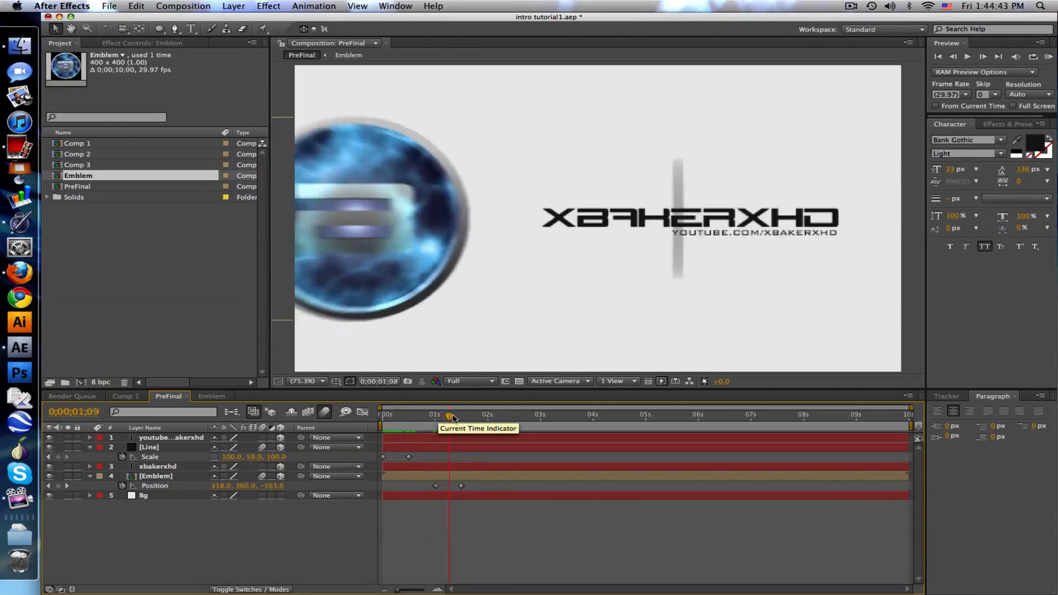
pyautogui.moveTo(448, 414); pyautogui.dragTo(432, 415)
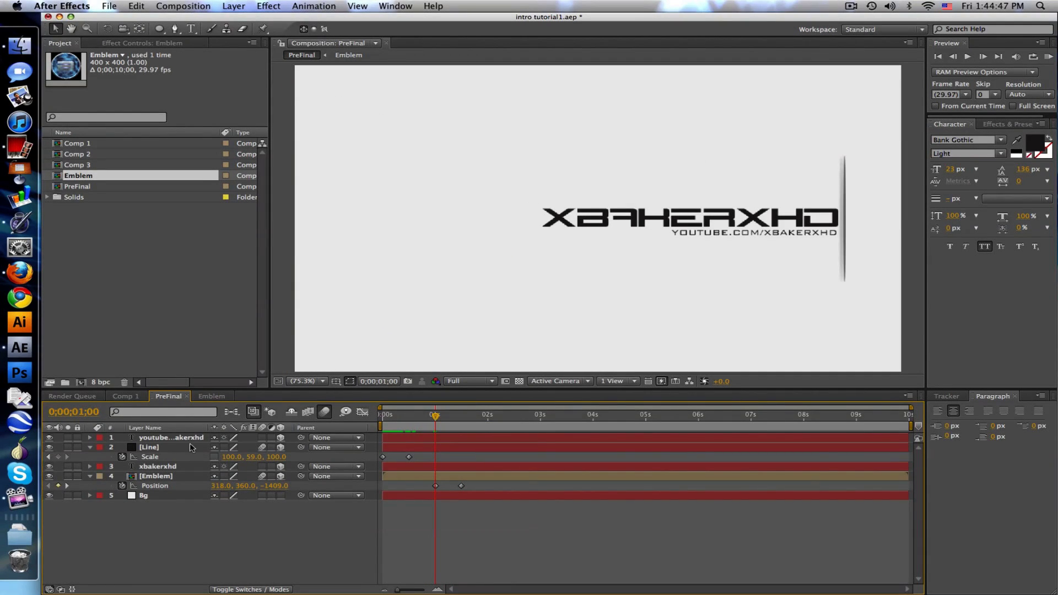
pyautogui.click(233, 5)
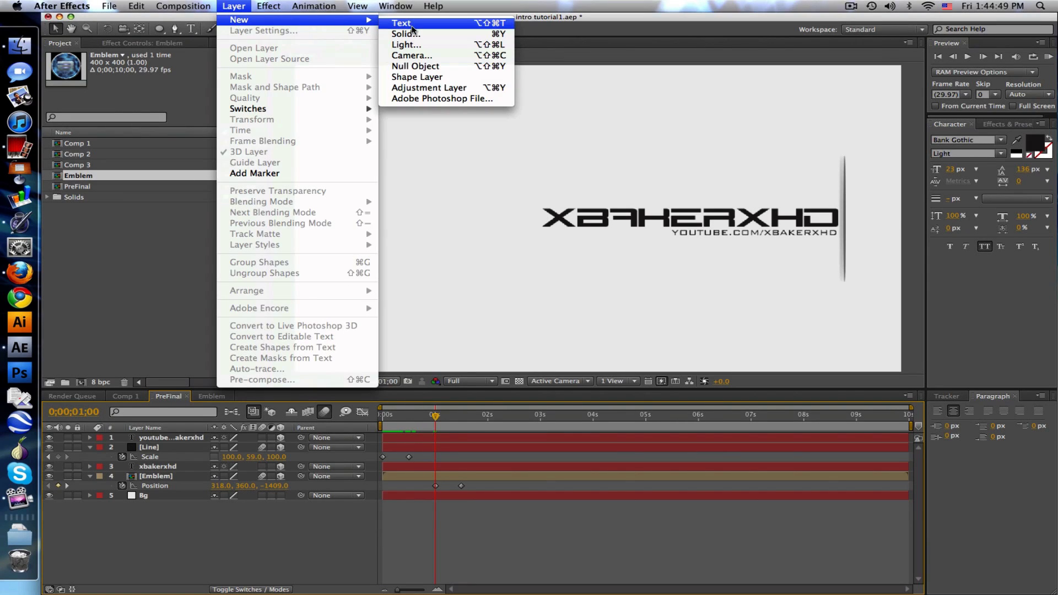
# - Add a hidden Name Matte solid and rename the text layers Url and Name
pyautogui.click(405, 33)
pyautogui.write('Name Matte')
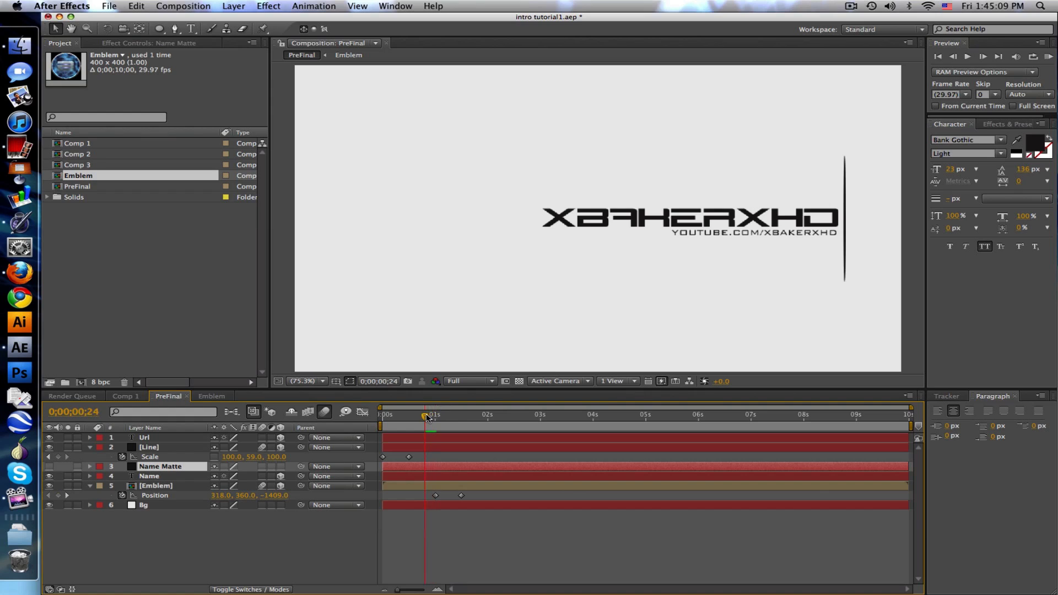
pyautogui.moveTo(426, 414); pyautogui.dragTo(435, 414)
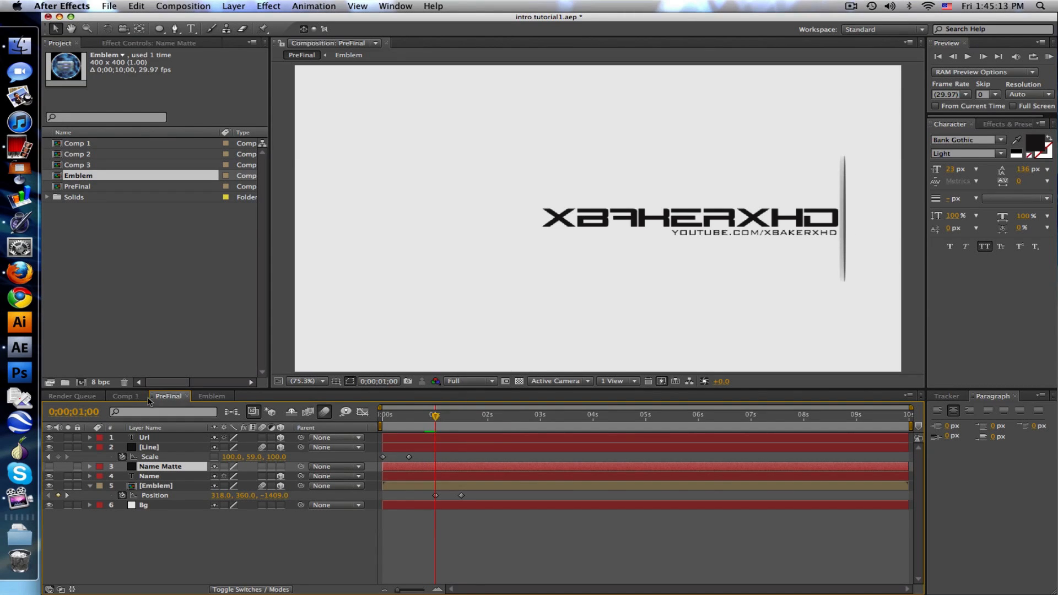
pyautogui.click(159, 28)
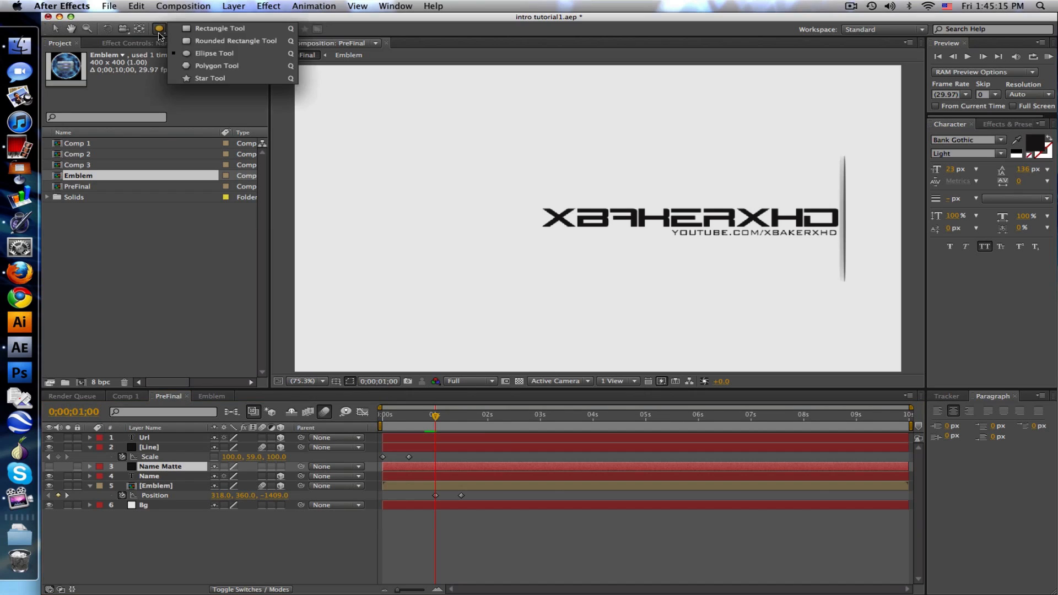
# - Draw a rectangular mask on Name Matte covering the whole name text
pyautogui.click(159, 29)
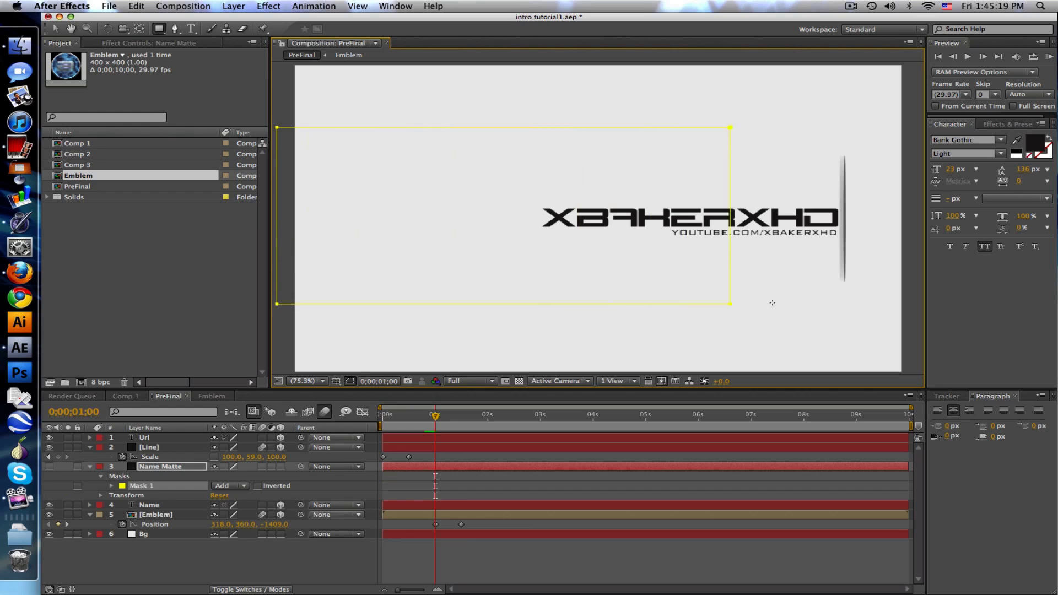
pyautogui.moveTo(731, 304); pyautogui.dragTo(845, 309)
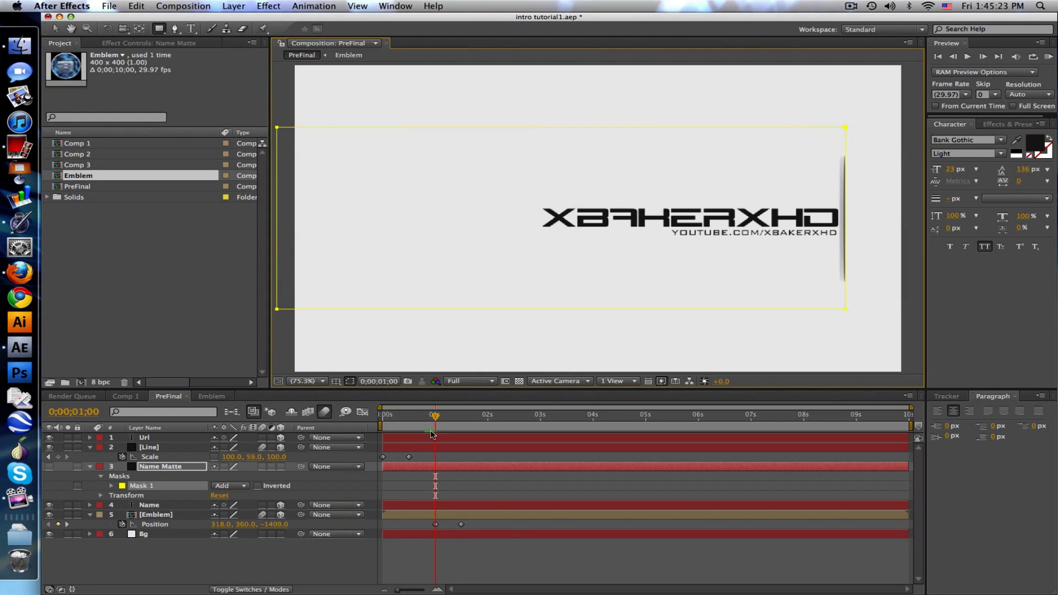
pyautogui.moveTo(435, 415); pyautogui.dragTo(460, 415)
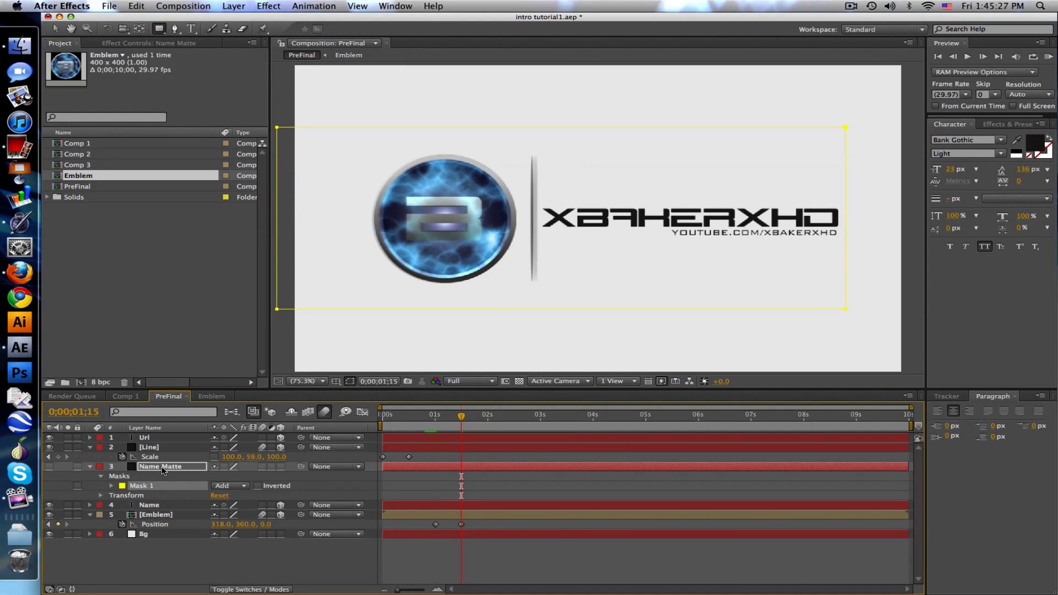
pyautogui.click(112, 485)
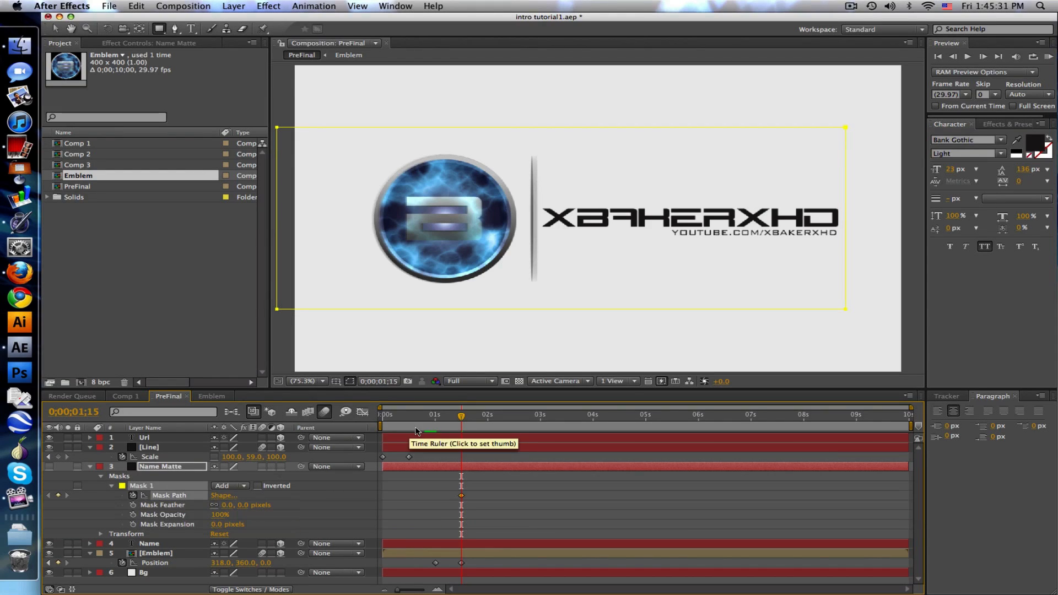
# - Keyframe the mask path so its right edge retreats to the line by 1:15
pyautogui.click(435, 414)
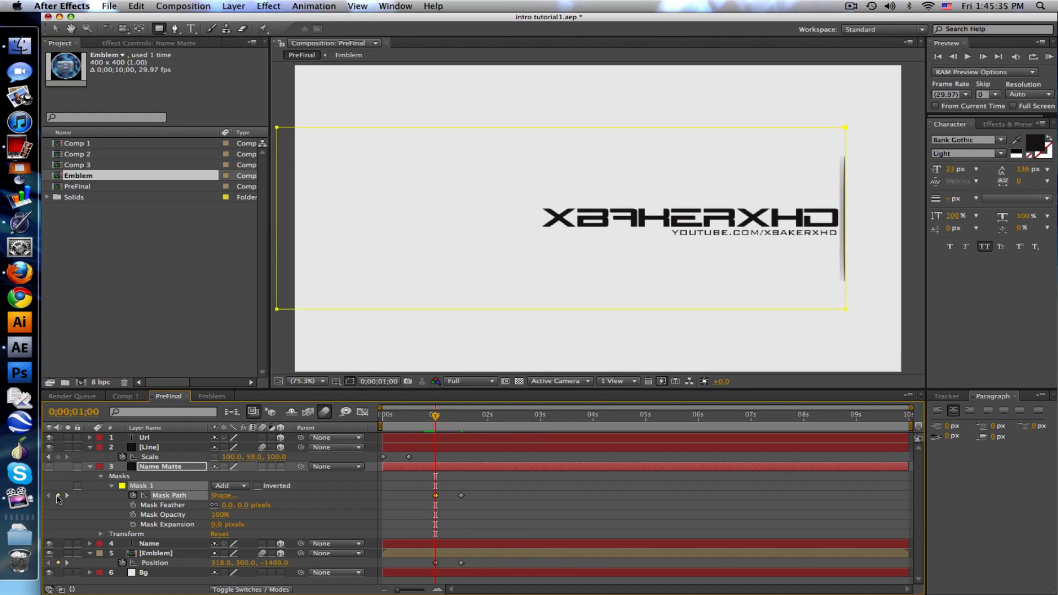
pyautogui.click(438, 417)
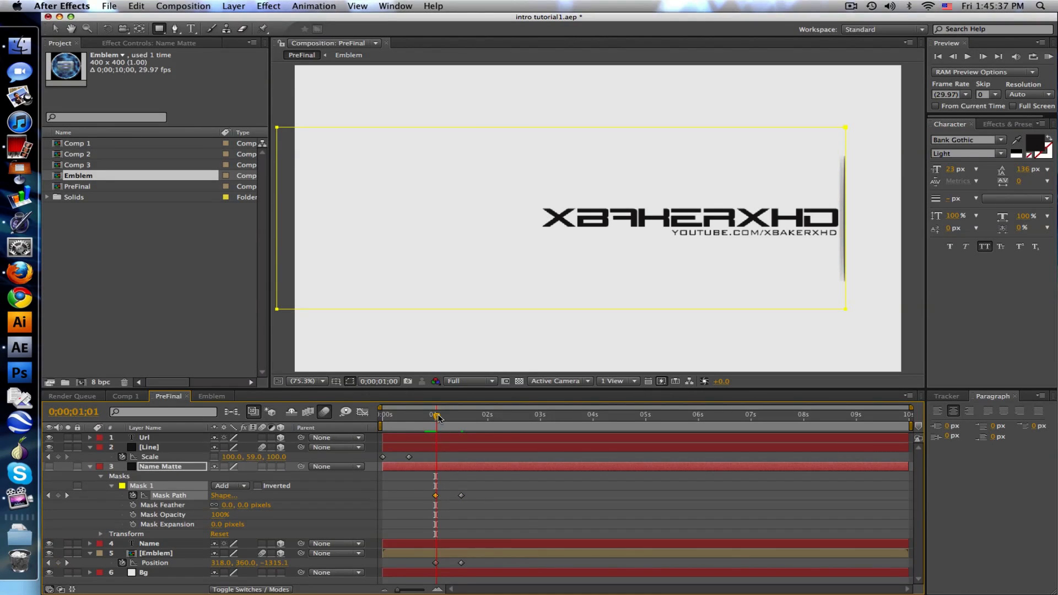
pyautogui.moveTo(435, 414); pyautogui.dragTo(460, 415)
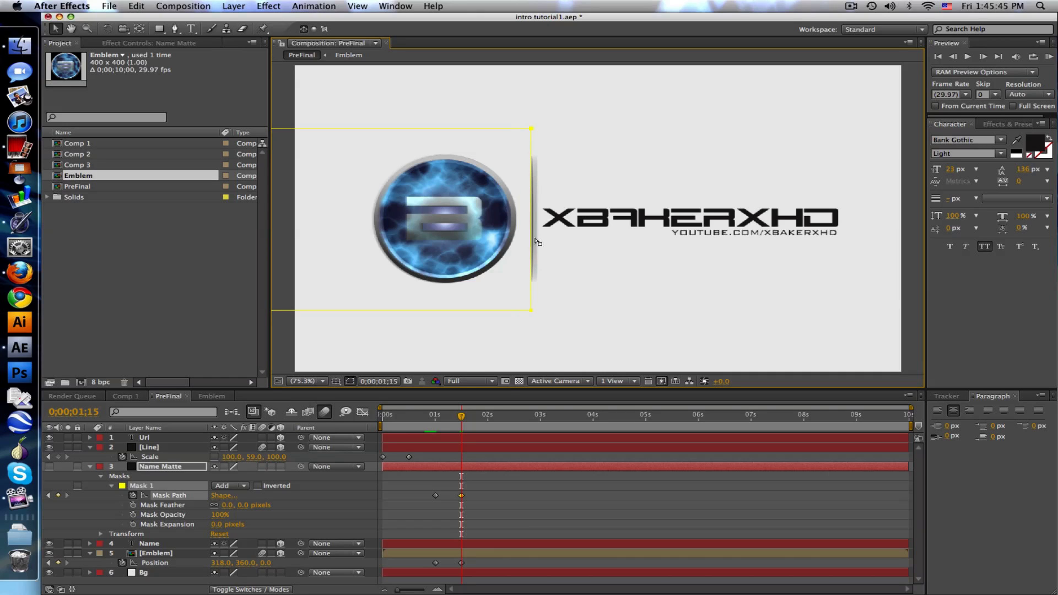
pyautogui.click(443, 414)
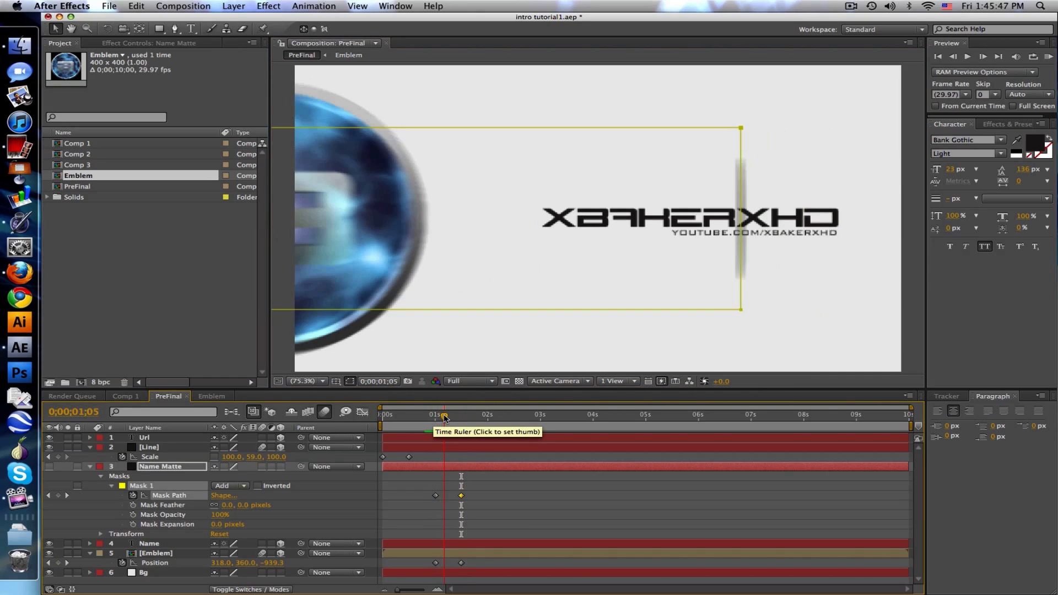
pyautogui.click(463, 414)
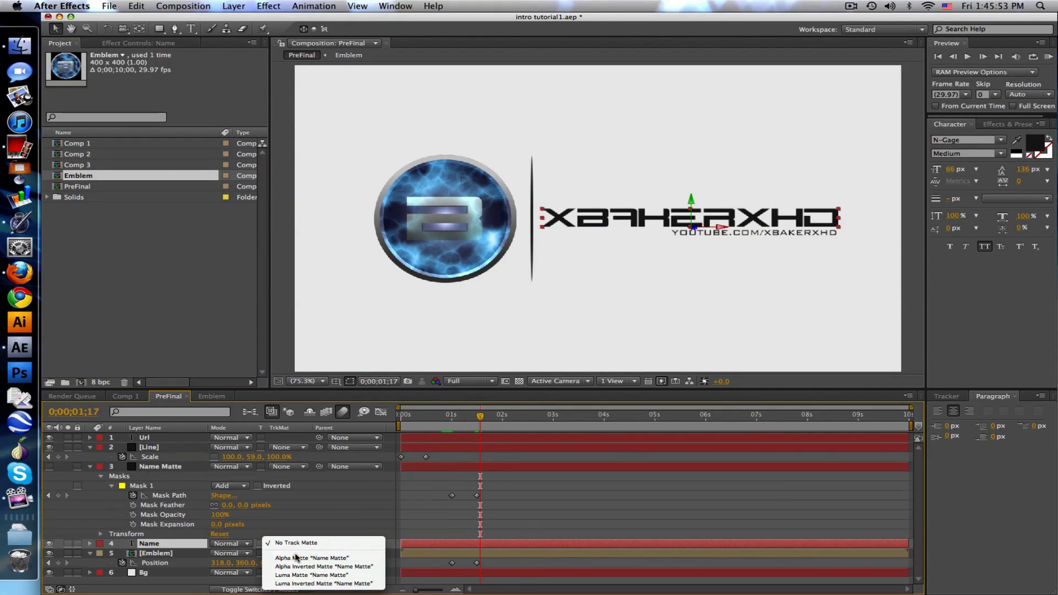
pyautogui.moveTo(324, 565)
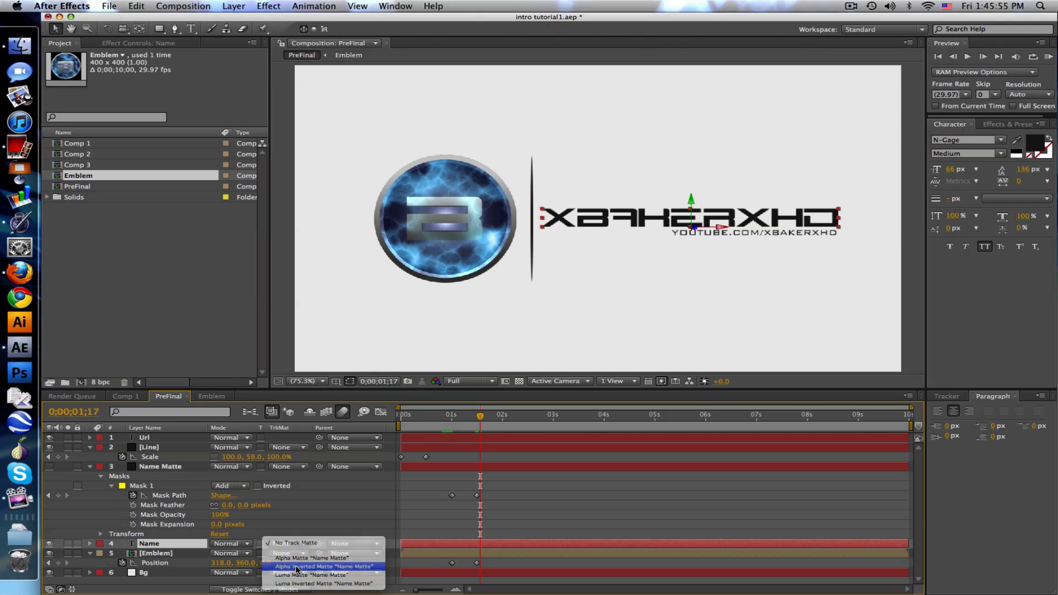
# - Set Name's track matte to Alpha Inverted 'Name Matte' and check the reveal
pyautogui.click(324, 565)
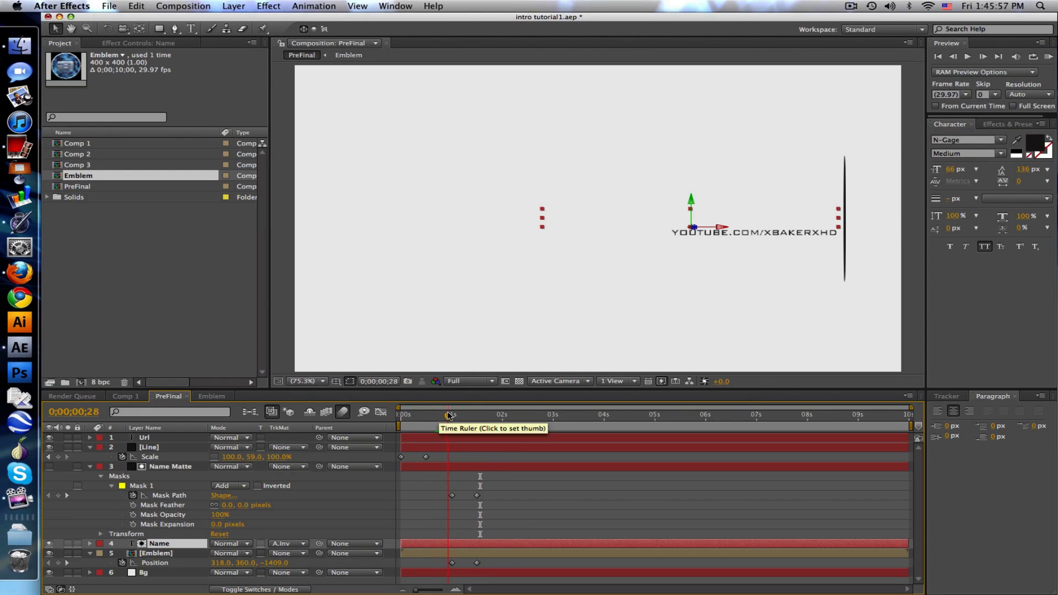
pyautogui.click(466, 414)
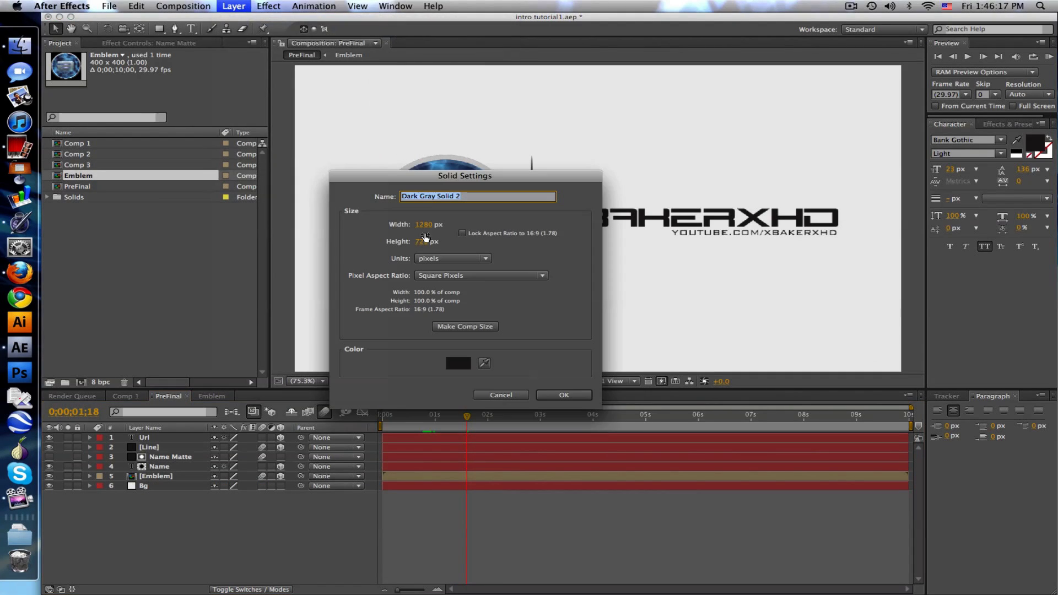
# - Name the new matte layer 'Url Matte' and select the Url text layer
pyautogui.write('Url Ma')
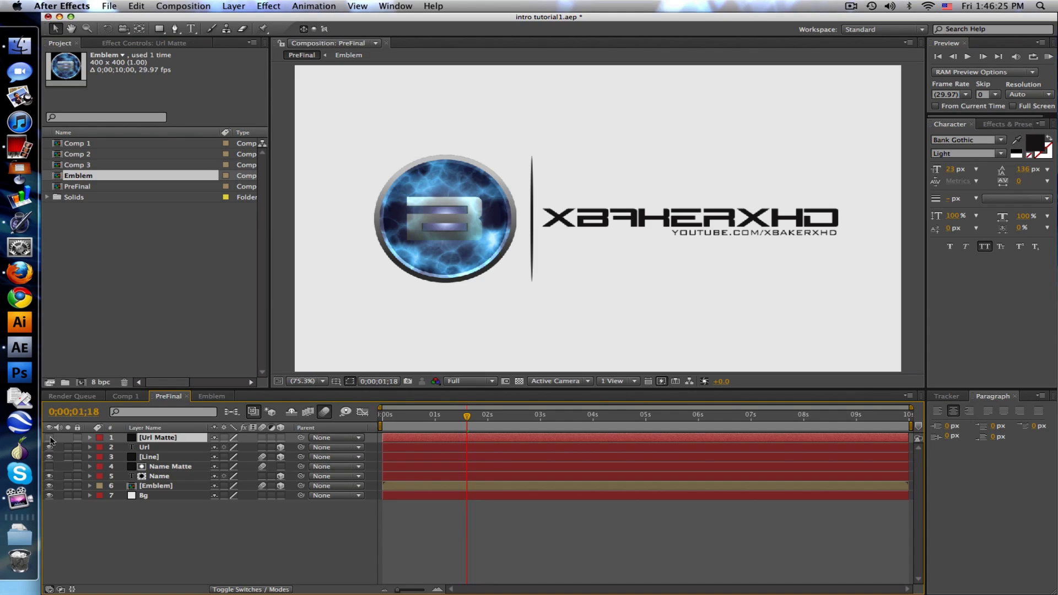
pyautogui.moveTo(165, 447)
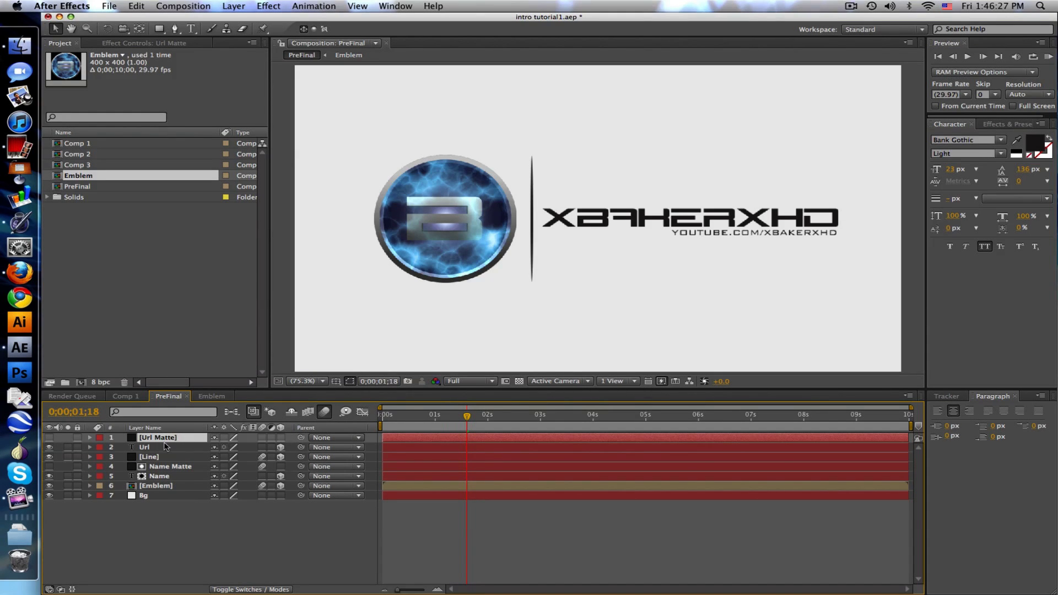
pyautogui.click(144, 446)
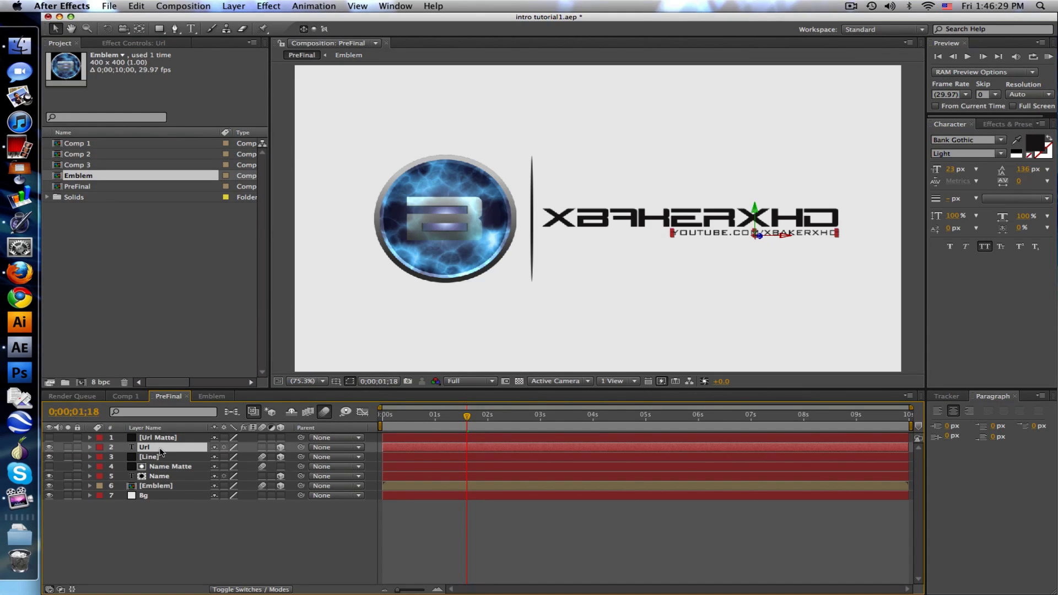
pyautogui.click(88, 447)
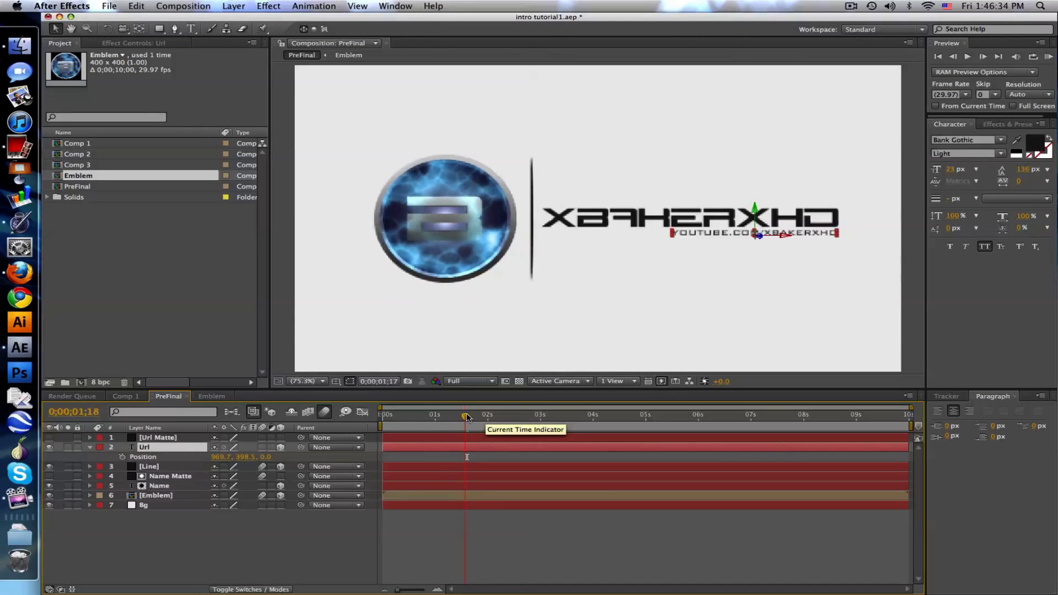
# - Keyframe the Url position at 2s and 3s so it slides down into place
pyautogui.moveTo(464, 414); pyautogui.dragTo(488, 413)
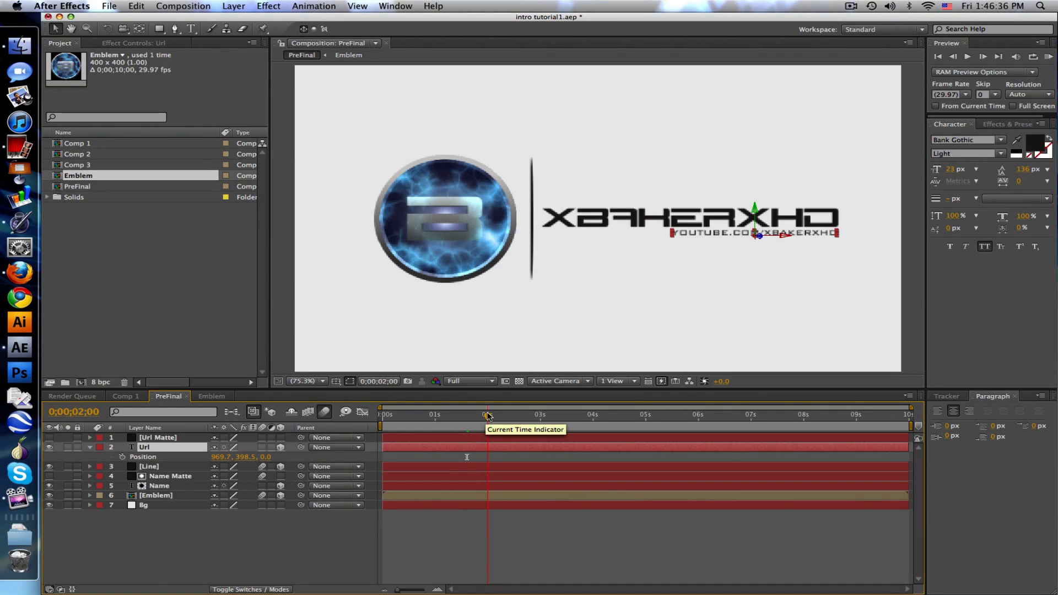
pyautogui.click(103, 457)
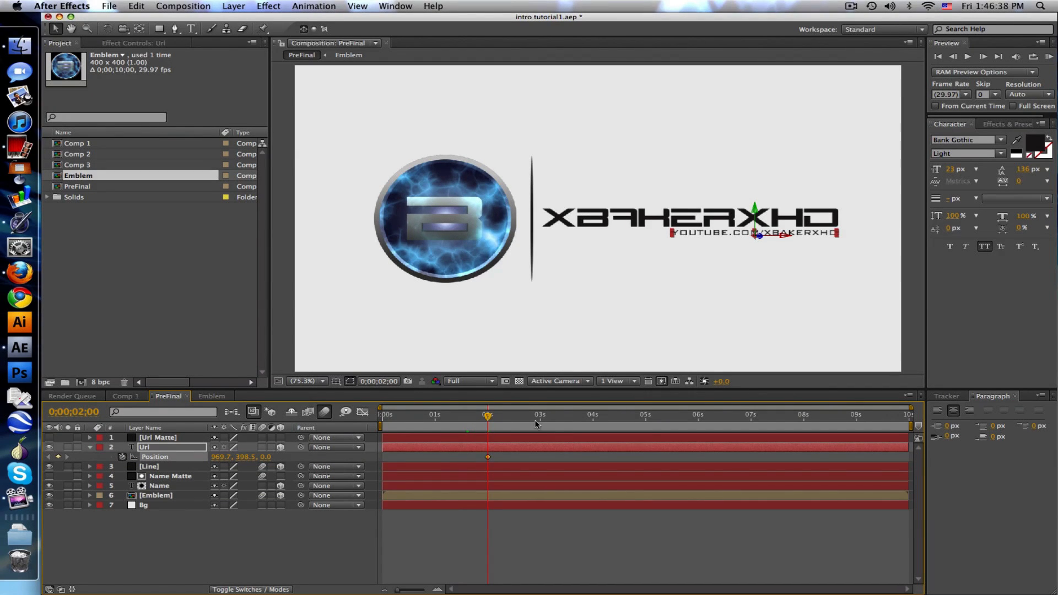
pyautogui.click(540, 414)
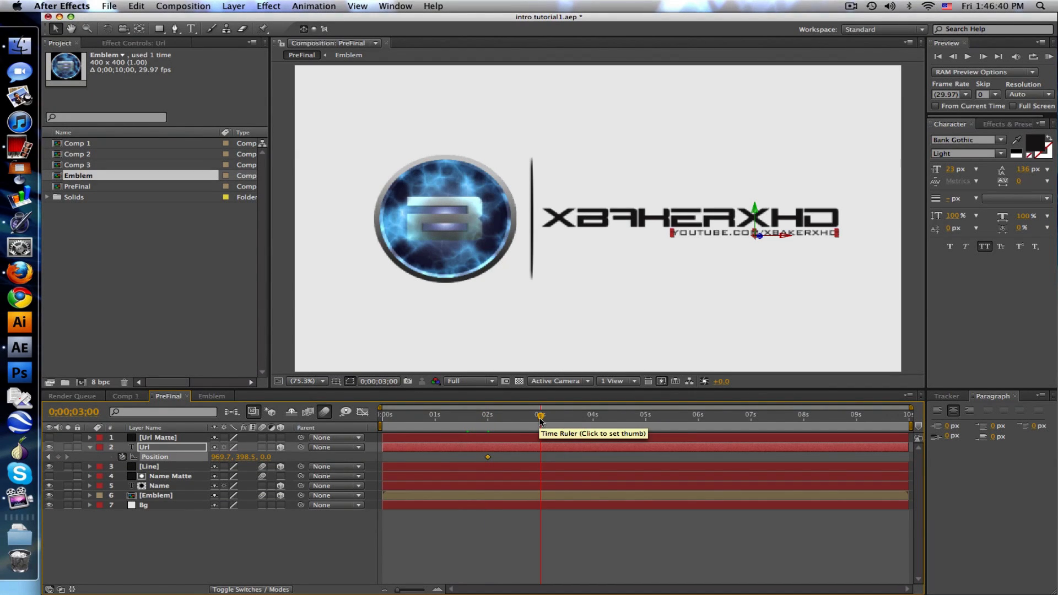
pyautogui.moveTo(57, 459)
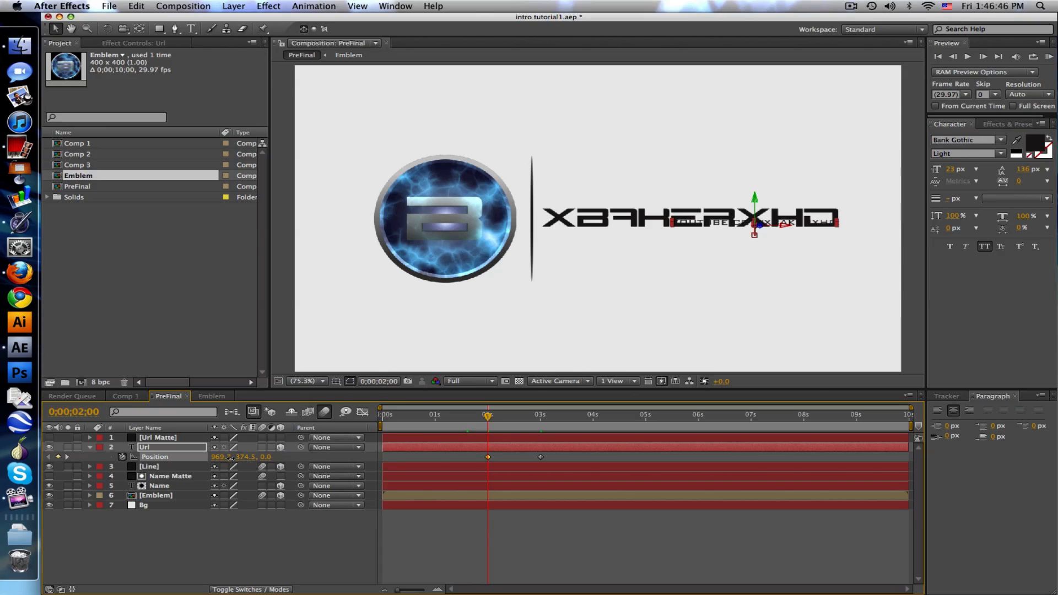
pyautogui.moveTo(487, 415); pyautogui.dragTo(507, 415)
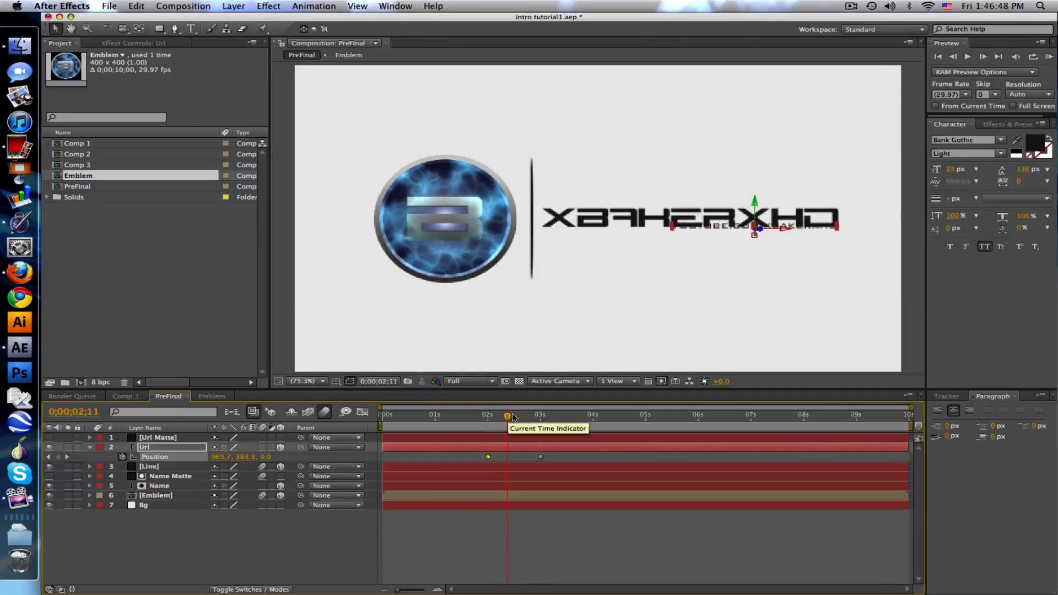
pyautogui.moveTo(507, 416); pyautogui.dragTo(485, 415)
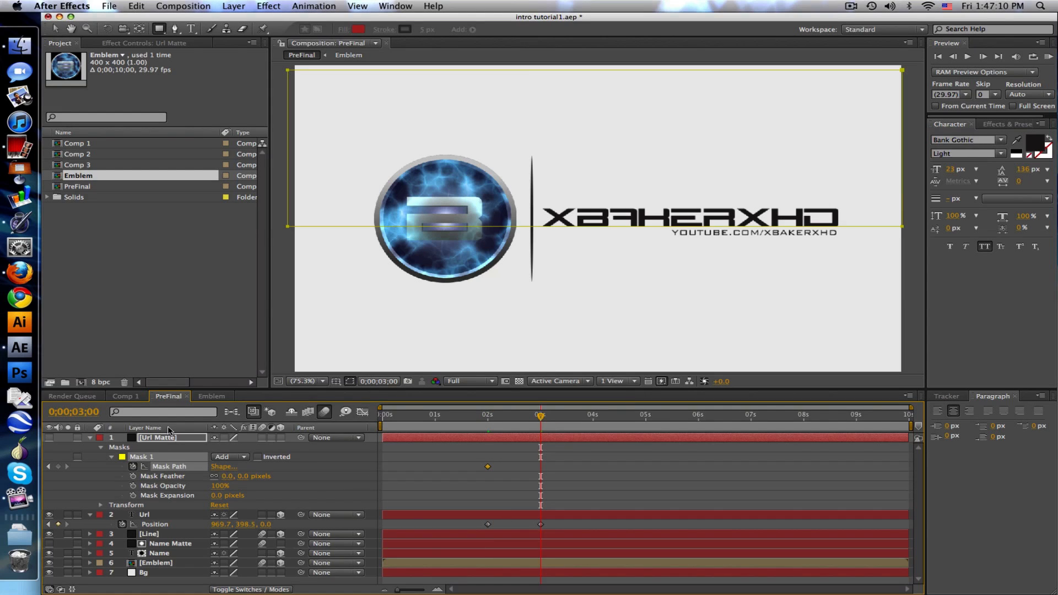
pyautogui.moveTo(490, 472)
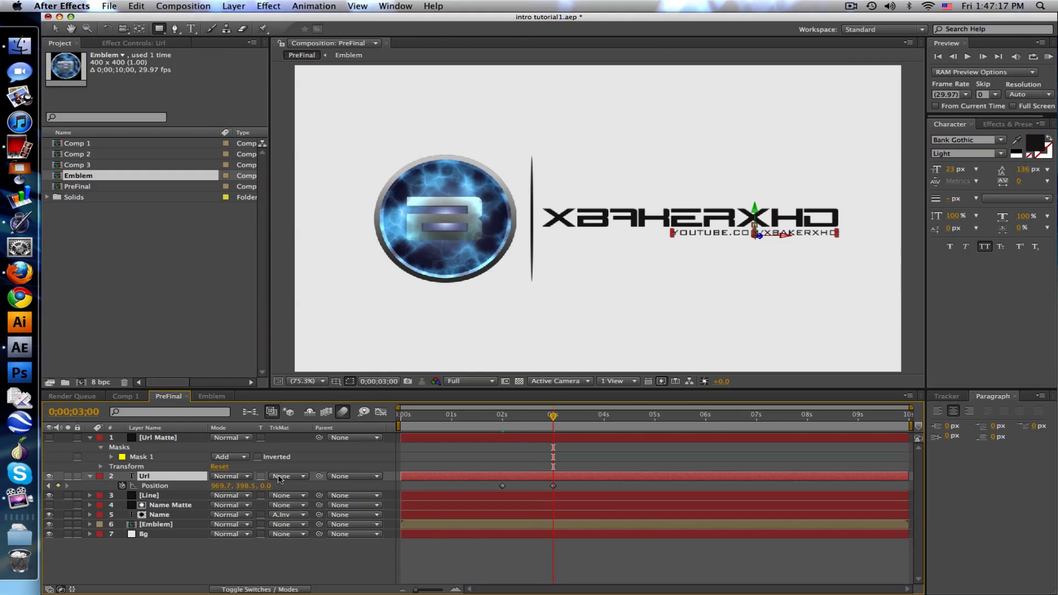
# - Set the Url layer's track matte to Url Matte as Alpha Inverted and collapse the layer
pyautogui.click(282, 475)
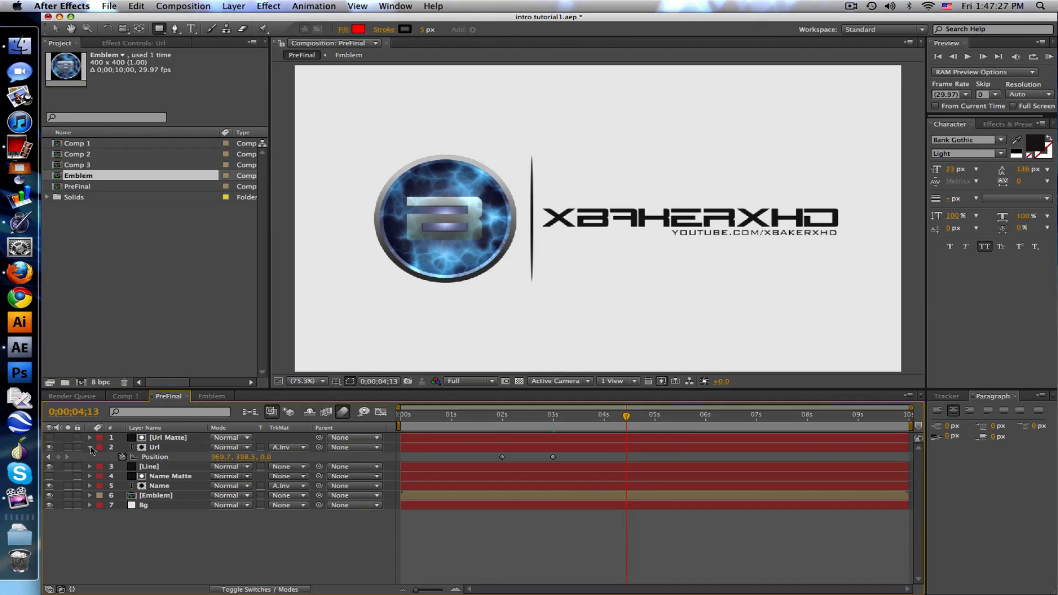
pyautogui.click(183, 6)
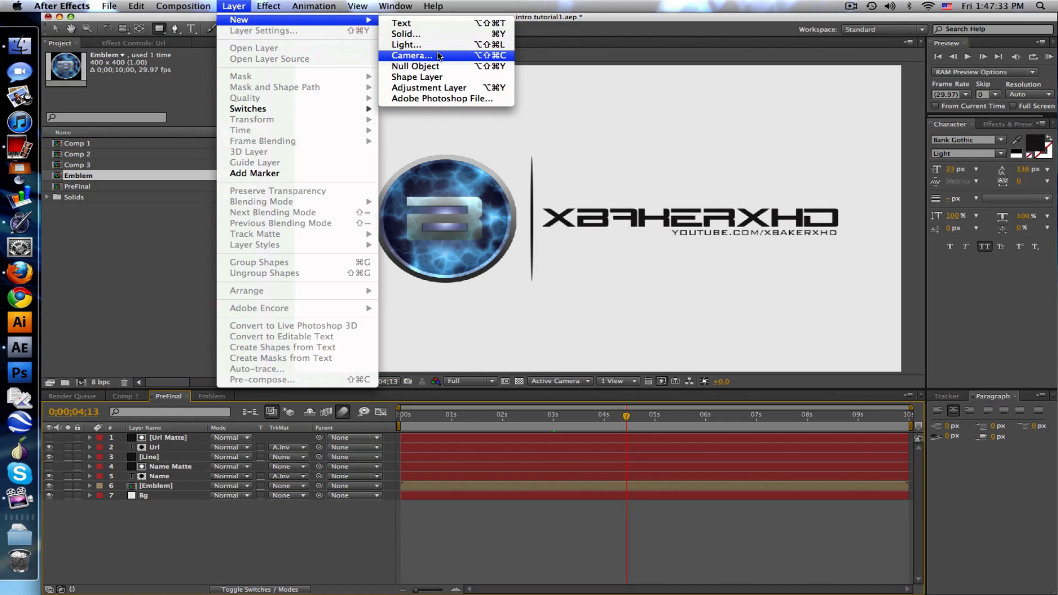
# - Add a camera parented to Null 2, with null Position Z keyframed at 5s and 6s
pyautogui.click(411, 55)
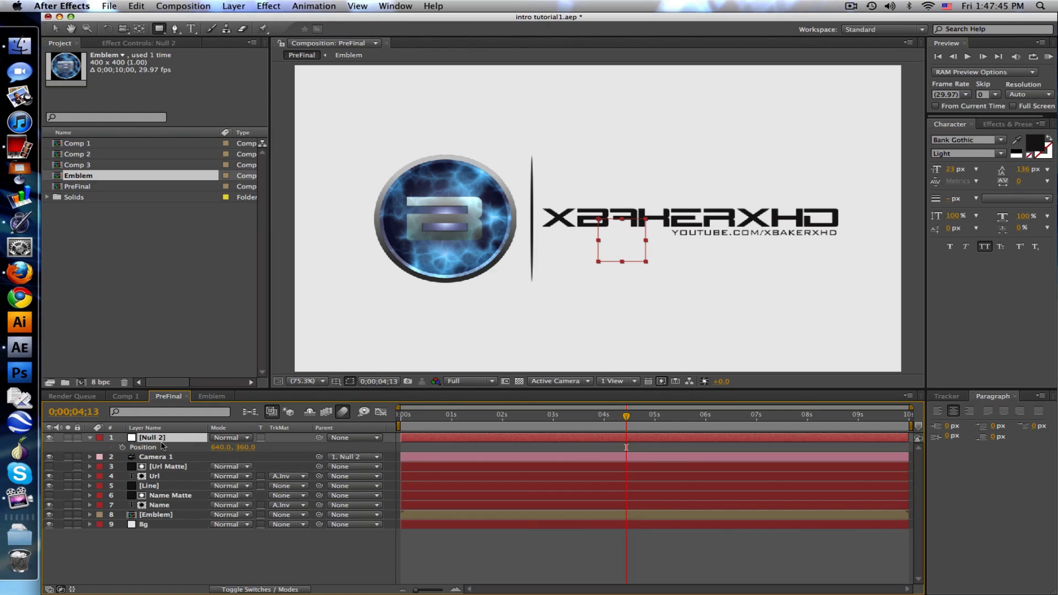
pyautogui.click(258, 588)
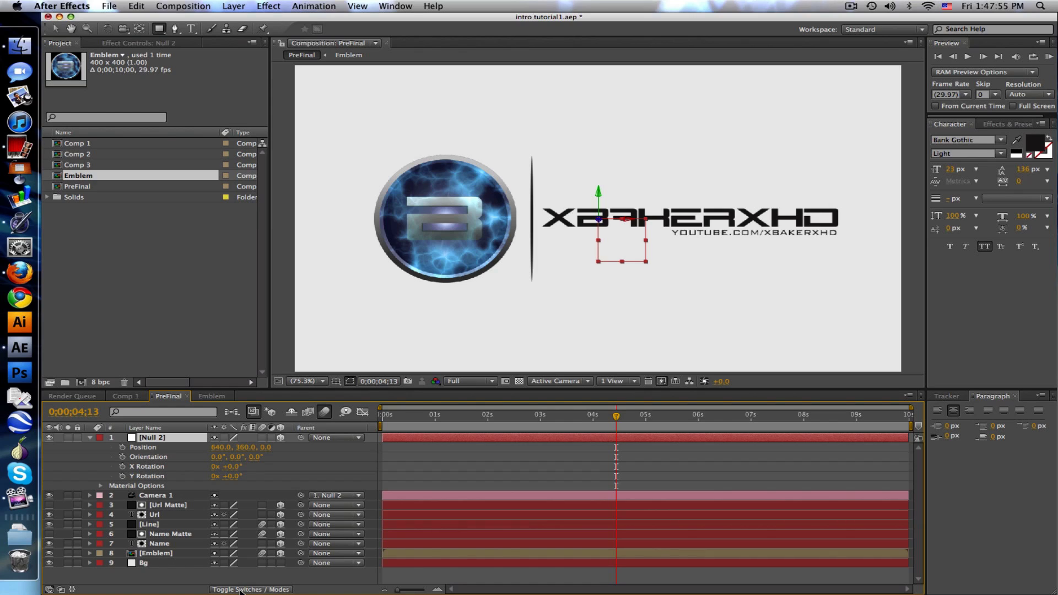
pyautogui.moveTo(651, 412)
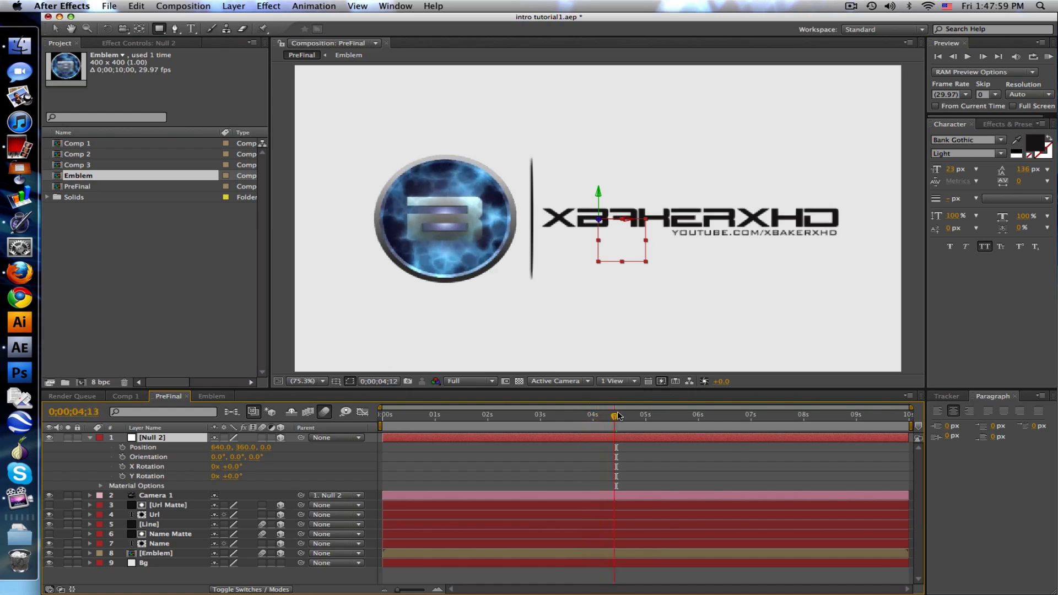
pyautogui.moveTo(123, 448)
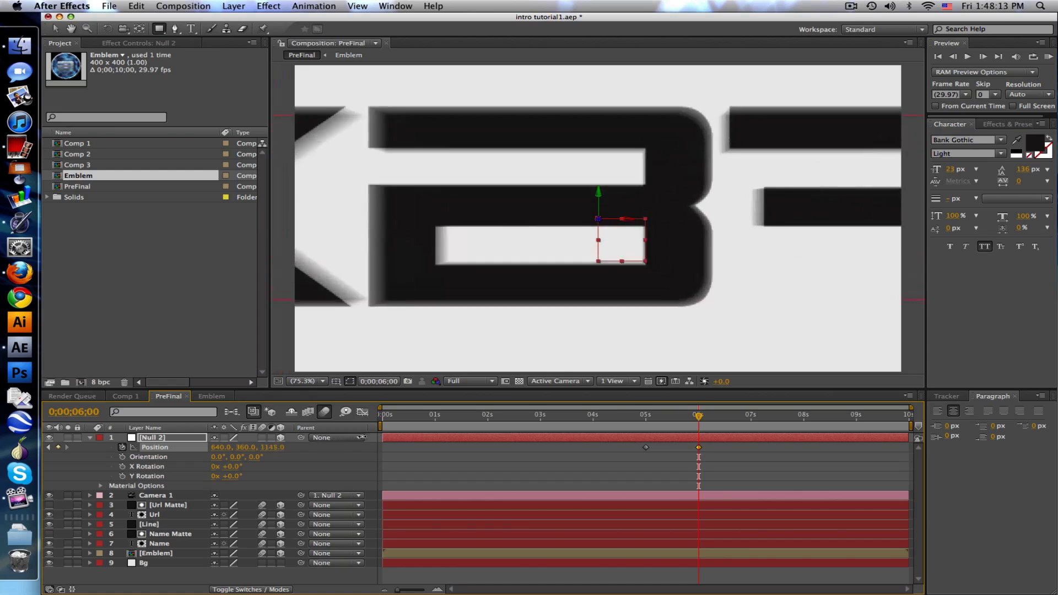
pyautogui.click(455, 415)
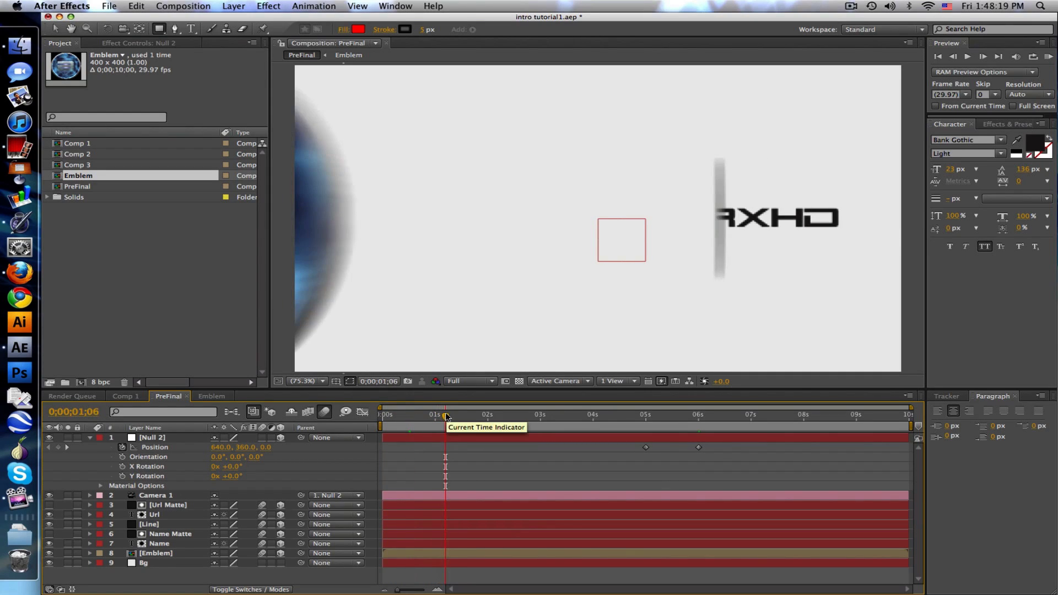
pyautogui.moveTo(445, 415); pyautogui.dragTo(503, 414)
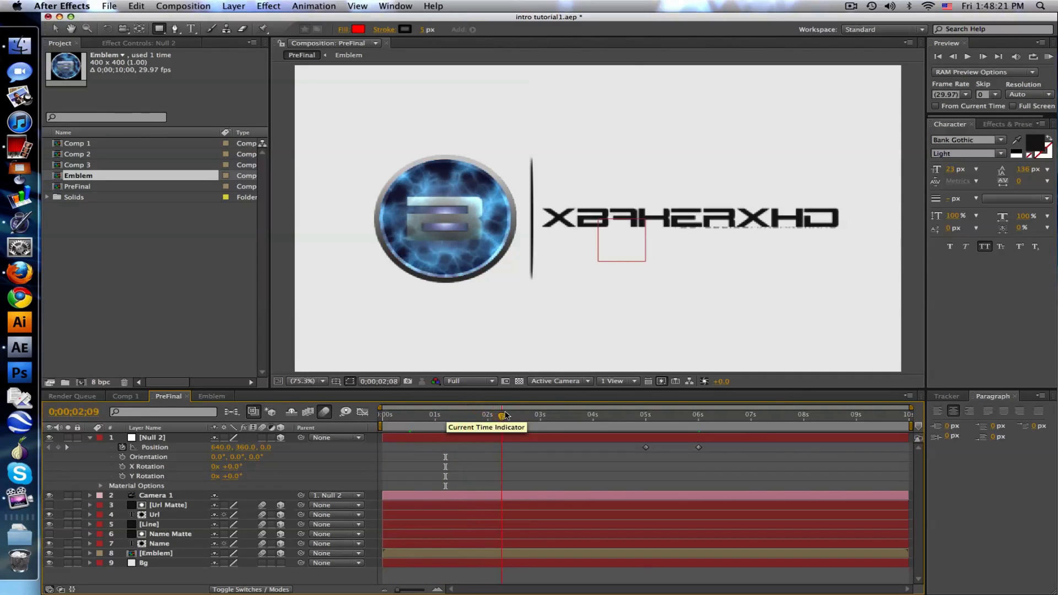
pyautogui.moveTo(503, 414); pyautogui.dragTo(655, 414)
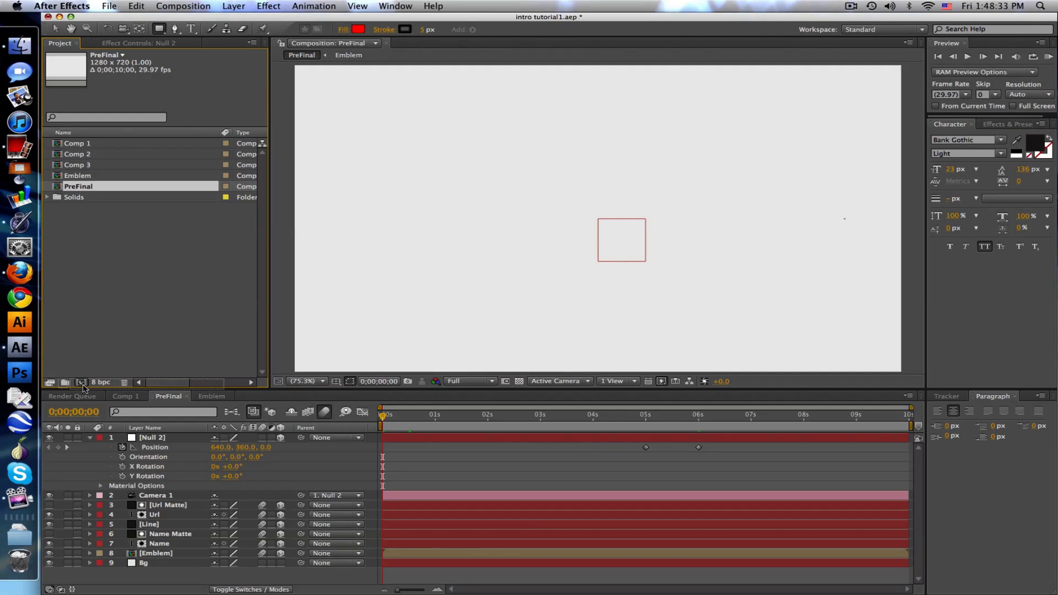
# - Nest PreFinal in a new composition and rename that composition 'Final'
pyautogui.click(183, 6)
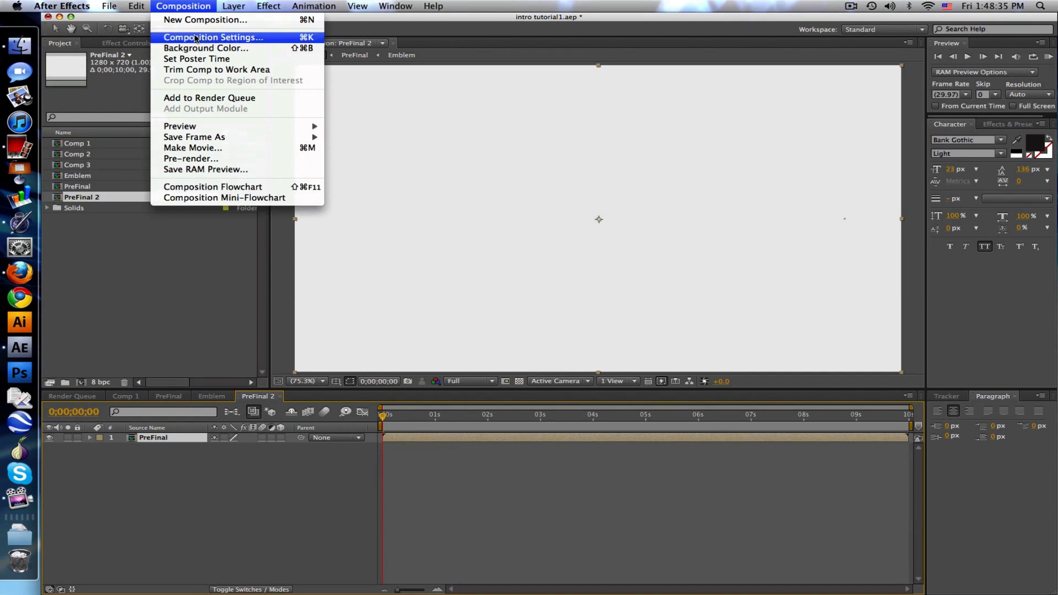
pyautogui.click(213, 37)
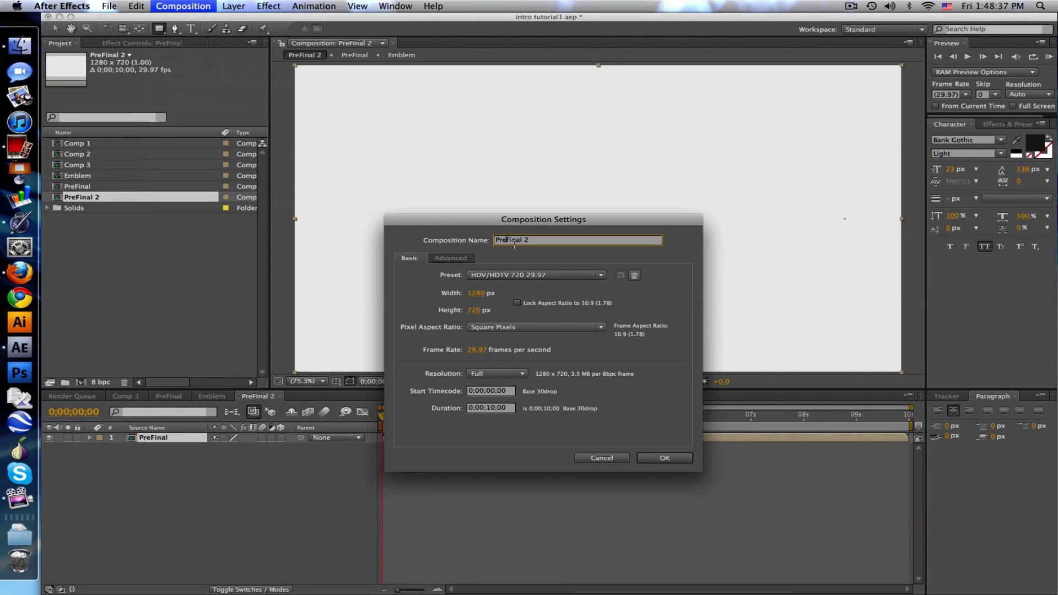
pyautogui.write('Final')
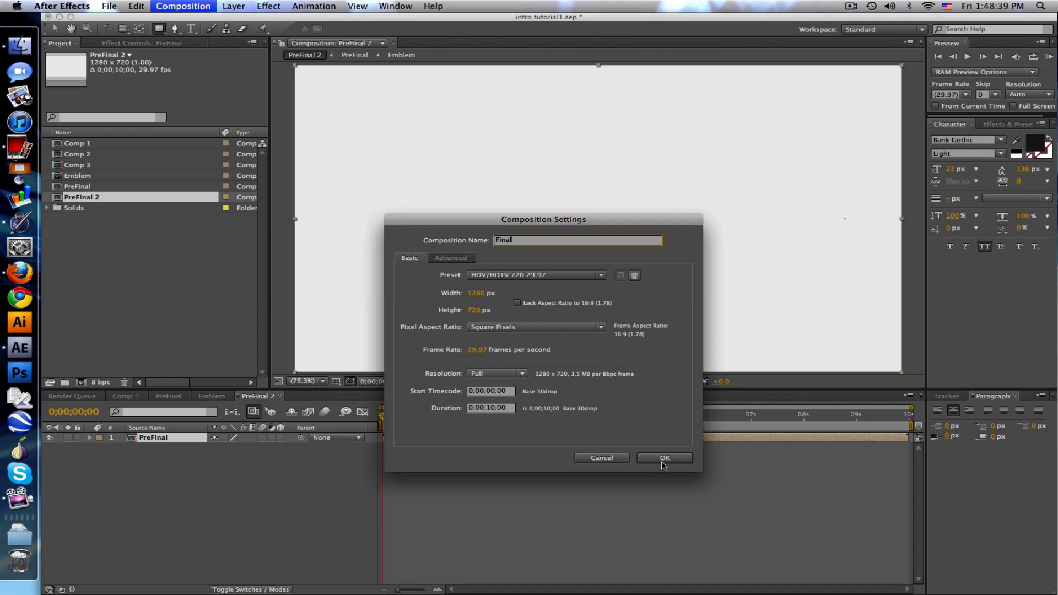
pyautogui.click(663, 458)
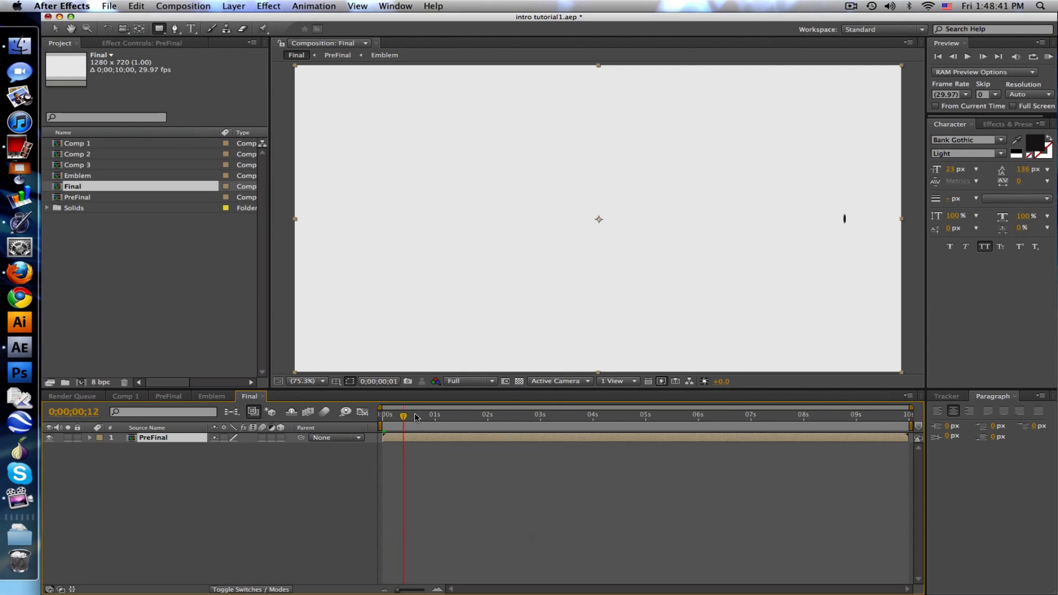
# - Duplicate the PreFinal layer, set X Rotation to 180 and move it below the logo
pyautogui.click(551, 414)
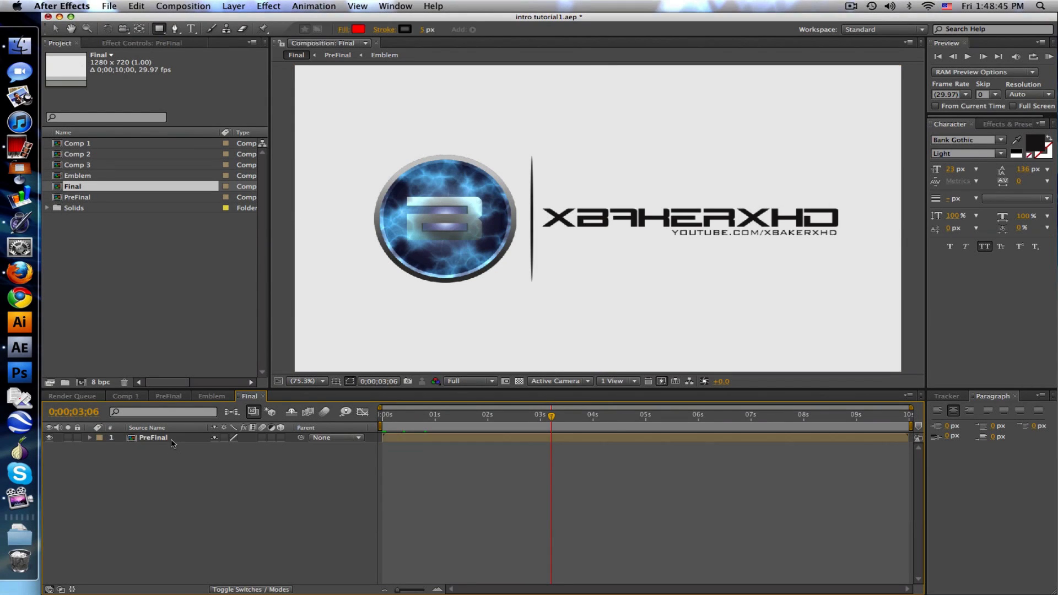
pyautogui.click(152, 437)
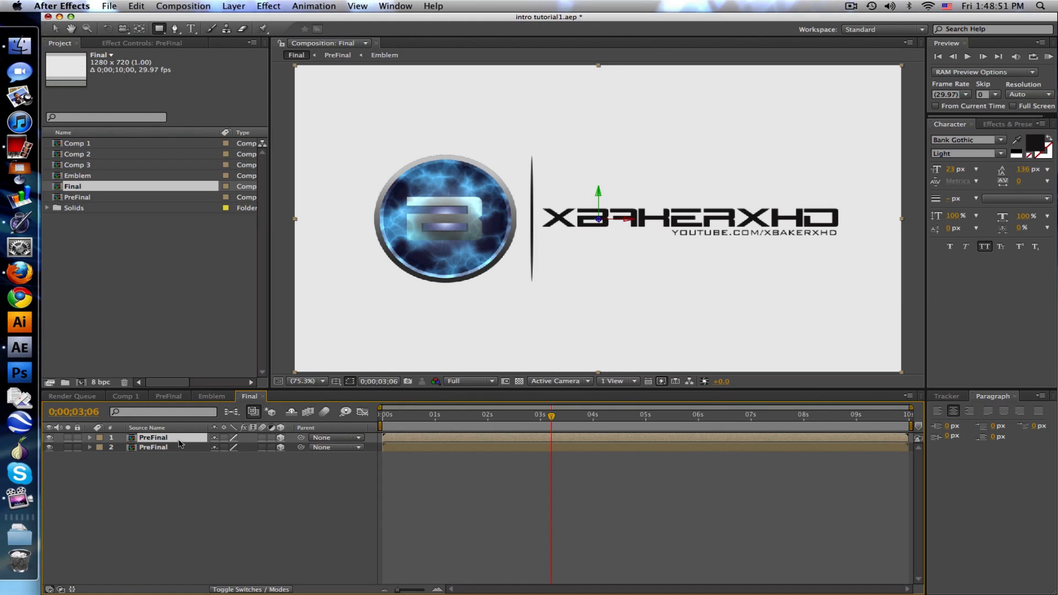
pyautogui.moveTo(180, 441)
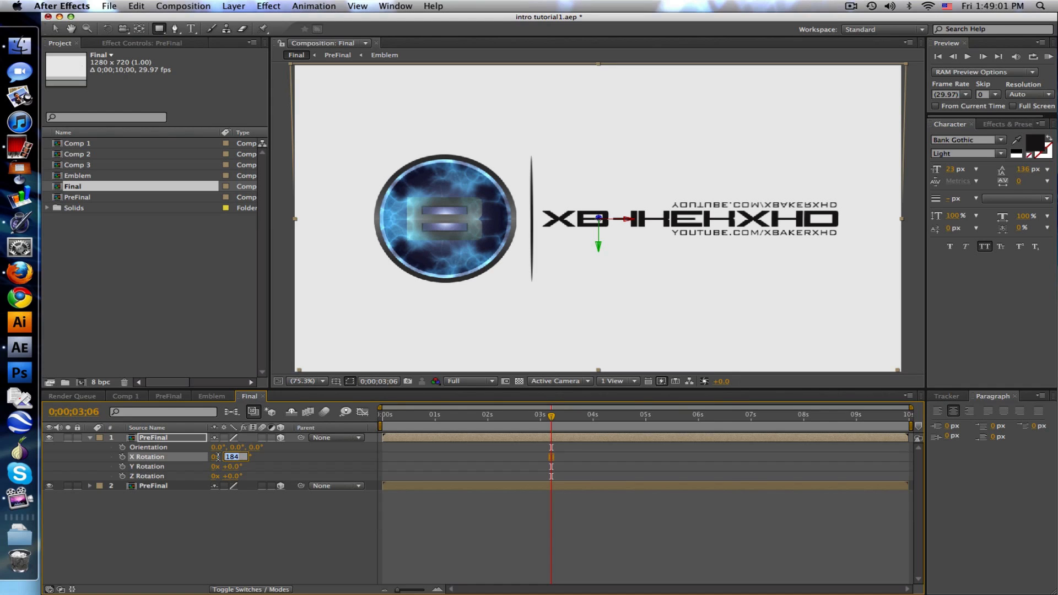
pyautogui.write('180')
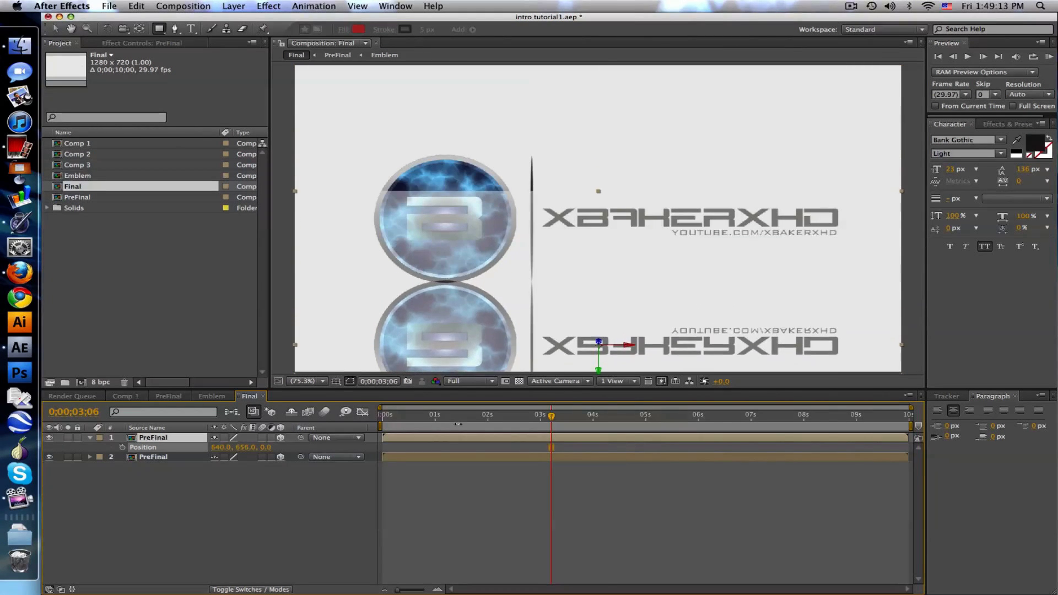
pyautogui.moveTo(599, 342); pyautogui.dragTo(598, 360)
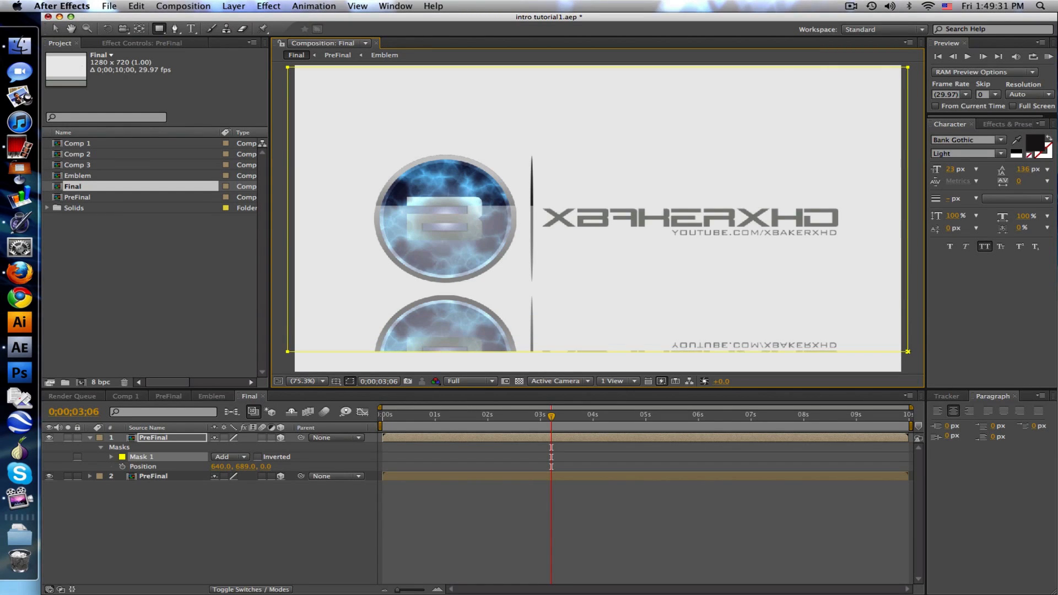
# - Set the reflection's Mask 1 to Subtract with a 150-pixel feather
pyautogui.click(227, 456)
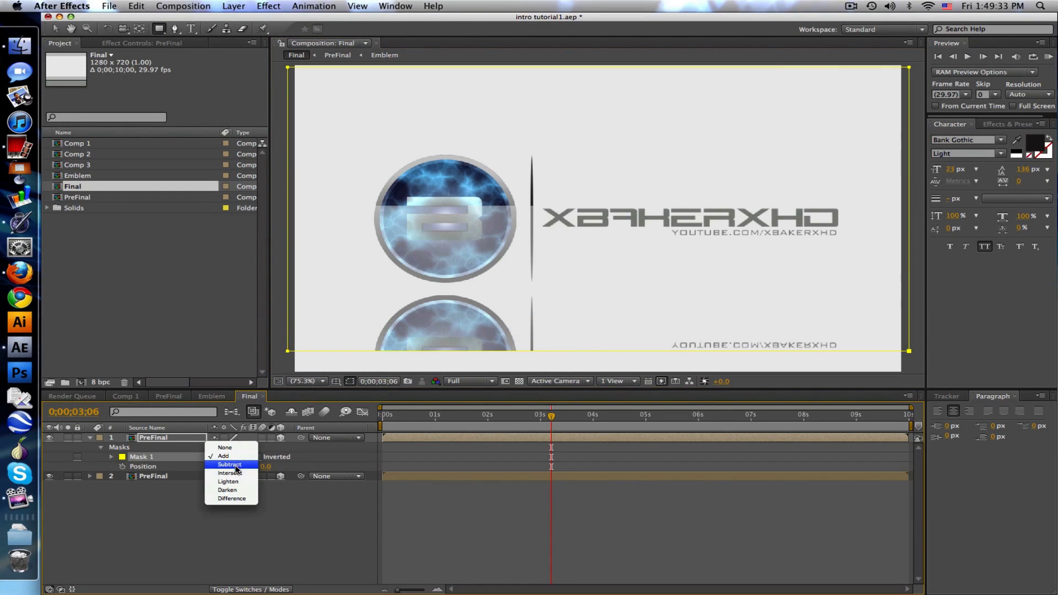
pyautogui.click(229, 465)
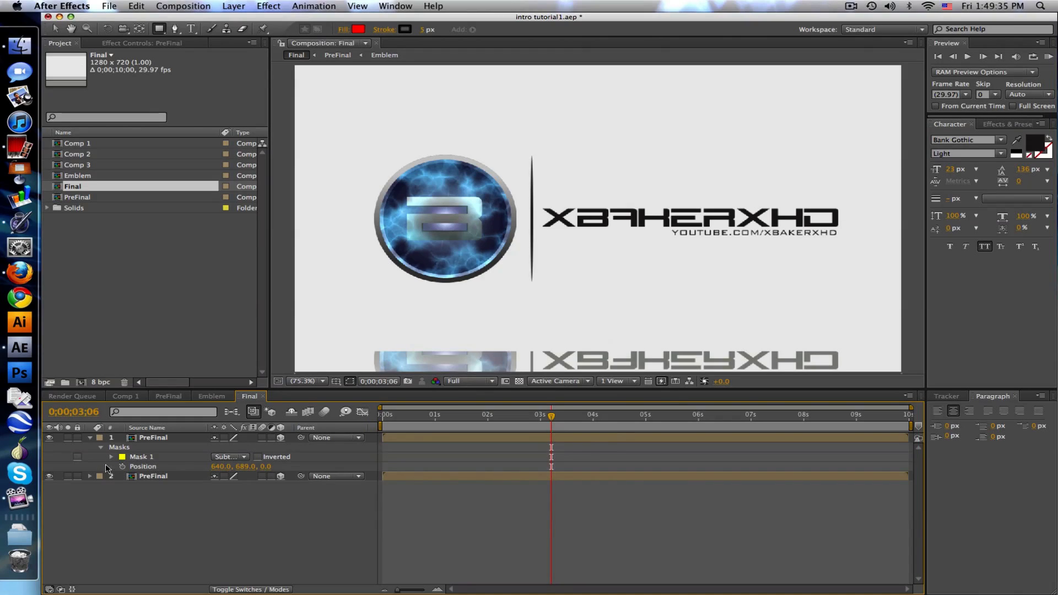
pyautogui.click(102, 456)
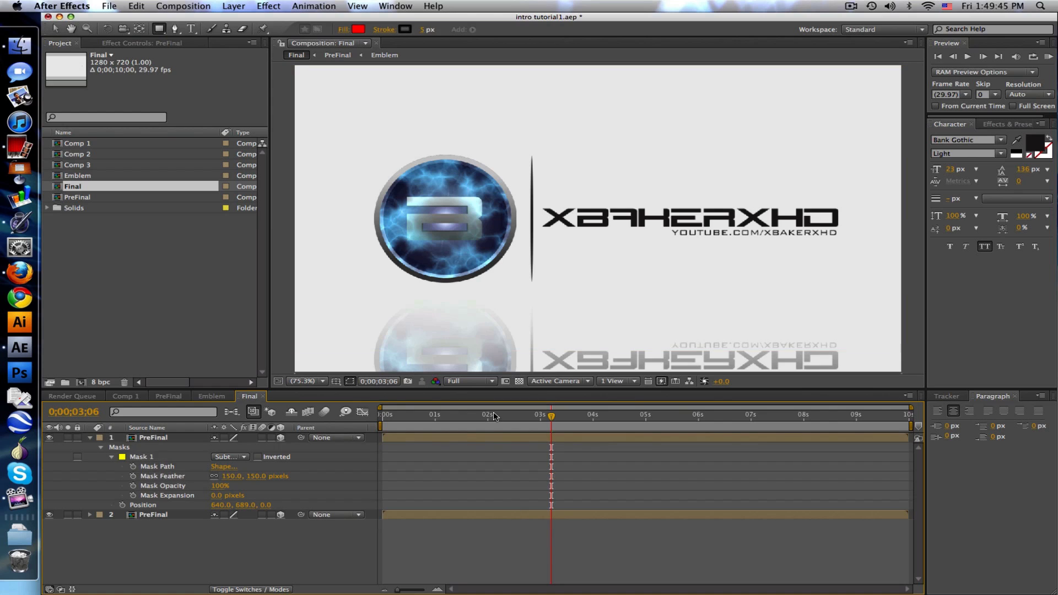
pyautogui.click(437, 414)
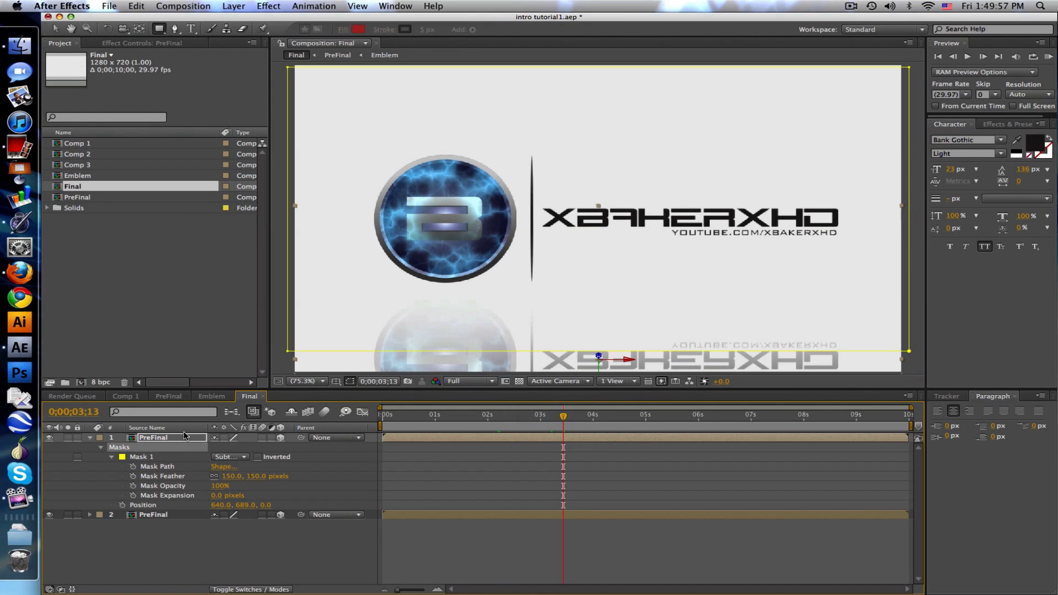
# - Apply Fast Blur with Blurriness 5 to the top PreFinal reflection layer
pyautogui.click(1006, 123)
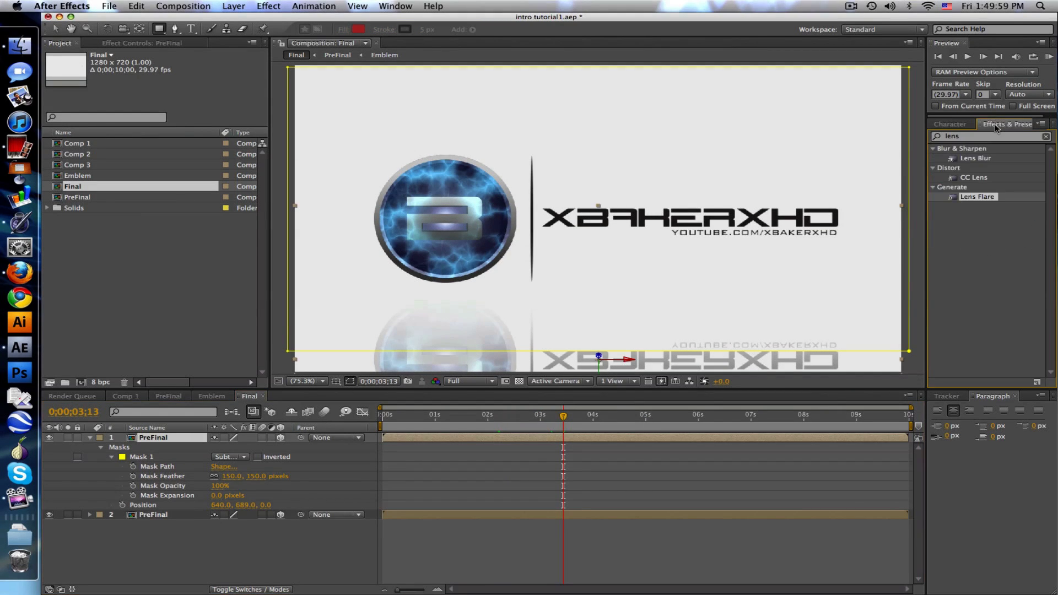
pyautogui.write('fast')
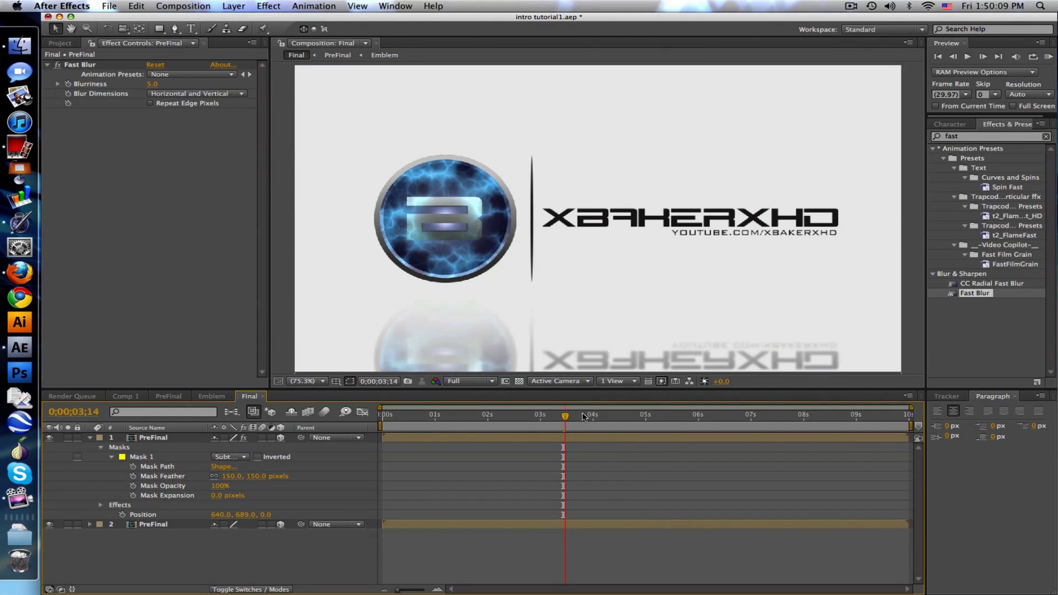
pyautogui.click(630, 414)
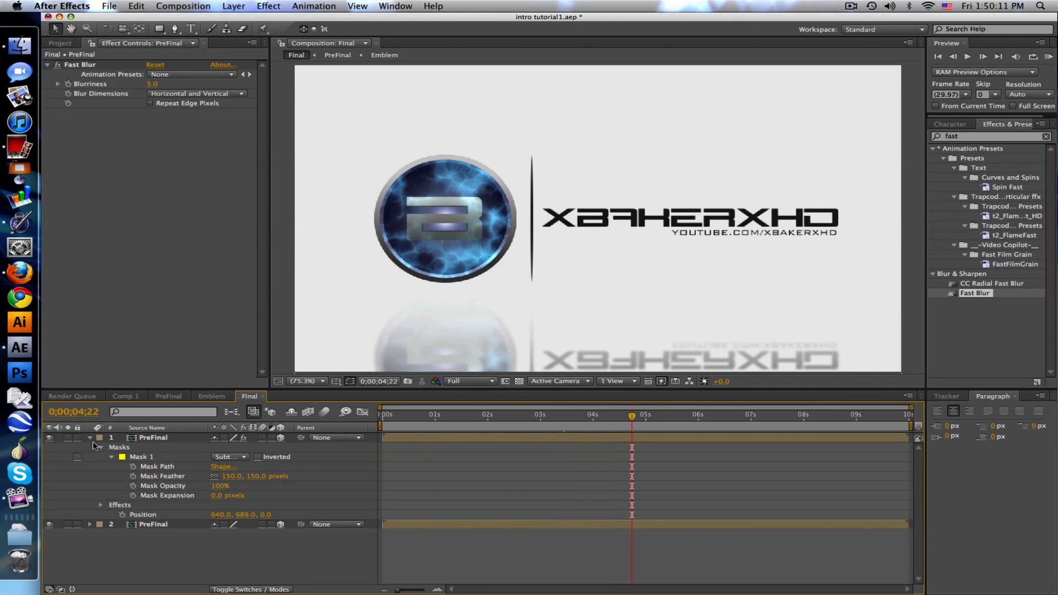
pyautogui.click(89, 437)
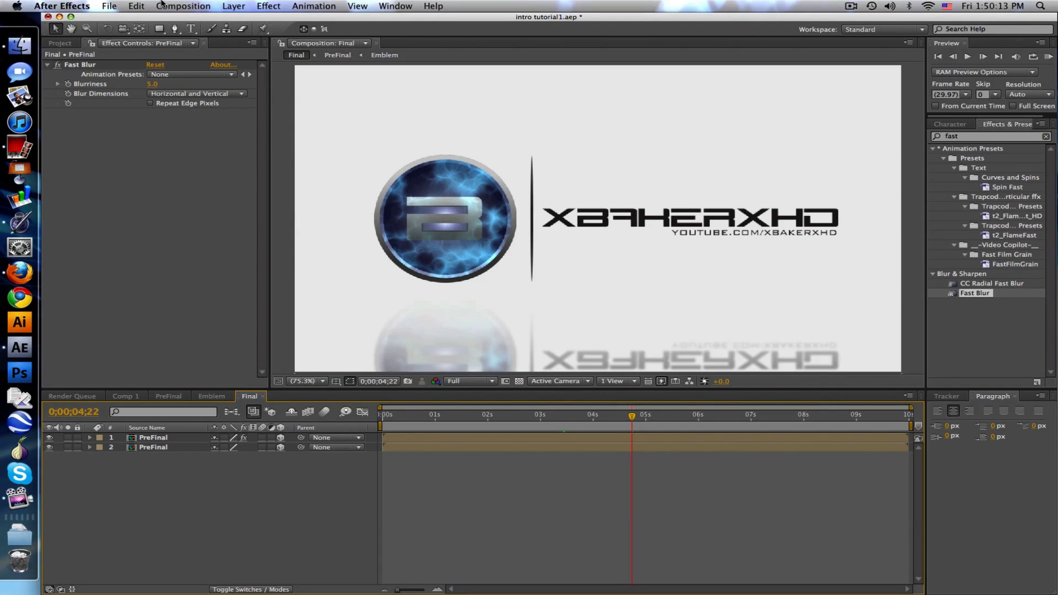
# - Create a new solid layer in a dark colour
pyautogui.click(233, 5)
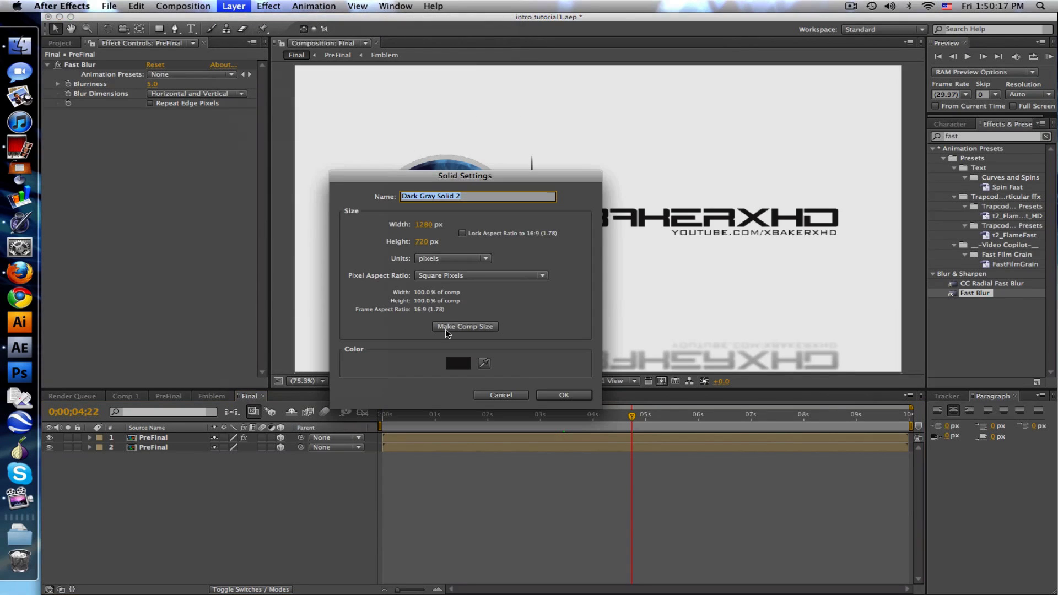
pyautogui.click(457, 362)
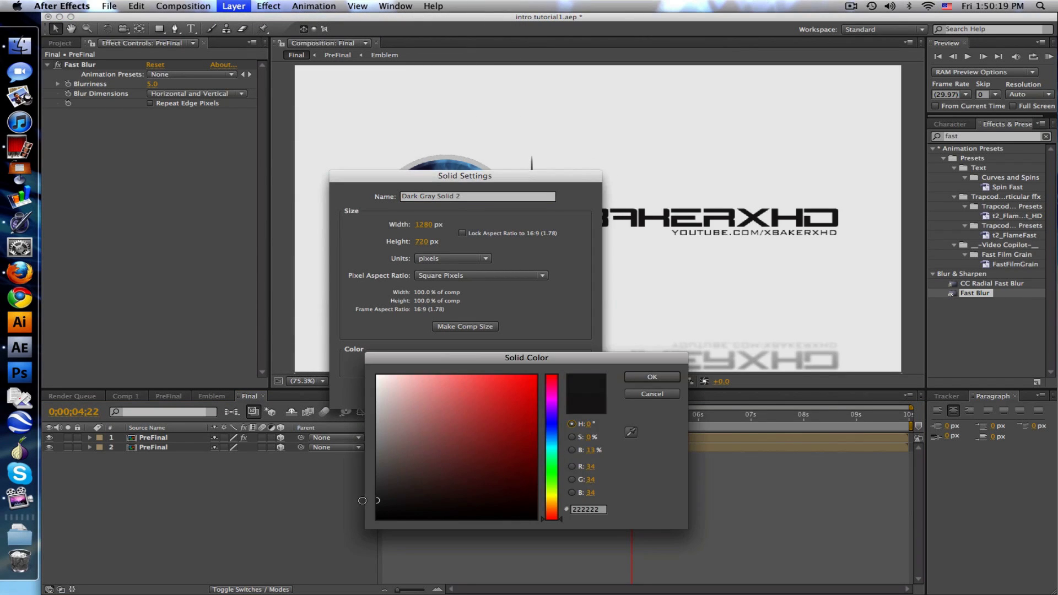
pyautogui.click(650, 376)
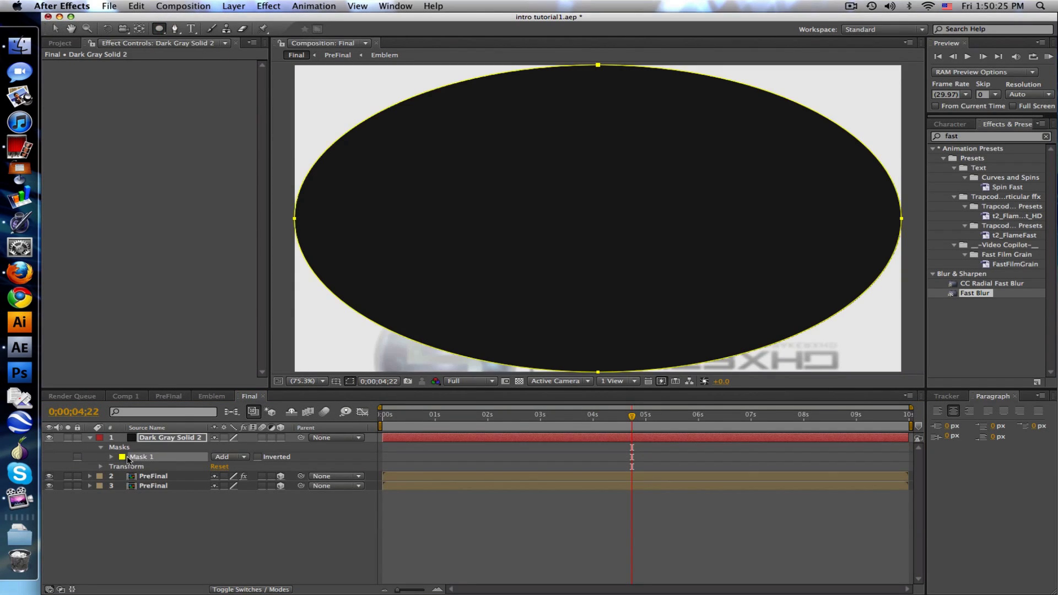
# - Give the solid a subtracted elliptical mask and set its opacity to 25%
pyautogui.click(228, 456)
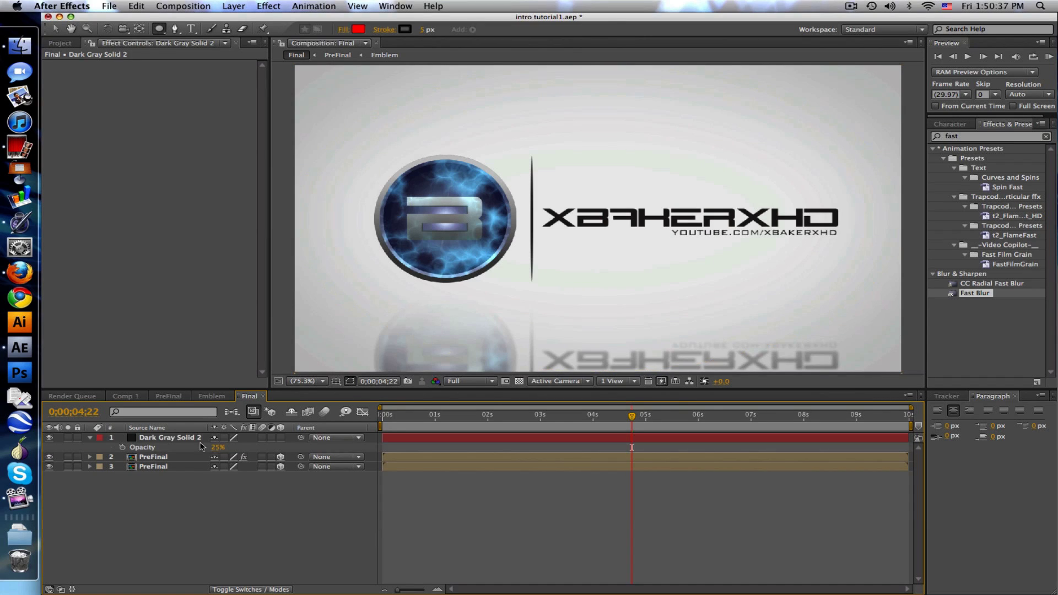
pyautogui.doubleClick(217, 447)
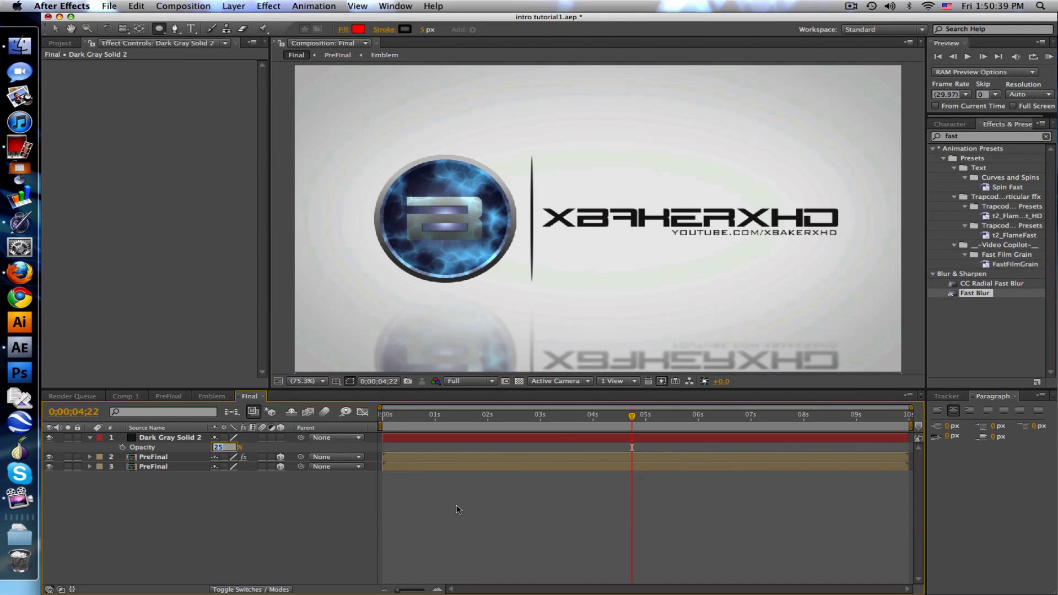
pyautogui.click(233, 5)
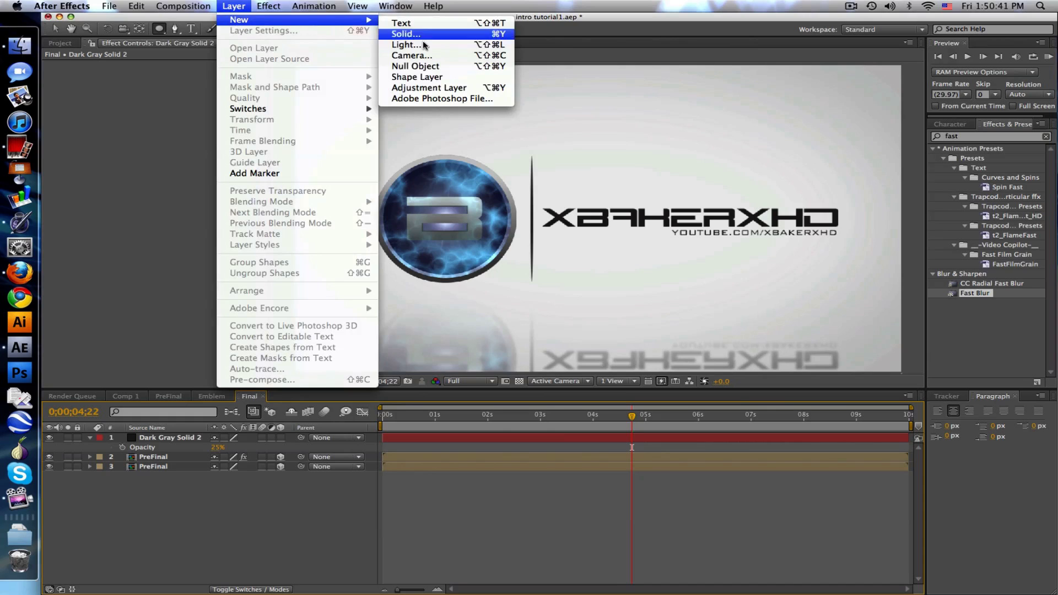
# - Add an adjustment layer with the CC Cinematic preset, Levels removed, at 50% opacity
pyautogui.click(428, 87)
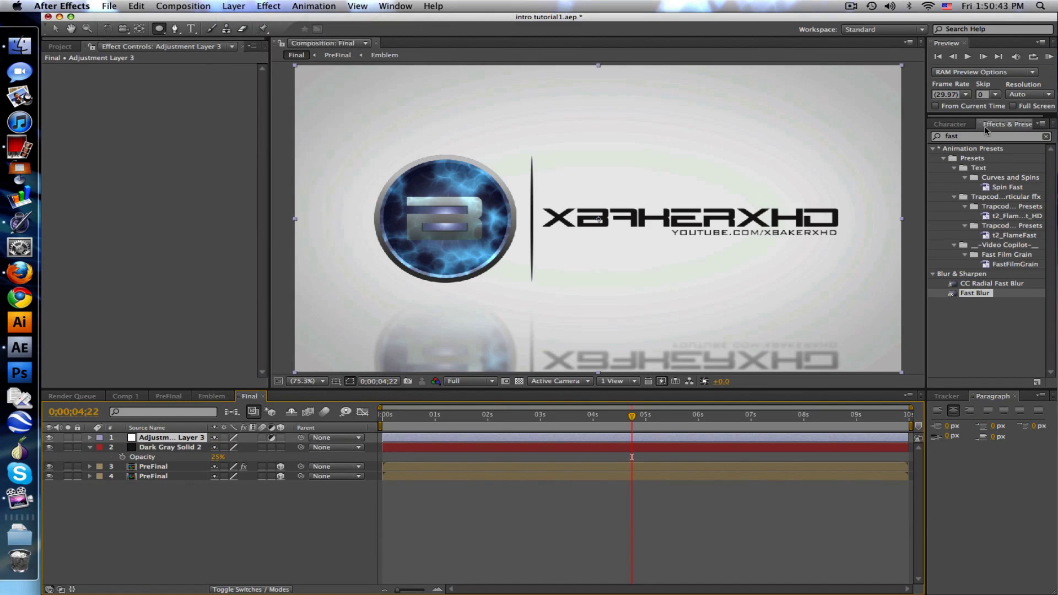
pyautogui.write('cinem')
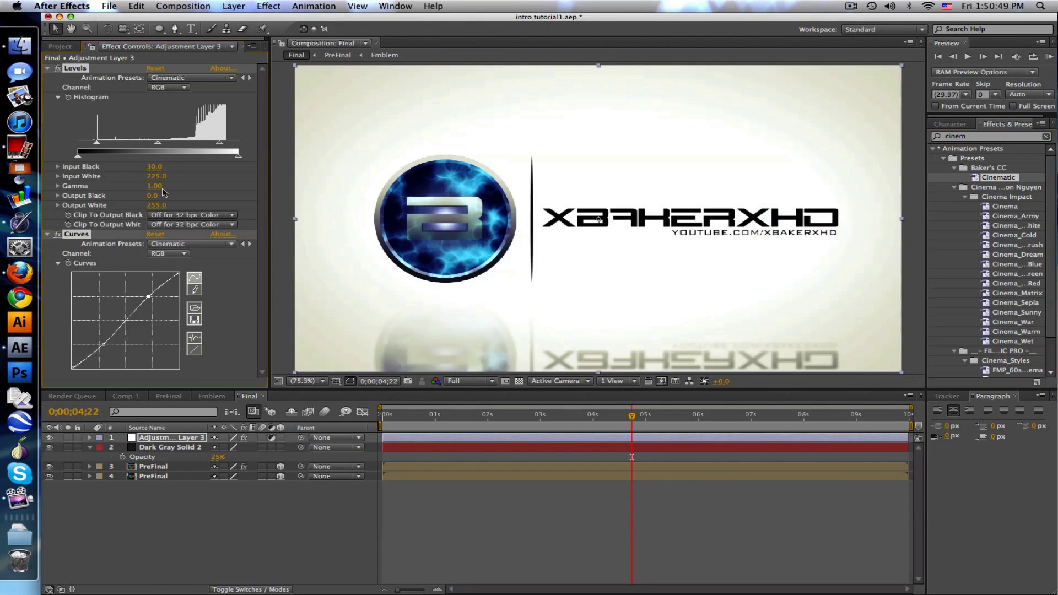
pyautogui.click(57, 67)
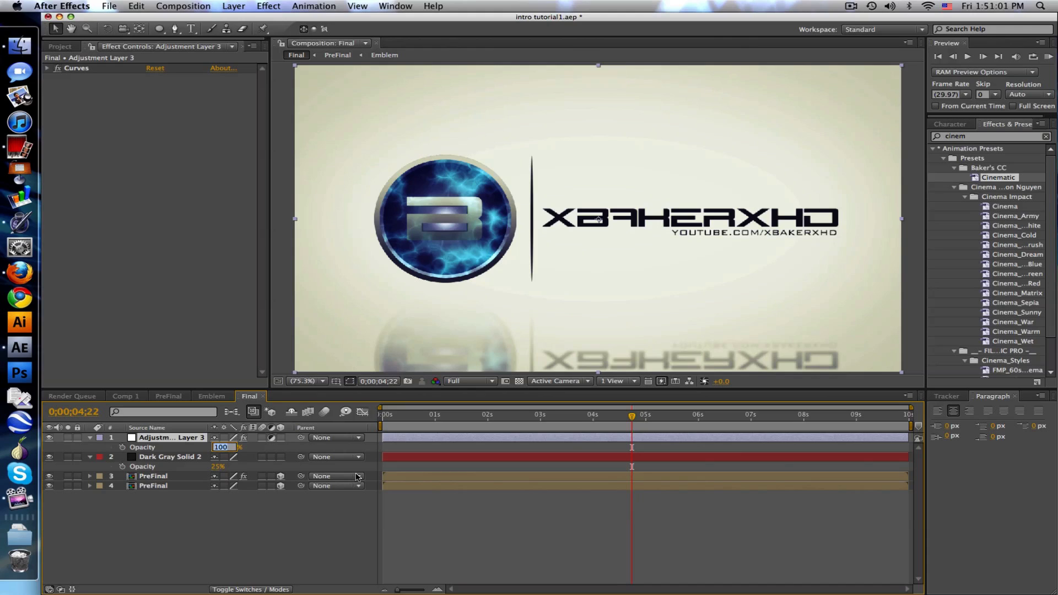
pyautogui.write('50%')
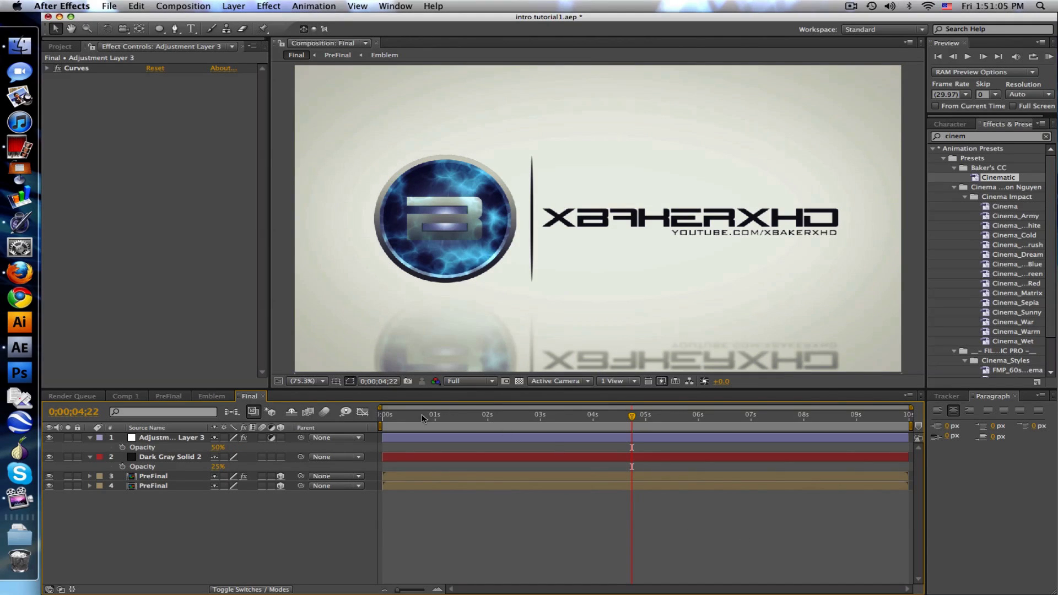
pyautogui.click(455, 415)
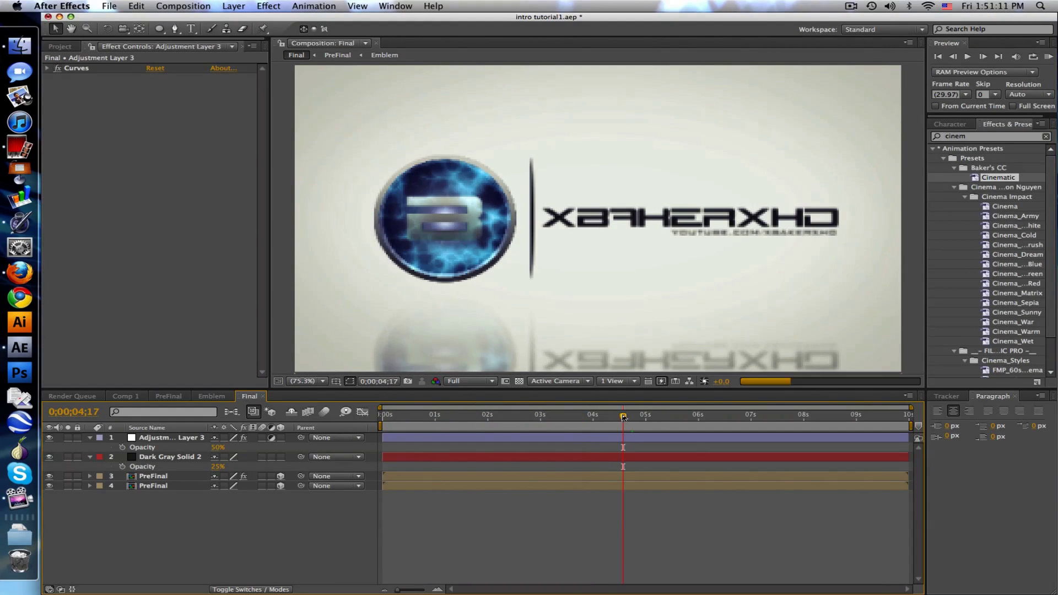
pyautogui.moveTo(622, 414); pyautogui.dragTo(689, 414)
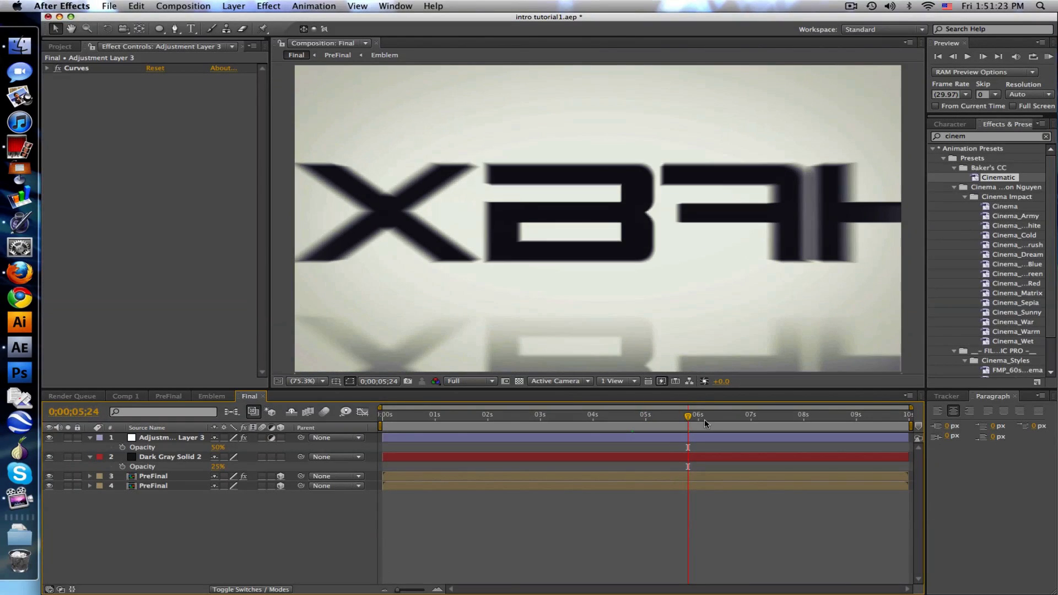
pyautogui.moveTo(687, 414); pyautogui.dragTo(709, 415)
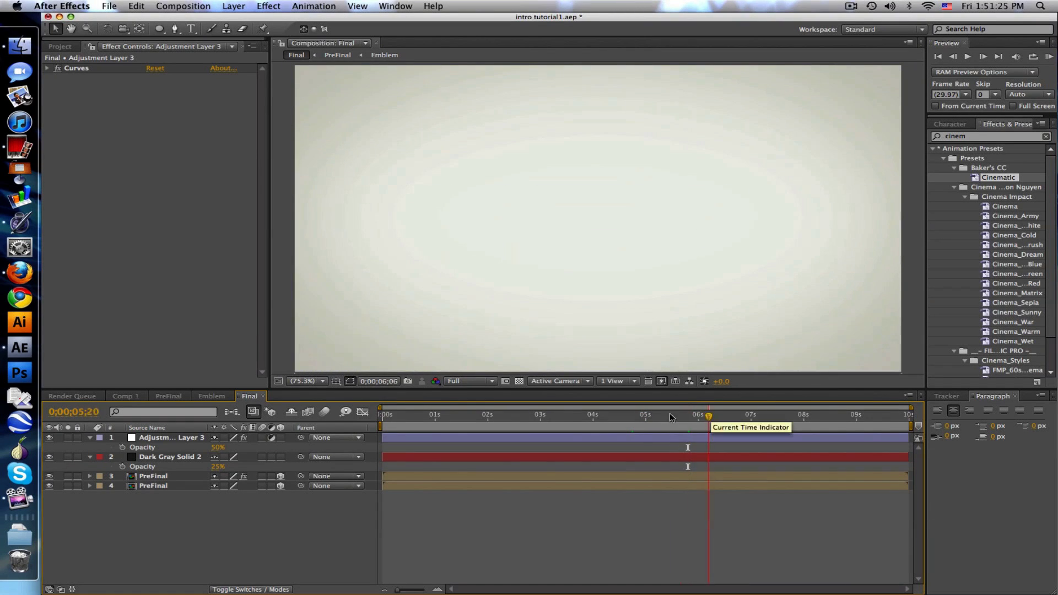
pyautogui.click(479, 414)
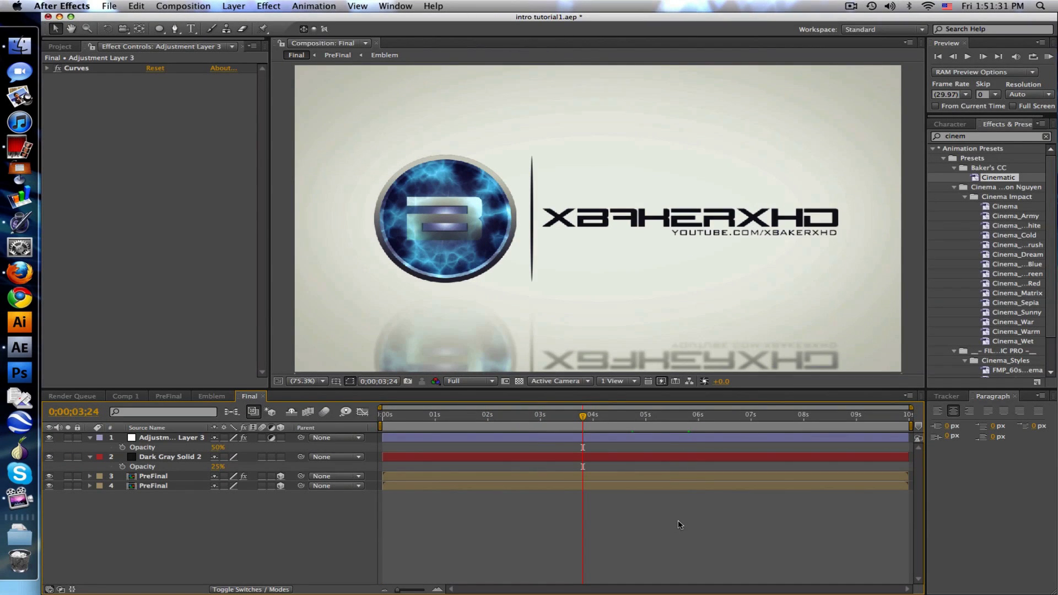
pyautogui.moveTo(629, 529)
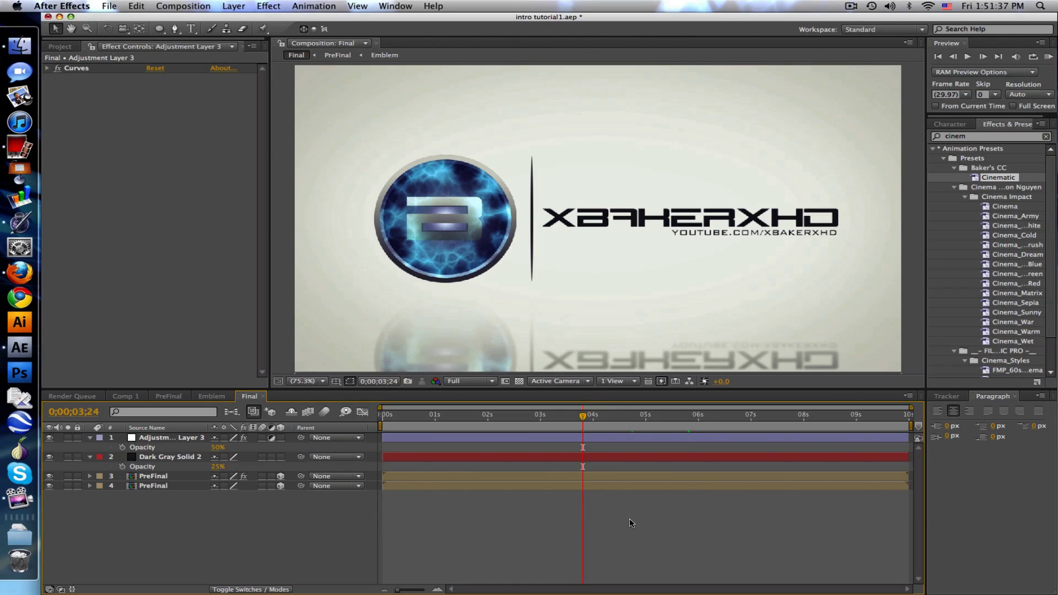
pyautogui.moveTo(96, 444)
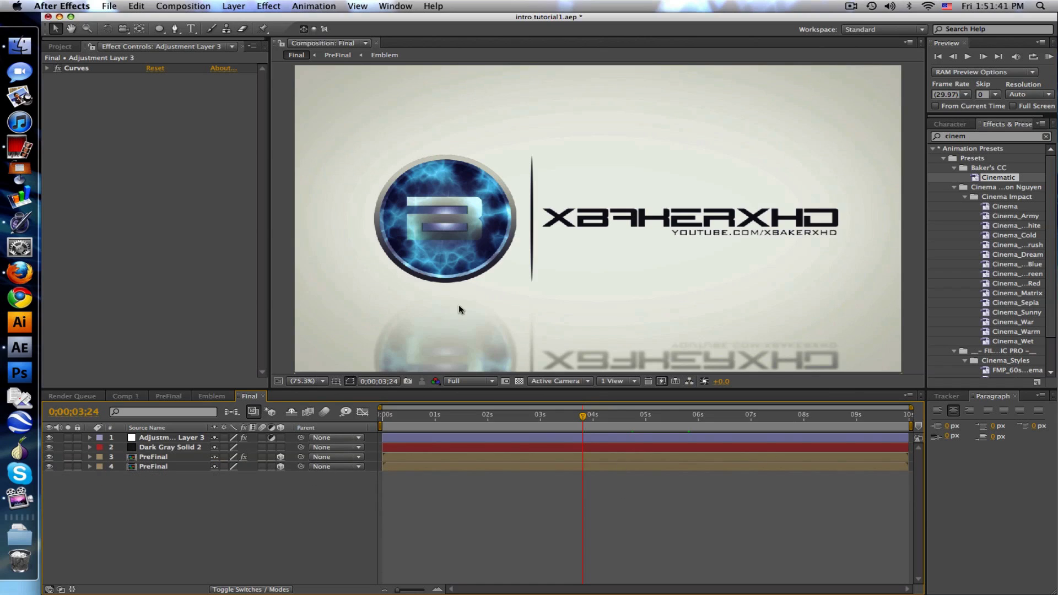
pyautogui.moveTo(195, 360)
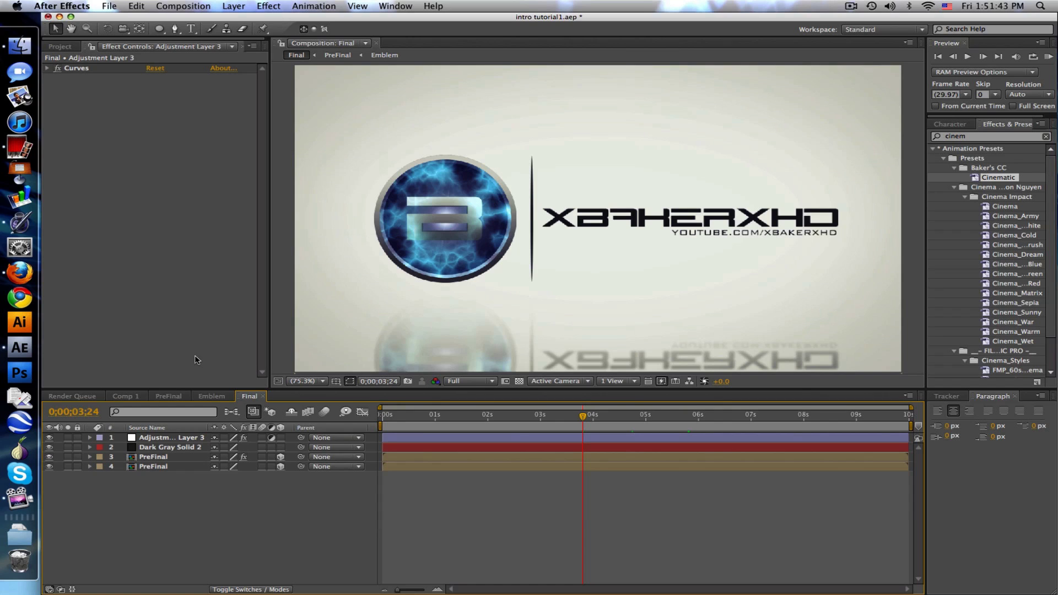
pyautogui.moveTo(295, 367)
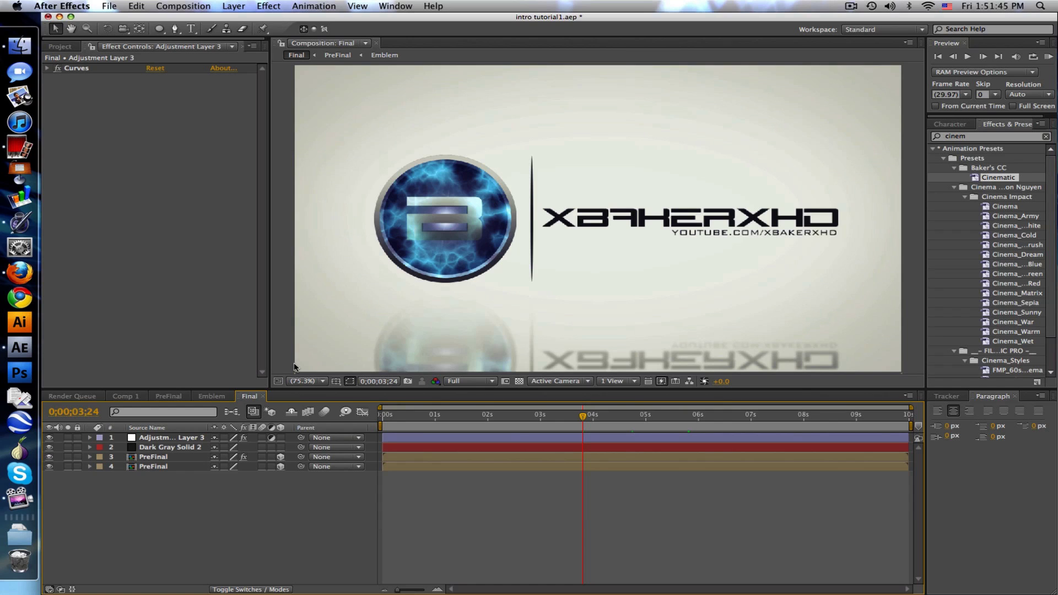
pyautogui.moveTo(587, 255)
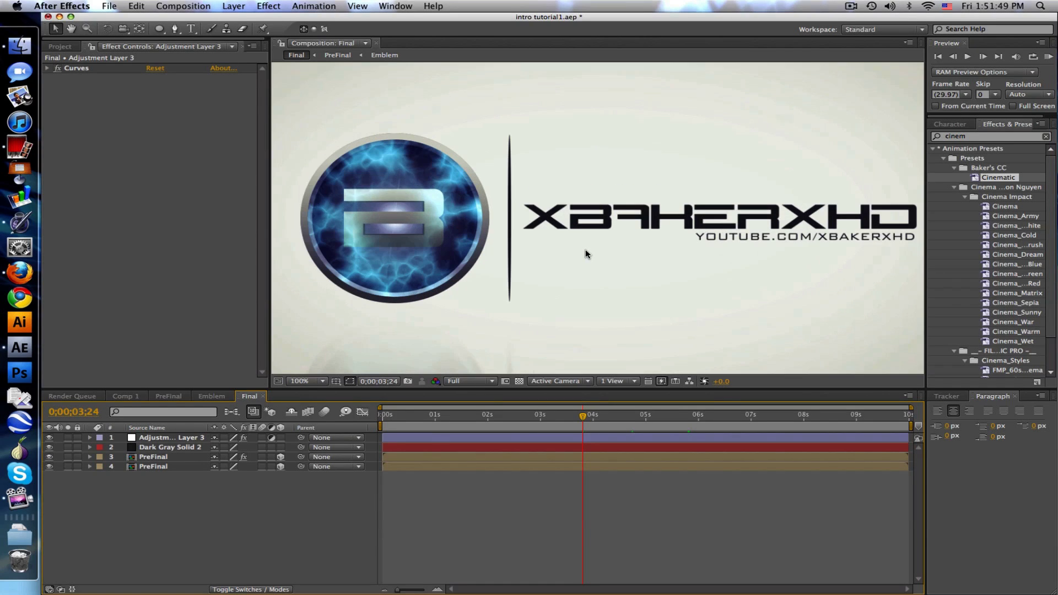
pyautogui.moveTo(671, 261)
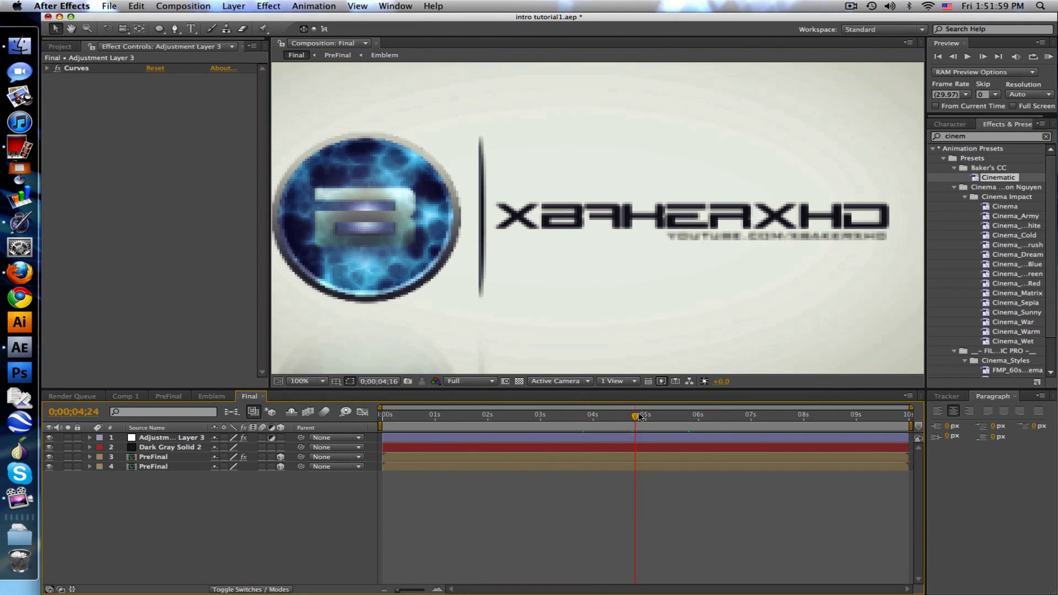
pyautogui.click(720, 414)
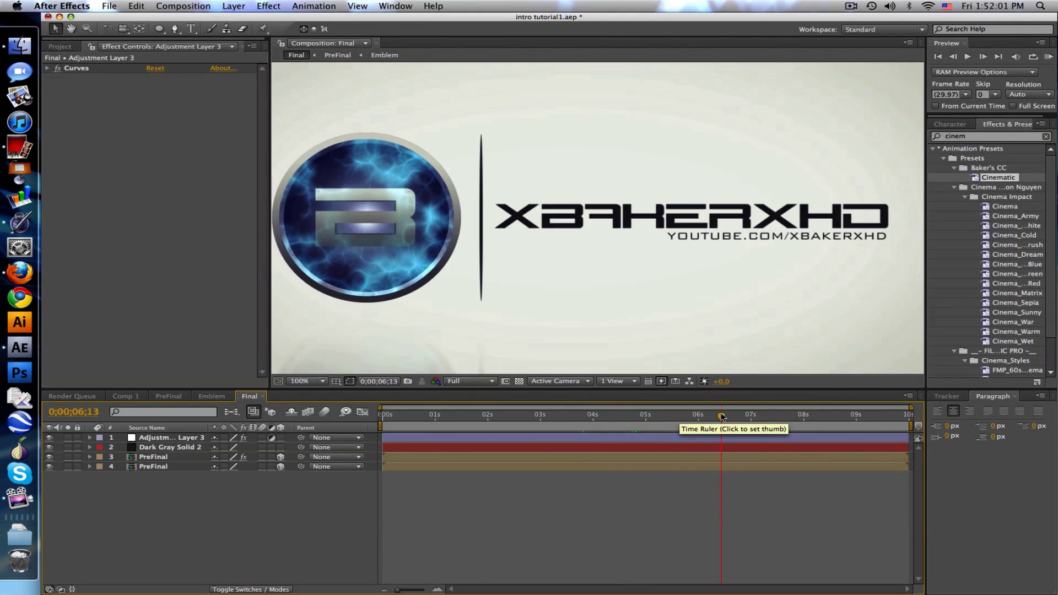
pyautogui.click(552, 414)
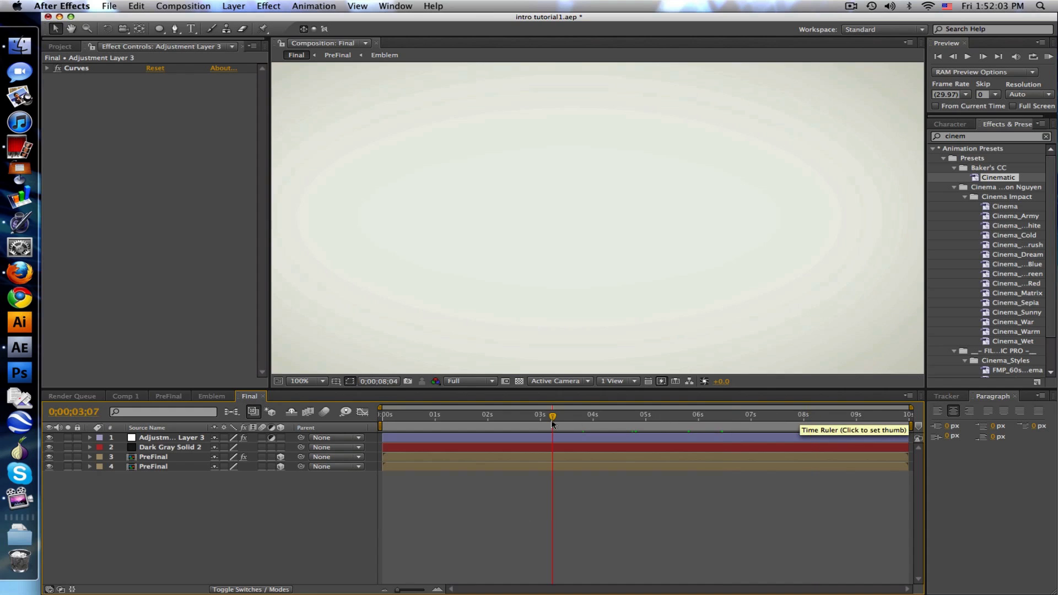
pyautogui.click(441, 414)
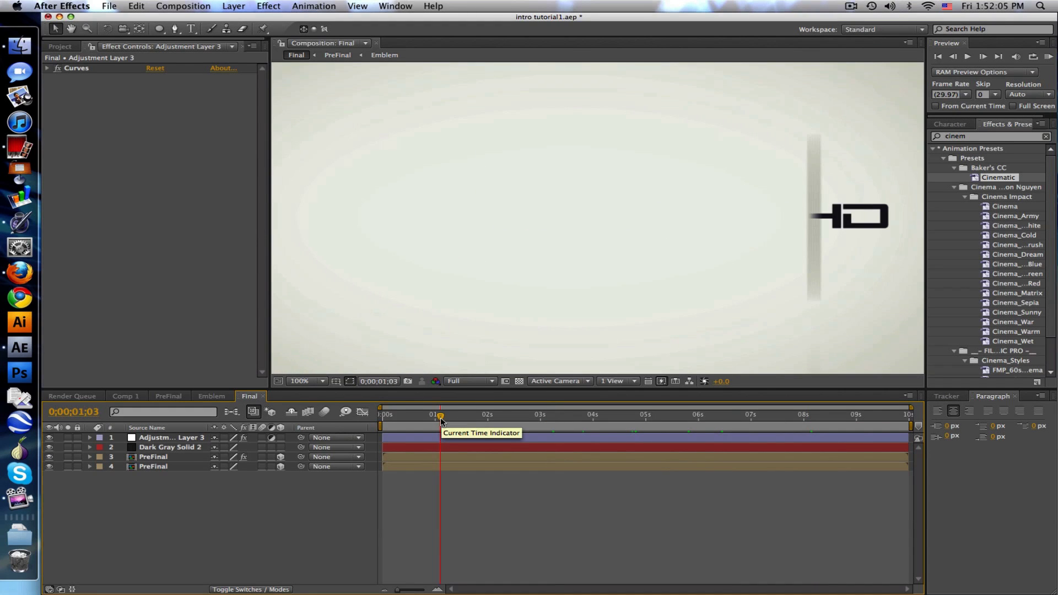